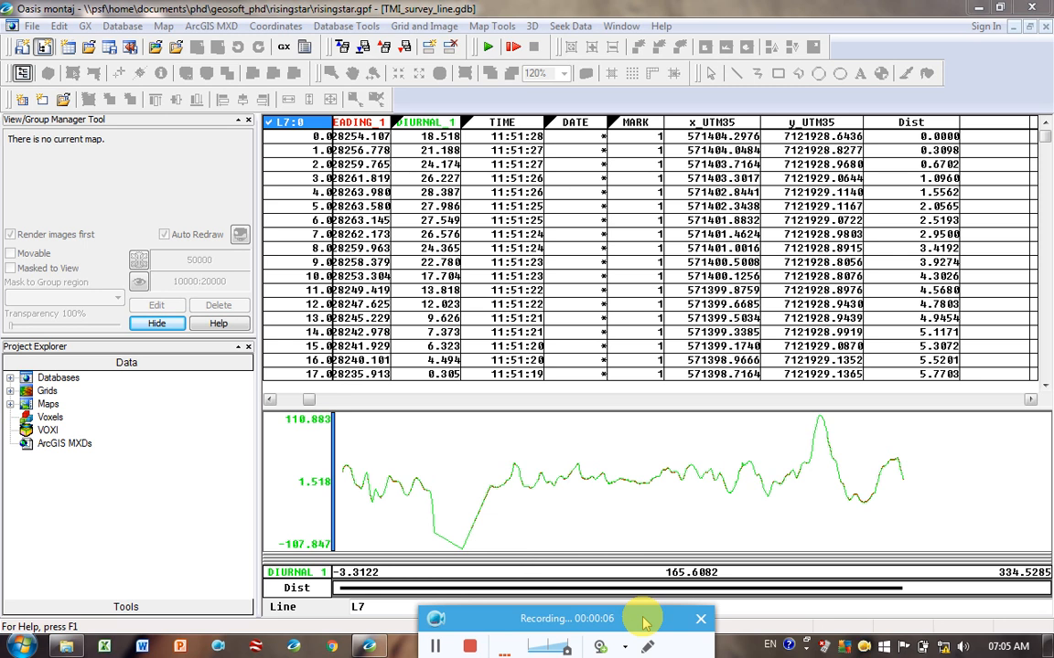
pyautogui.moveTo(520, 455)
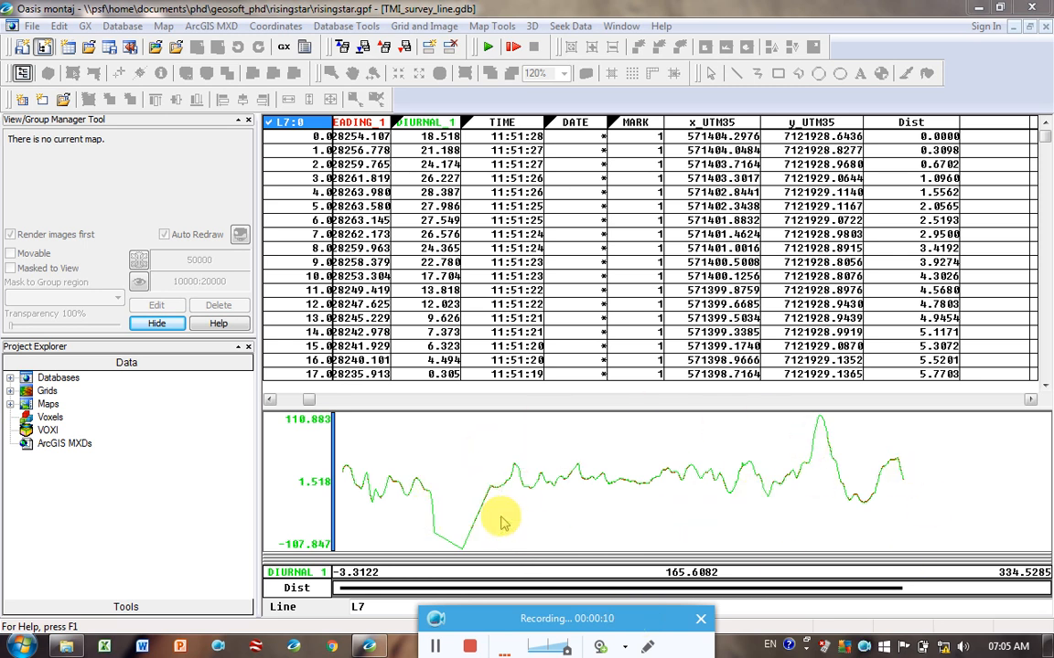
pyautogui.moveTo(725, 497)
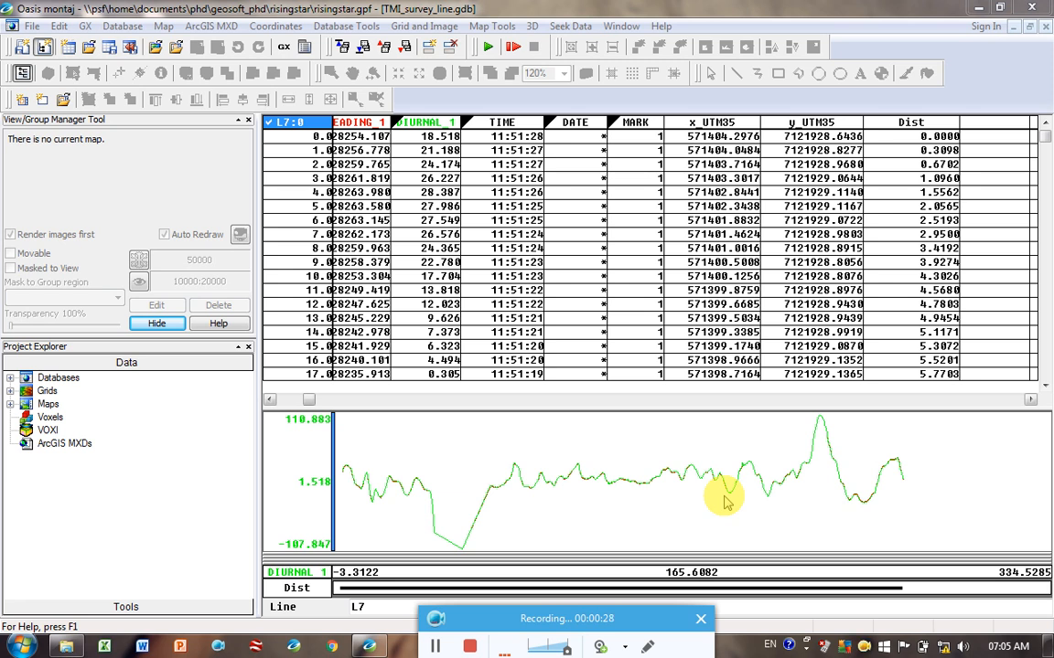
pyautogui.moveTo(622, 450)
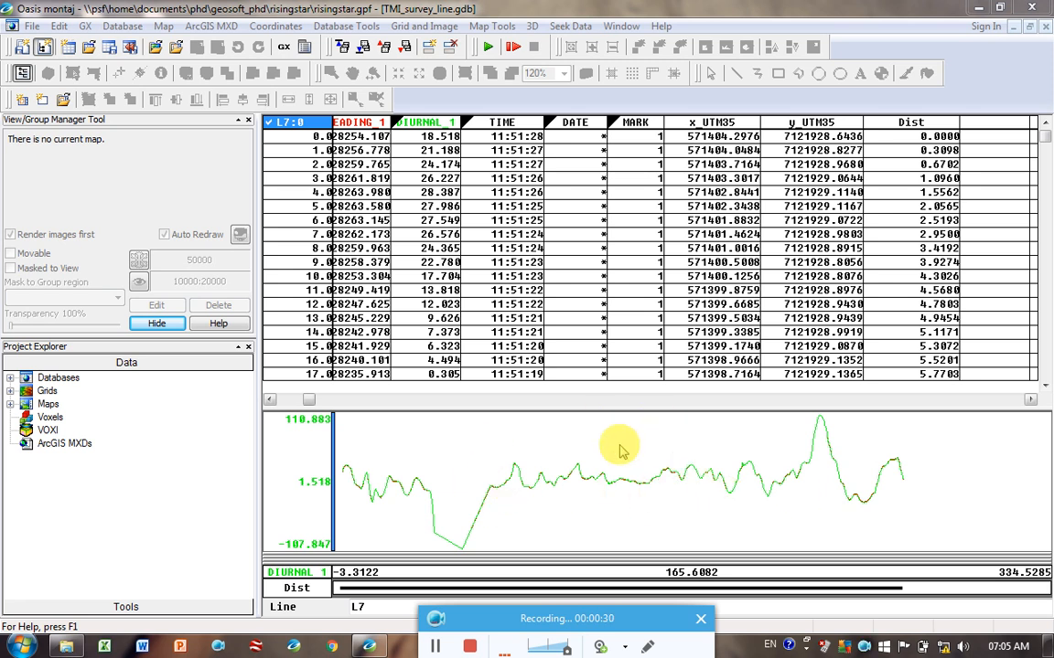
pyautogui.moveTo(914, 534)
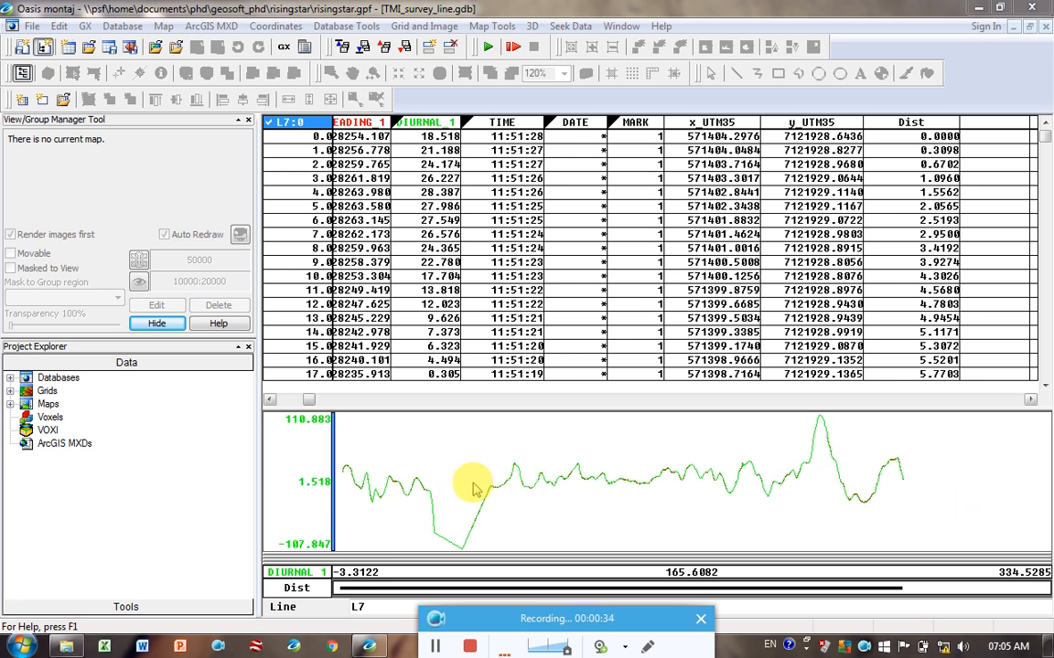
pyautogui.moveTo(668, 468)
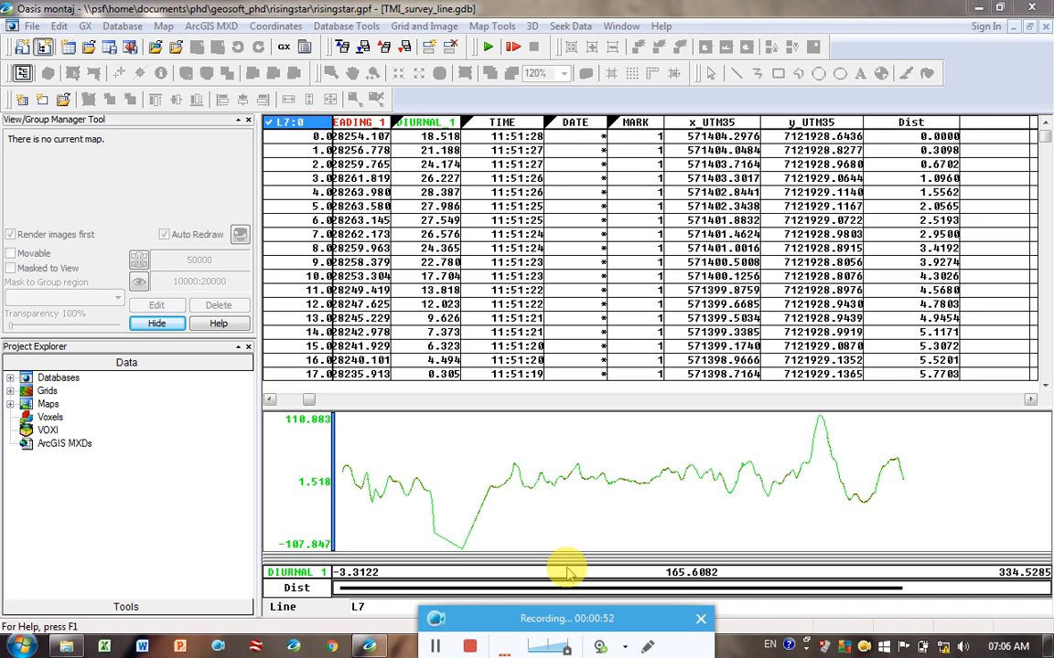
pyautogui.moveTo(607, 508)
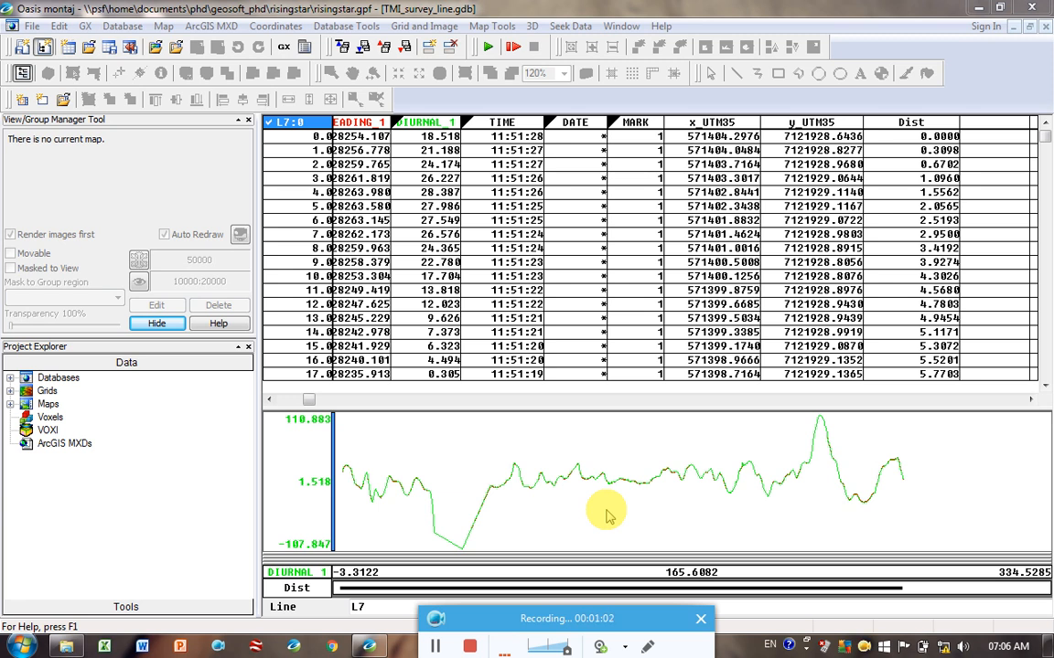
pyautogui.moveTo(604, 461)
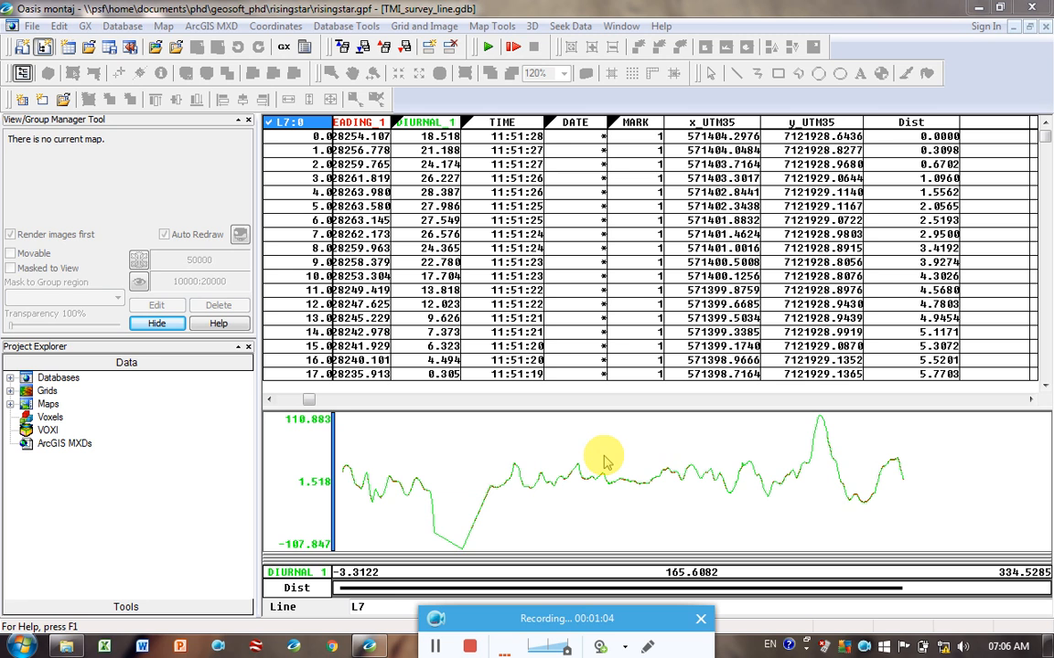
pyautogui.moveTo(614, 476)
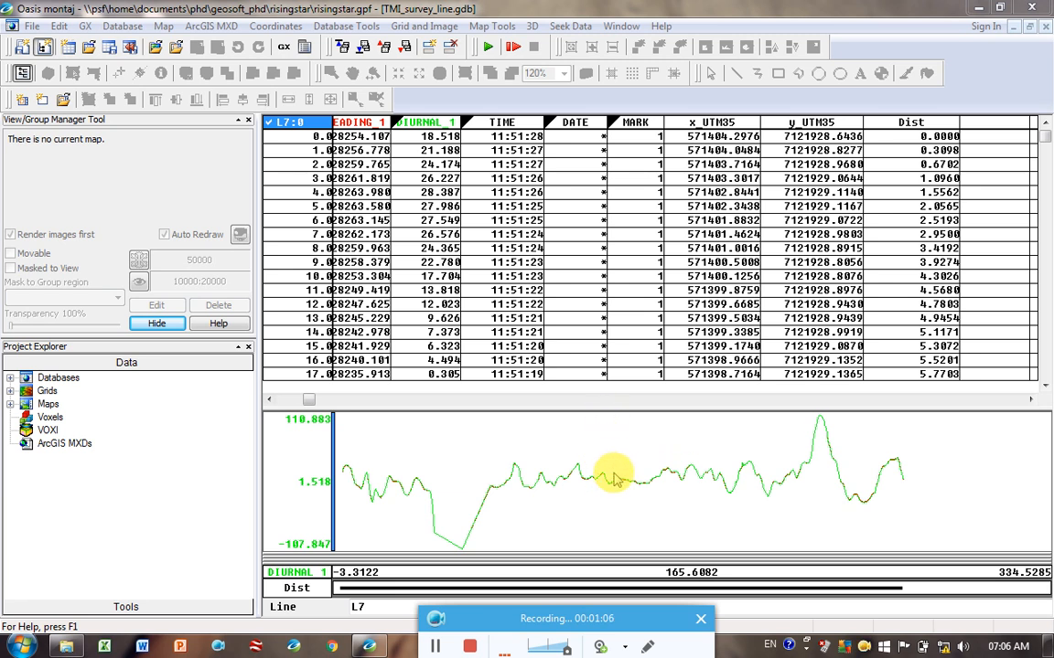
pyautogui.moveTo(604, 417)
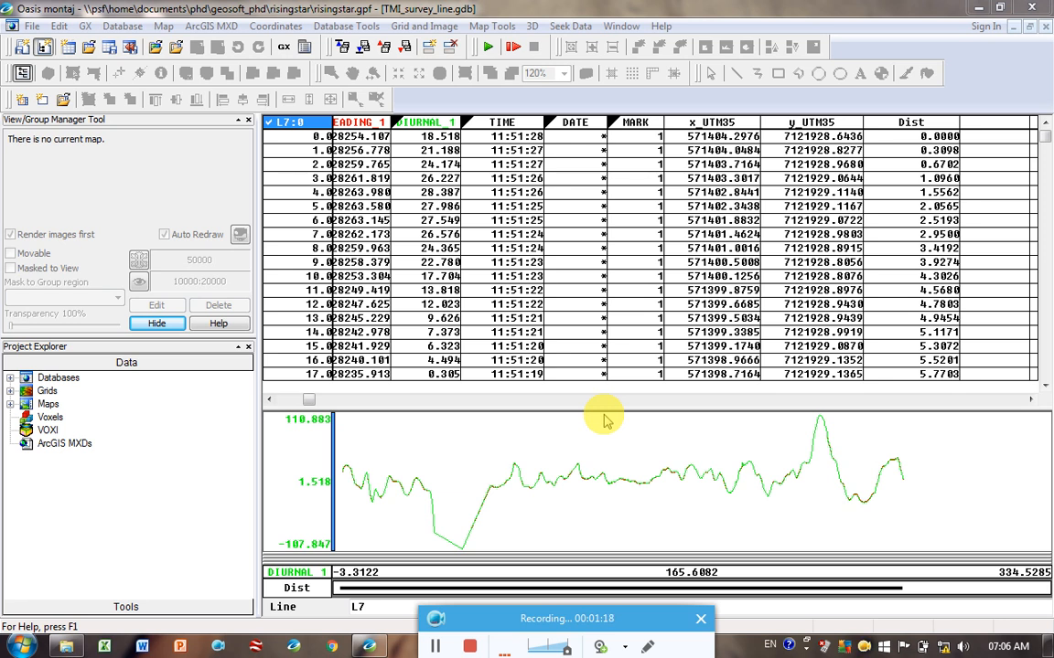
pyautogui.moveTo(626, 485)
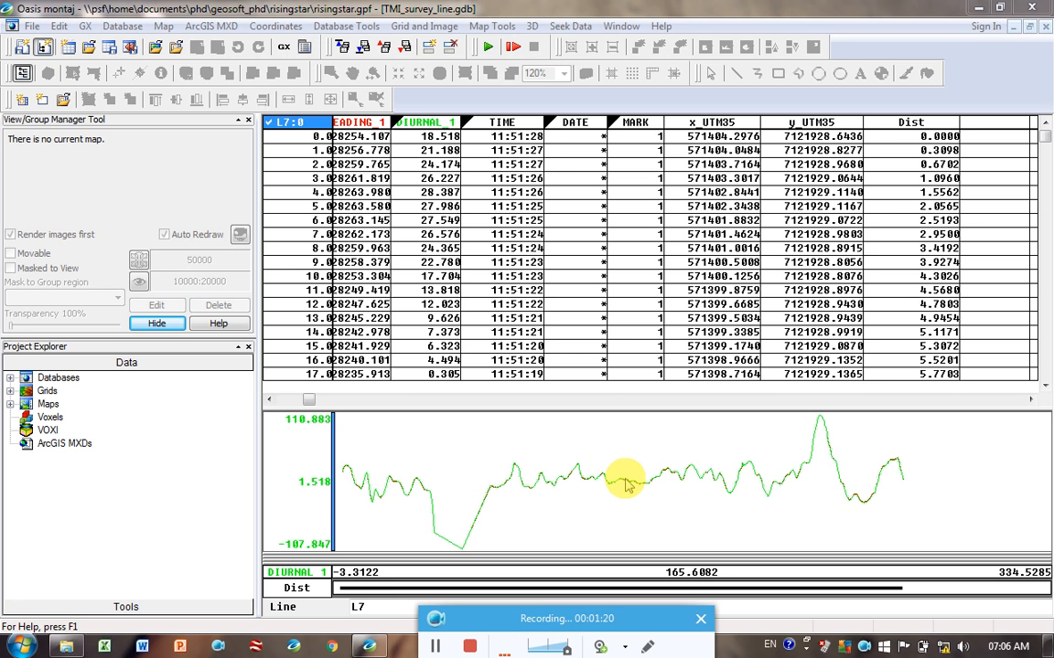
# Start Minimum Curvature gridding and choose DIURNAL_1 as the channel to grid
pyautogui.click(619, 480)
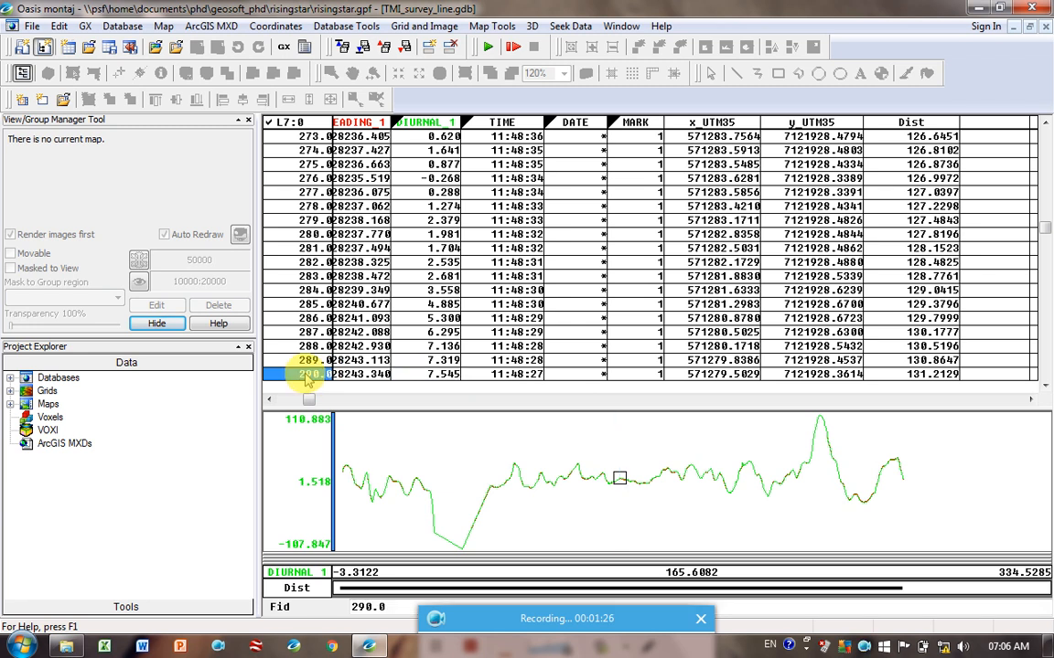
pyautogui.rightClick(311, 373)
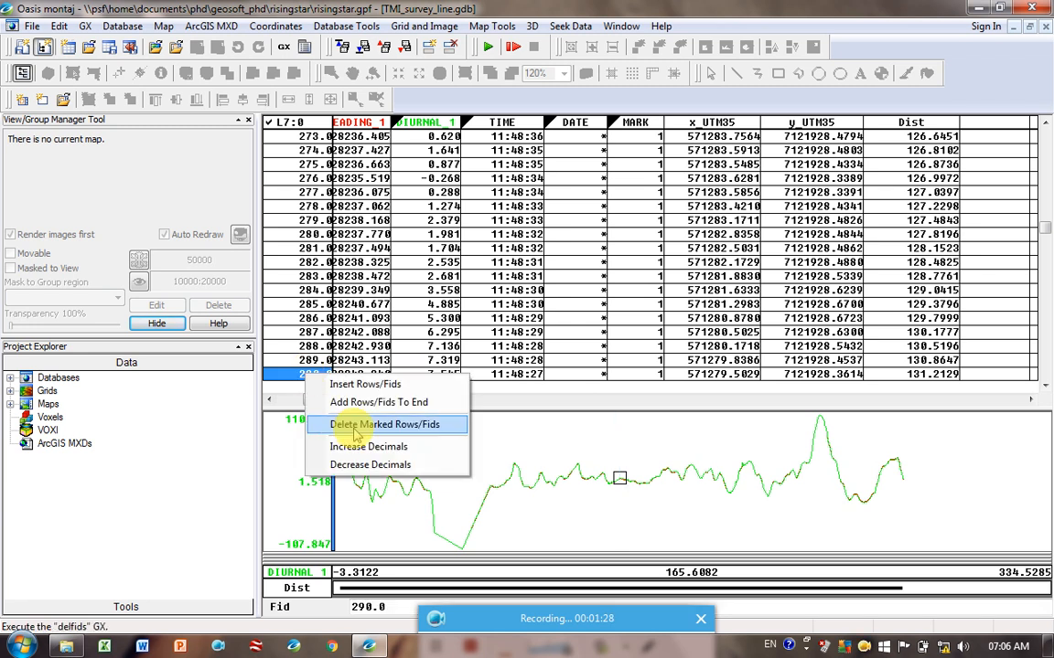
pyautogui.moveTo(548, 398)
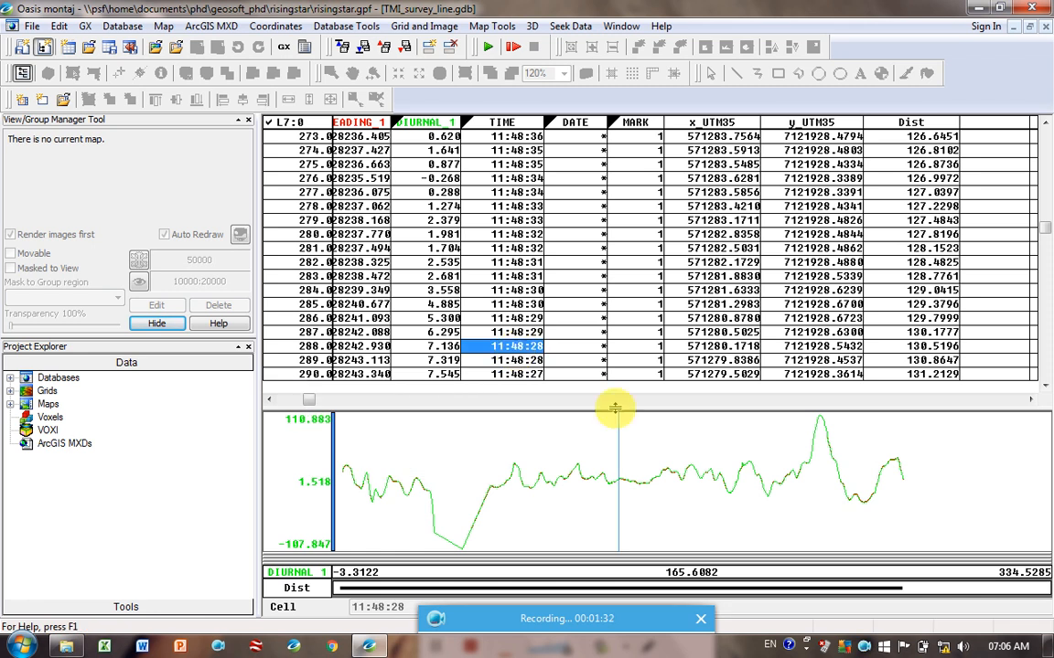
pyautogui.moveTo(629, 487)
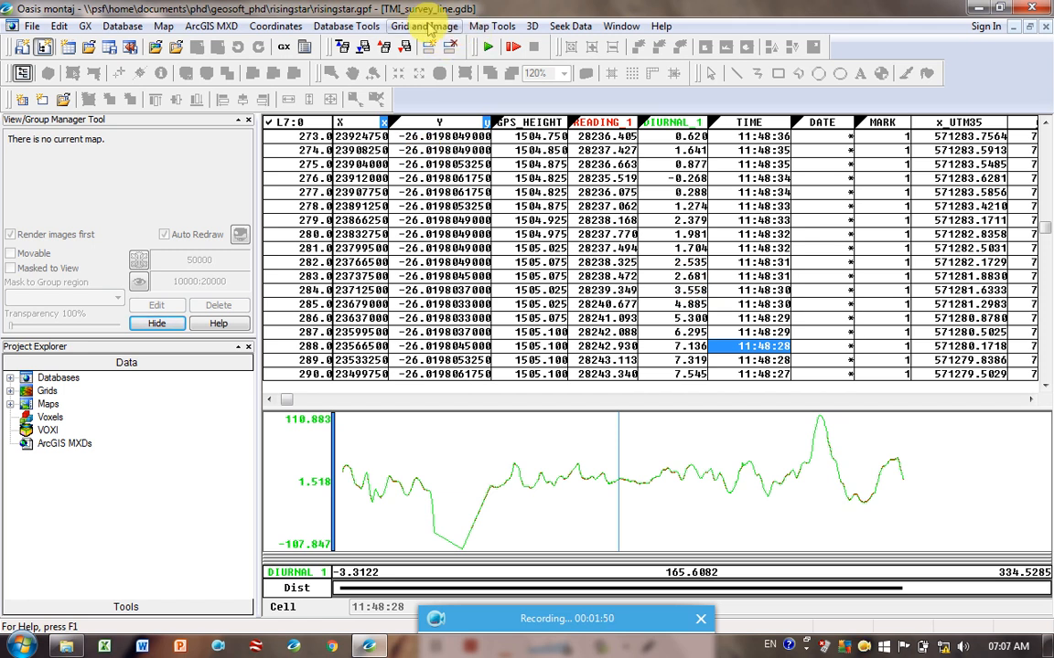
pyautogui.click(422, 26)
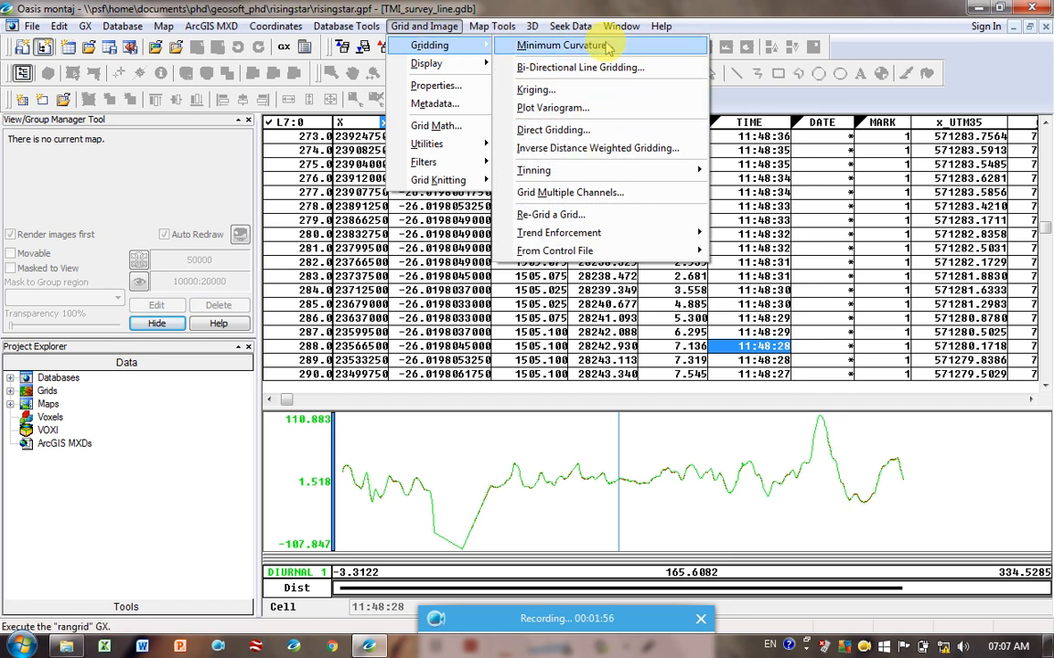
pyautogui.moveTo(534, 88)
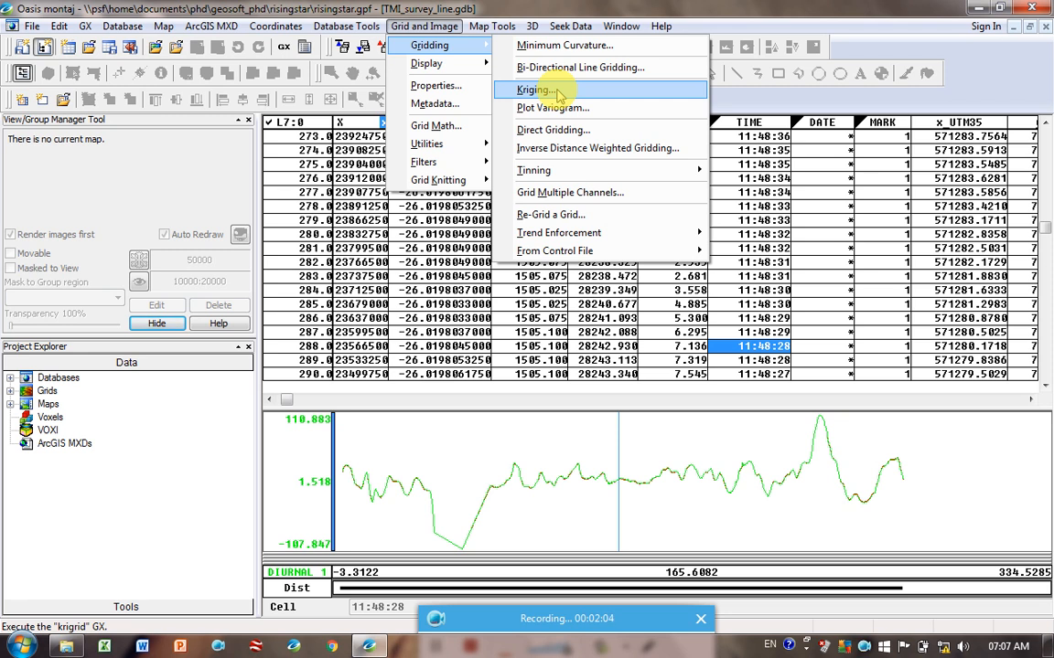
pyautogui.moveTo(563, 43)
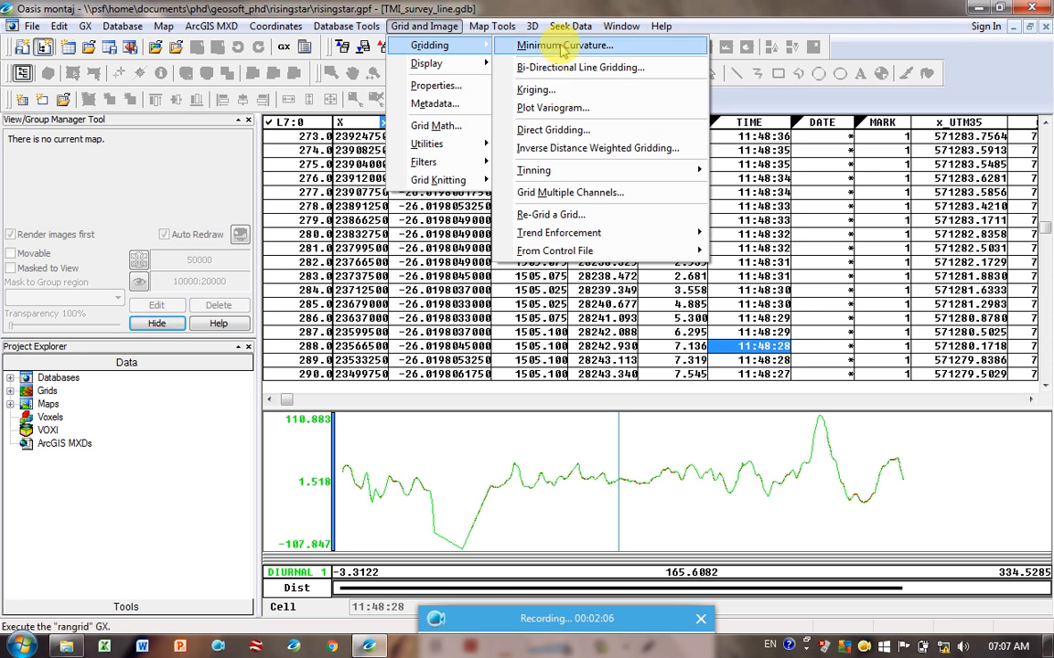
pyautogui.click(563, 44)
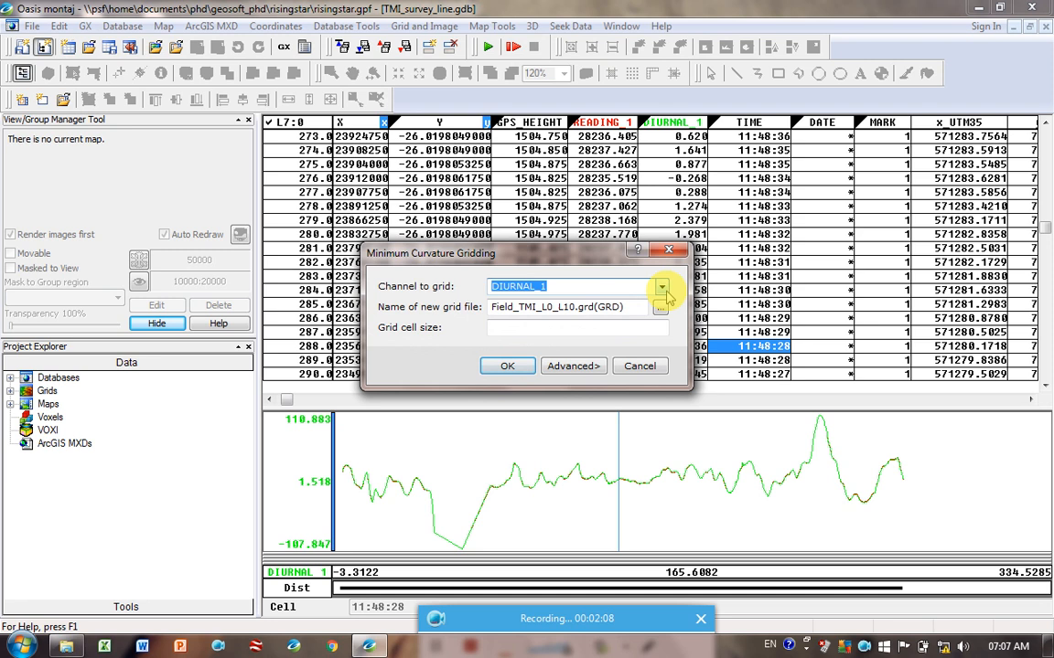
pyautogui.click(662, 286)
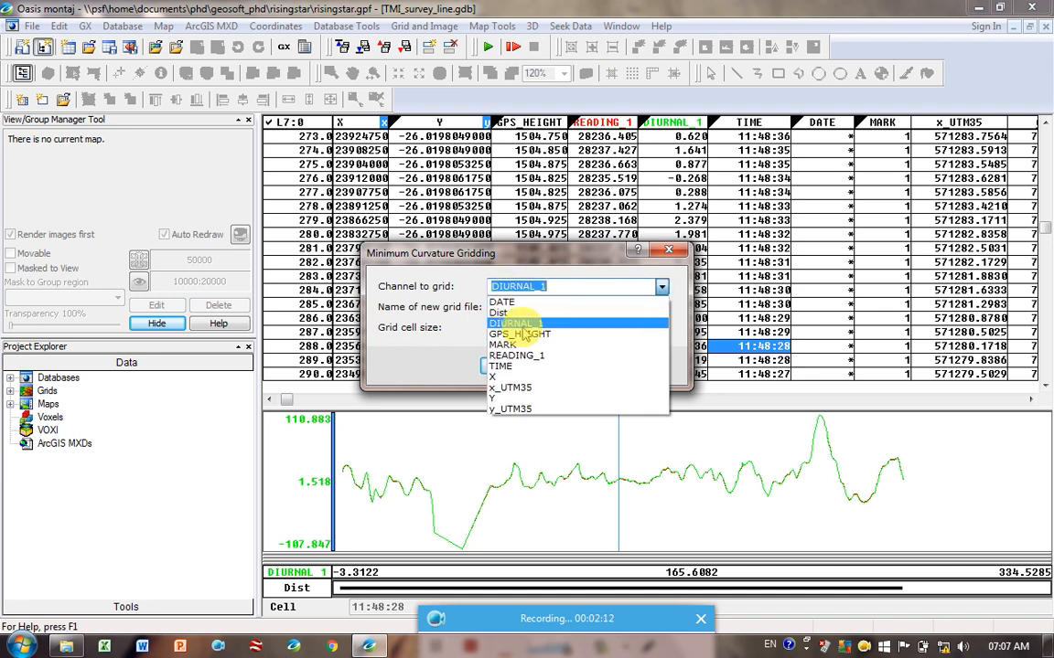
pyautogui.click(518, 321)
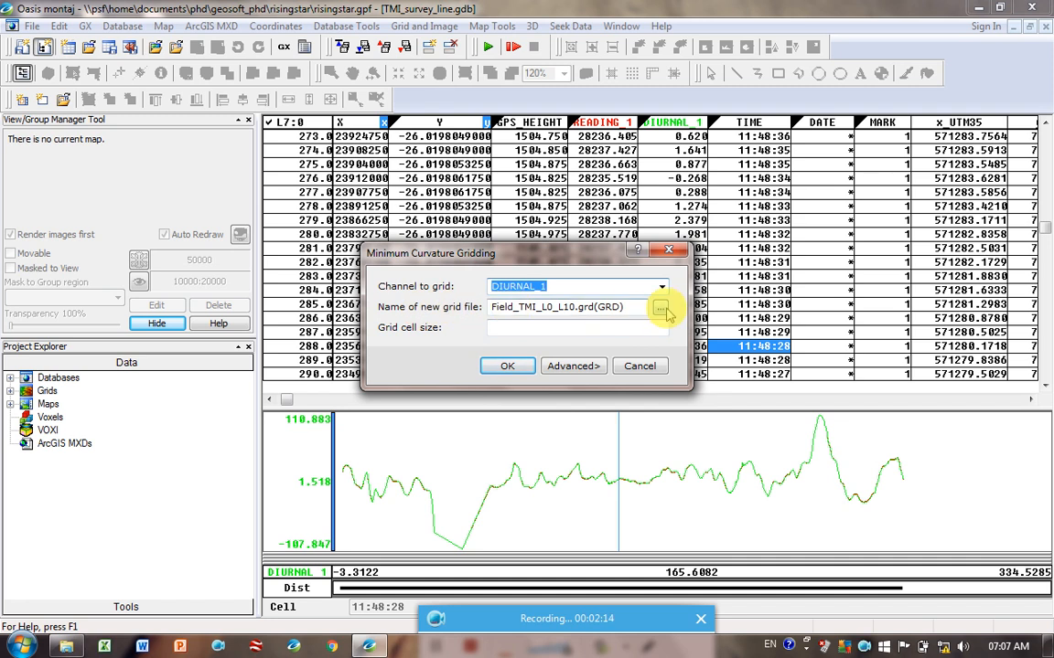
# Name the output grid file TMI_L0_L19_diurnal.grd and save it
pyautogui.click(662, 307)
pyautogui.write('TMI_L0_L19.grd')
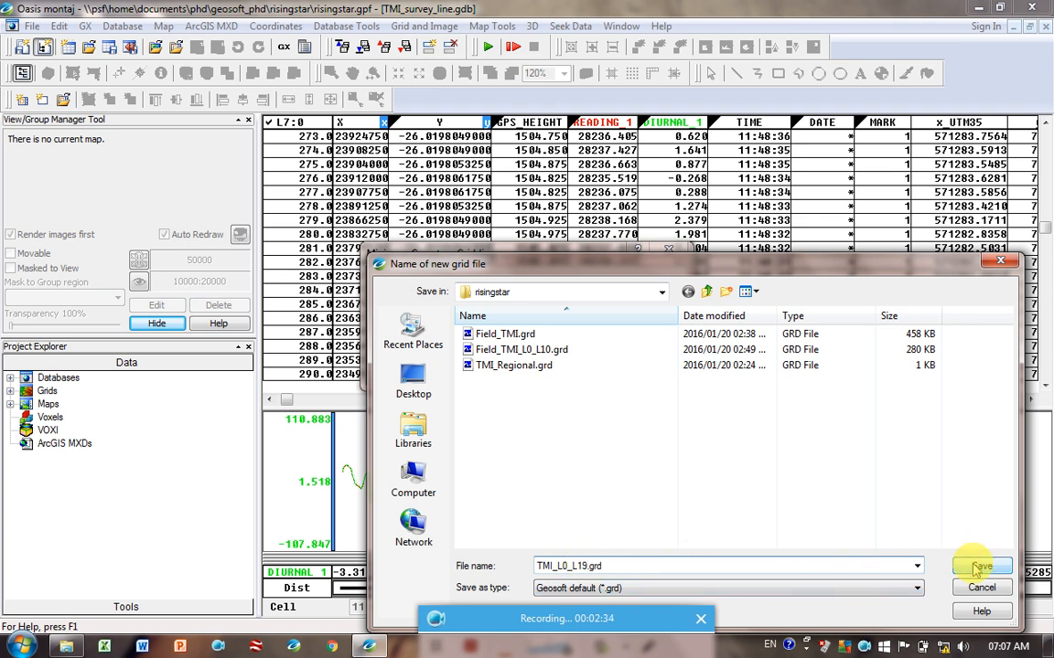
pyautogui.write('_diurnal.grd(GRD')
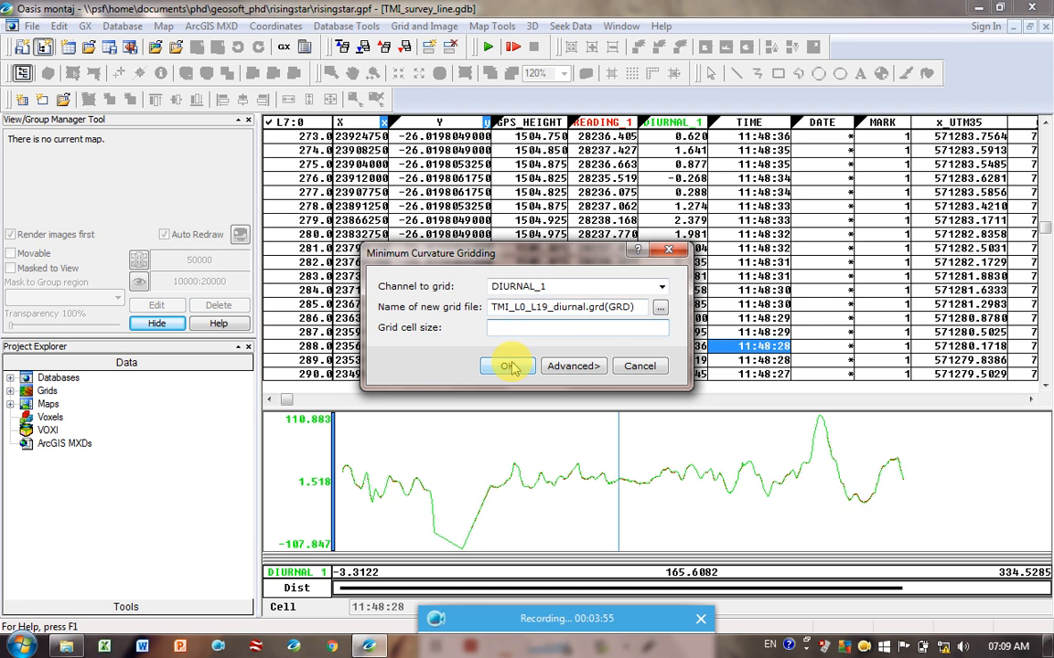
# Run the gridding and accept the autosave prompt so the diurnal grid map displays
pyautogui.click(508, 366)
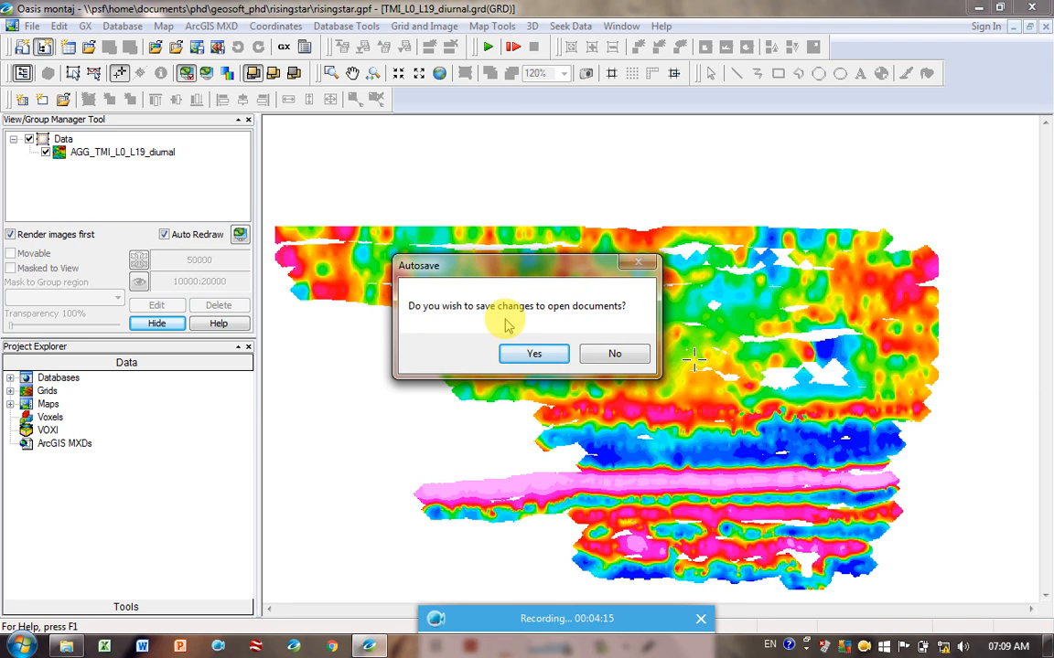
pyautogui.click(534, 355)
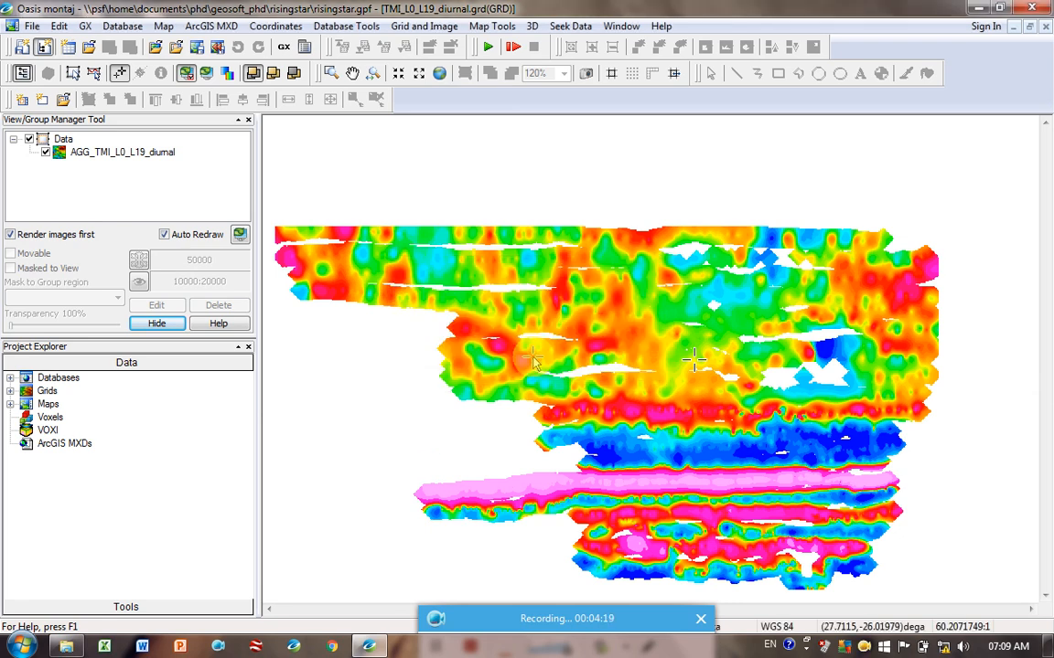
pyautogui.moveTo(842, 509)
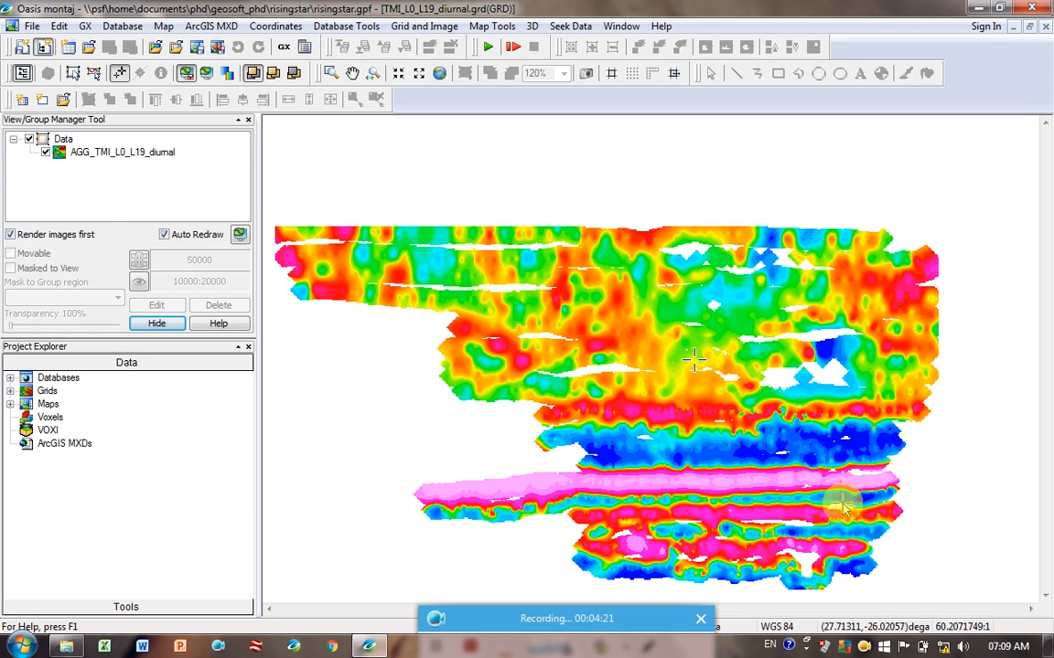
pyautogui.moveTo(576, 421)
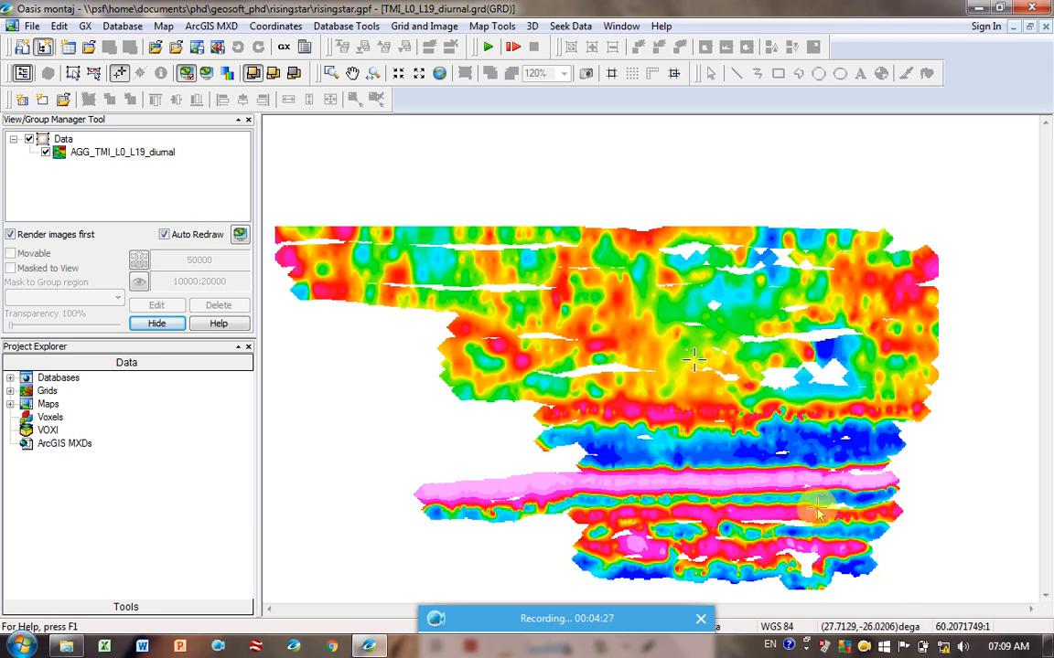
pyautogui.moveTo(695, 534)
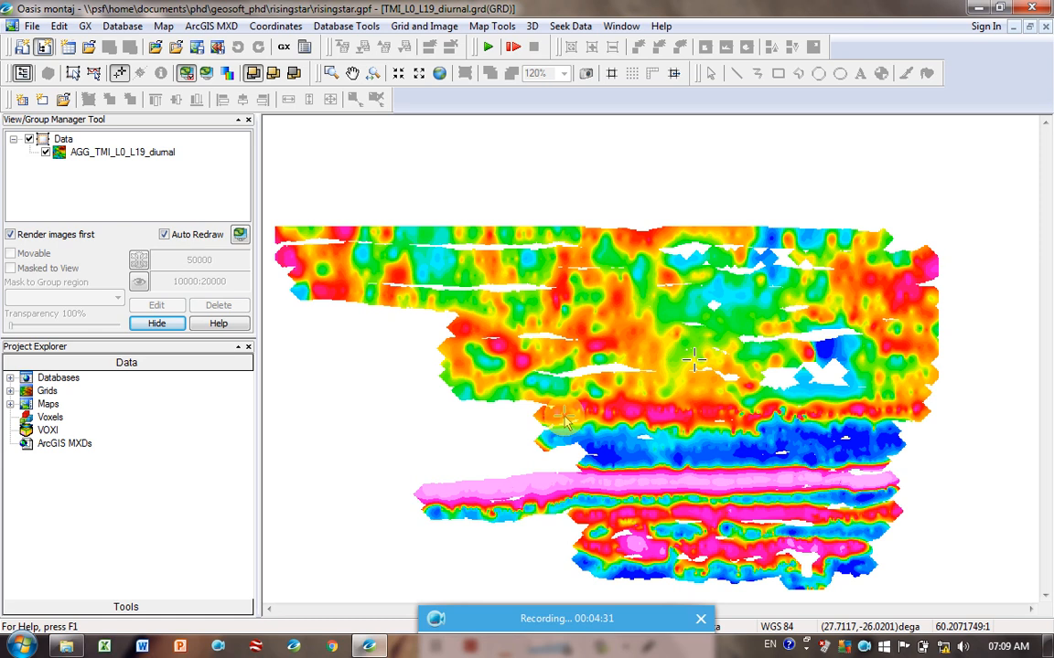
pyautogui.moveTo(558, 419)
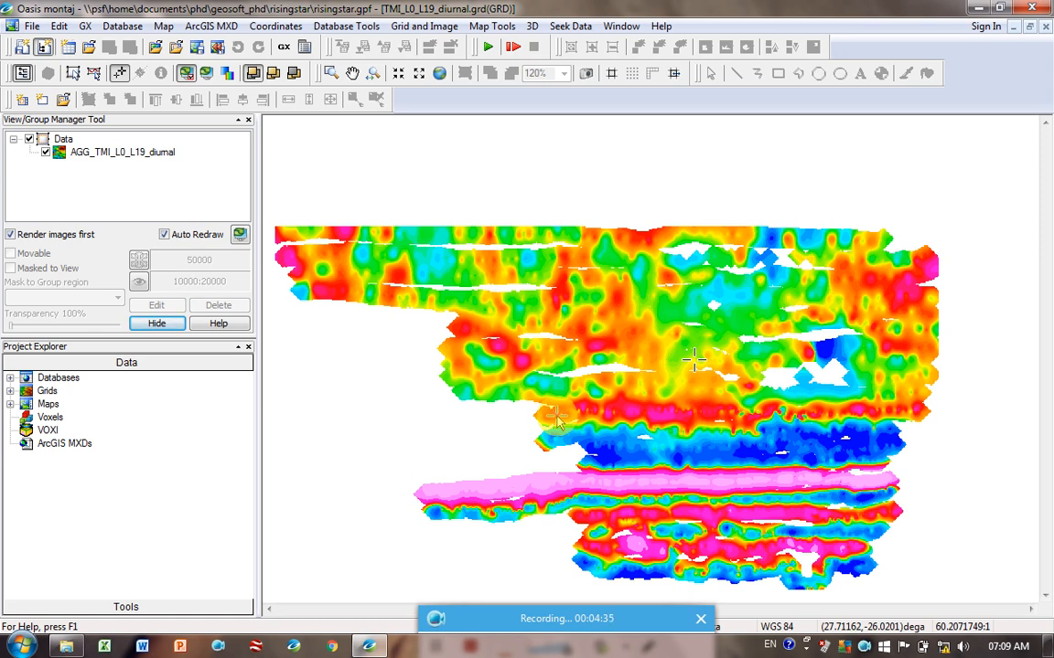
pyautogui.moveTo(479, 291)
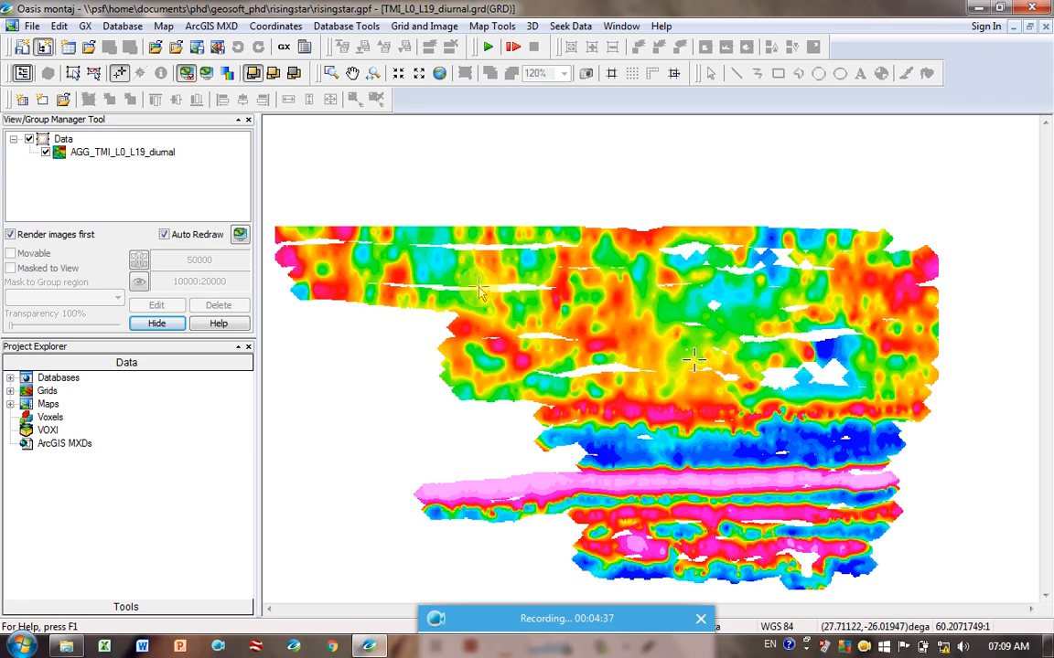
pyautogui.moveTo(515, 293)
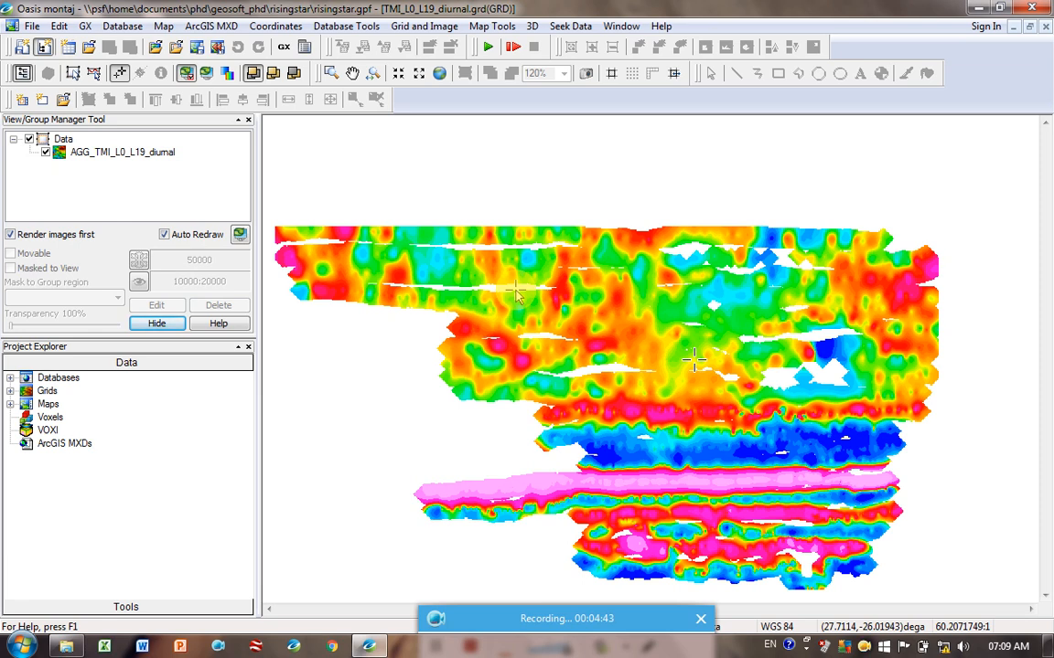
pyautogui.moveTo(582, 373)
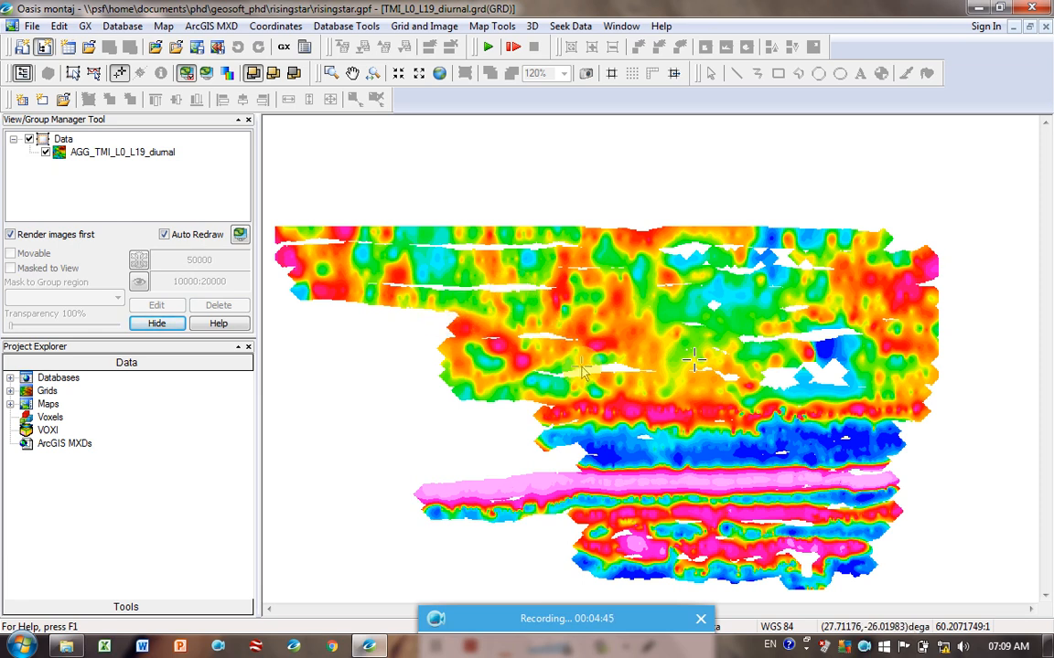
pyautogui.moveTo(593, 378)
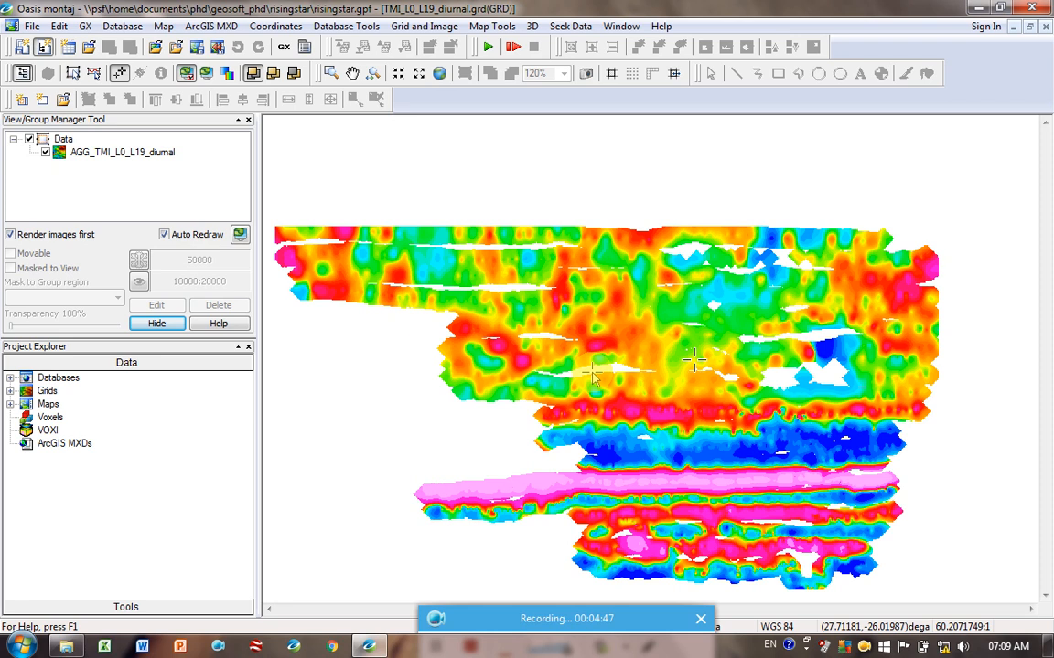
pyautogui.moveTo(783, 379)
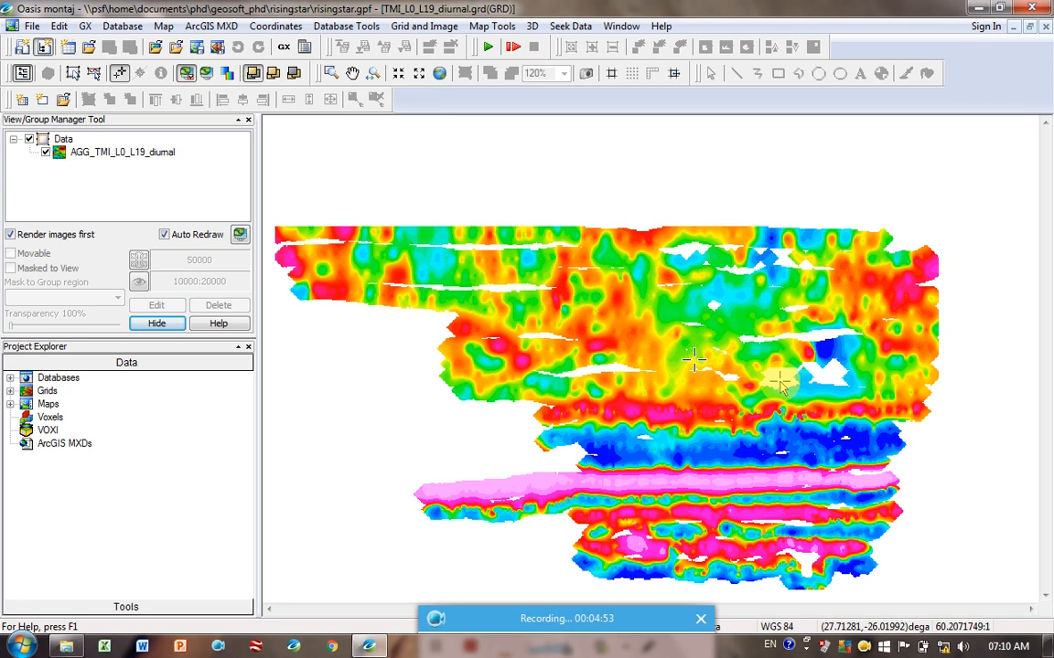
pyautogui.moveTo(786, 377)
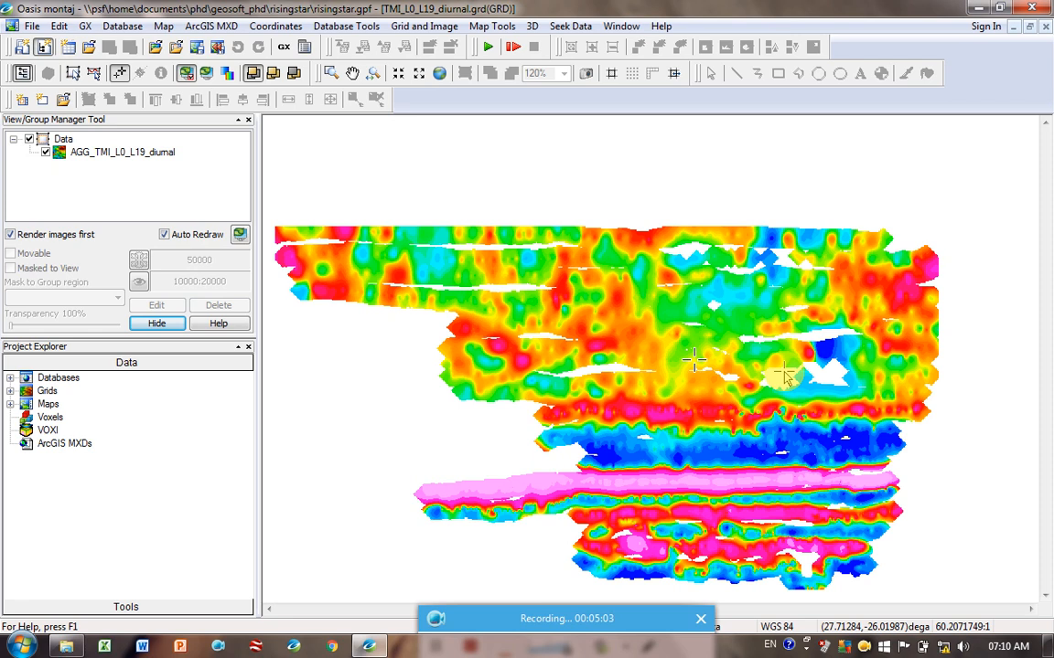
pyautogui.moveTo(425, 26)
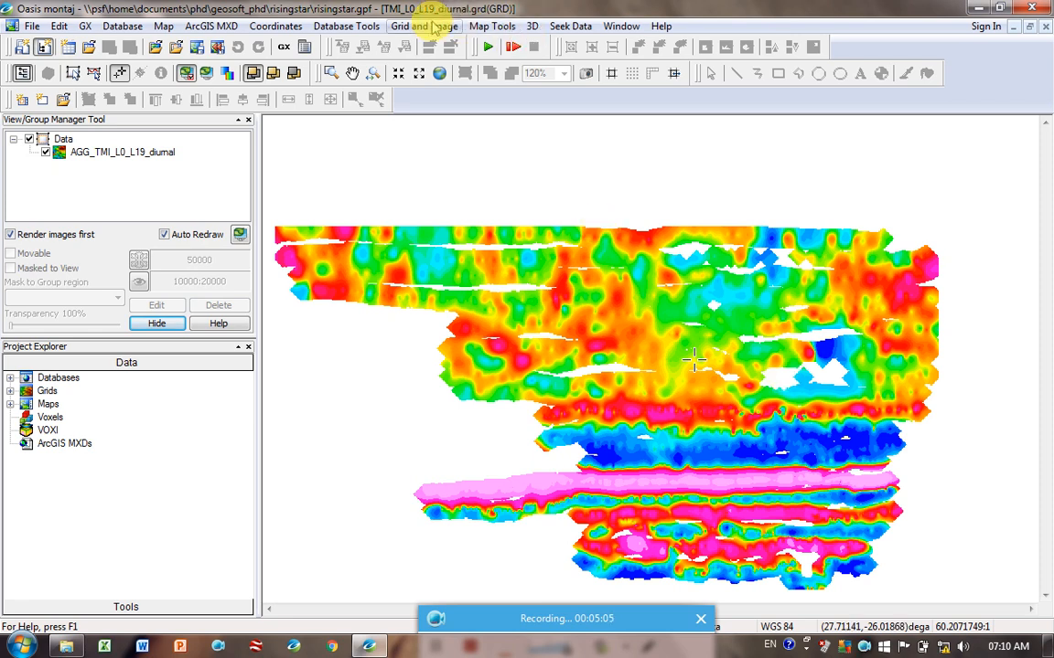
# Grid the diurnal channel with Kriging into a new grid file and display it
pyautogui.click(425, 25)
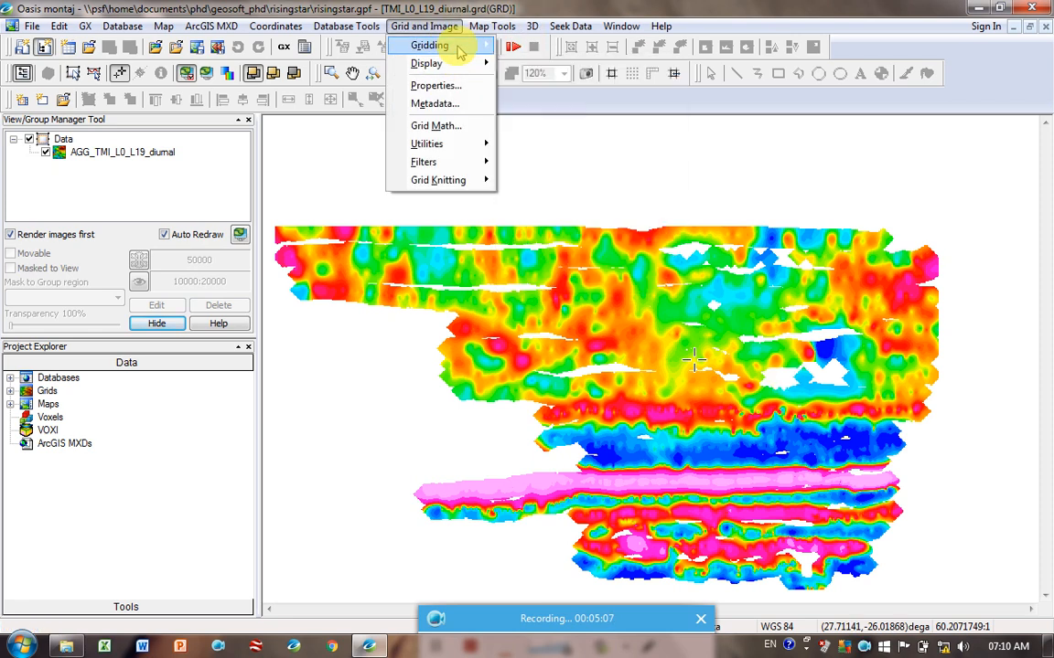
pyautogui.click(428, 44)
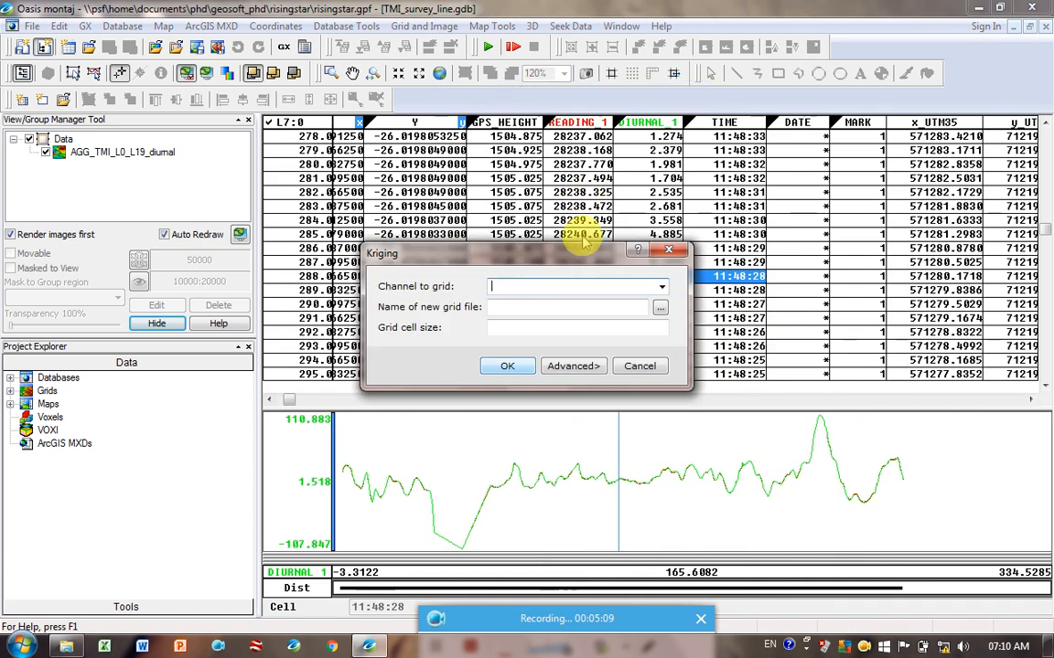
pyautogui.click(662, 286)
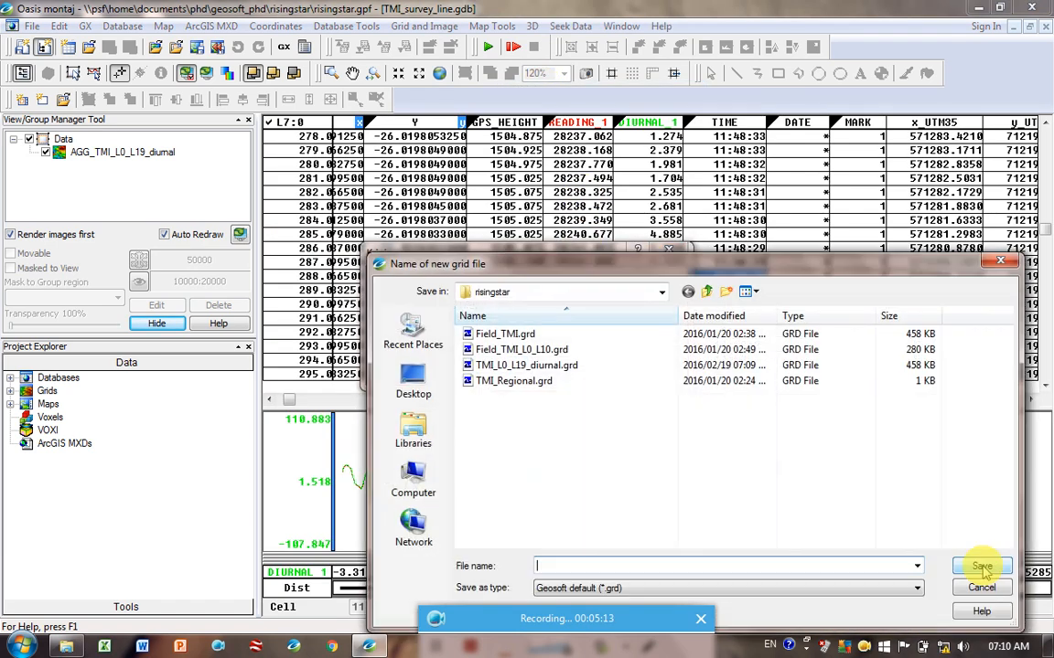
pyautogui.click(980, 565)
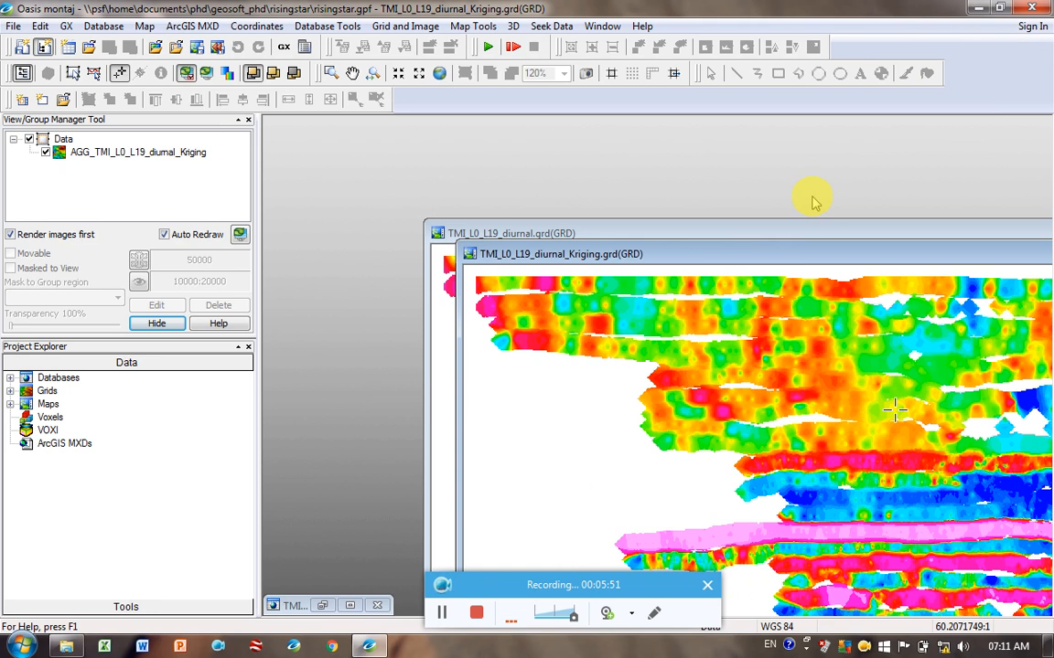
# Tile the kriged and minimum-curvature grid windows vertically and zoom to full map
pyautogui.click(602, 26)
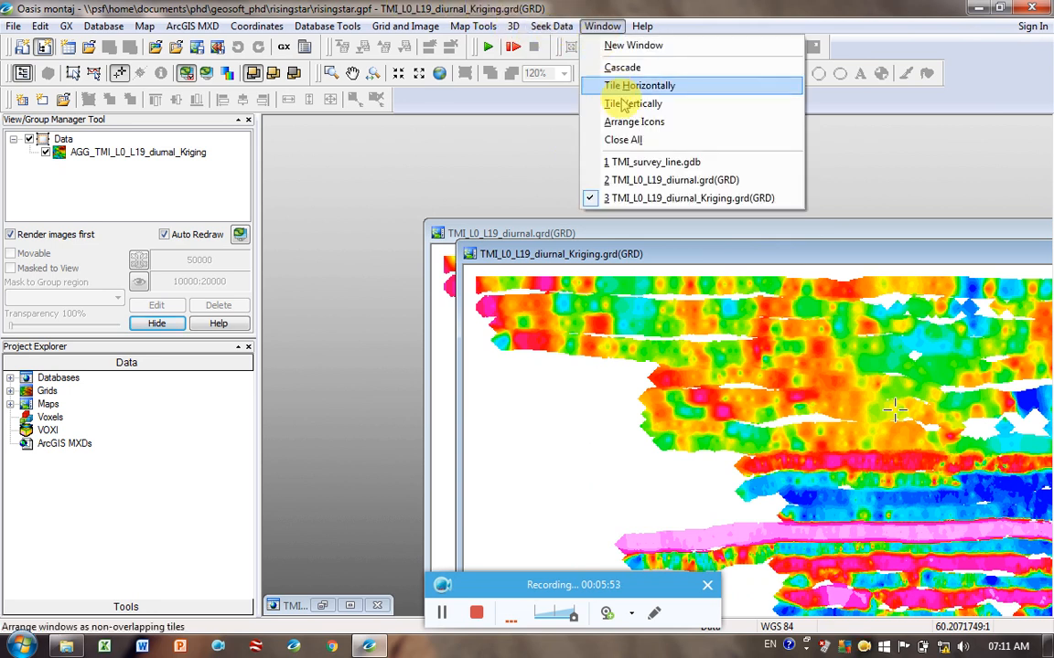
pyautogui.click(632, 103)
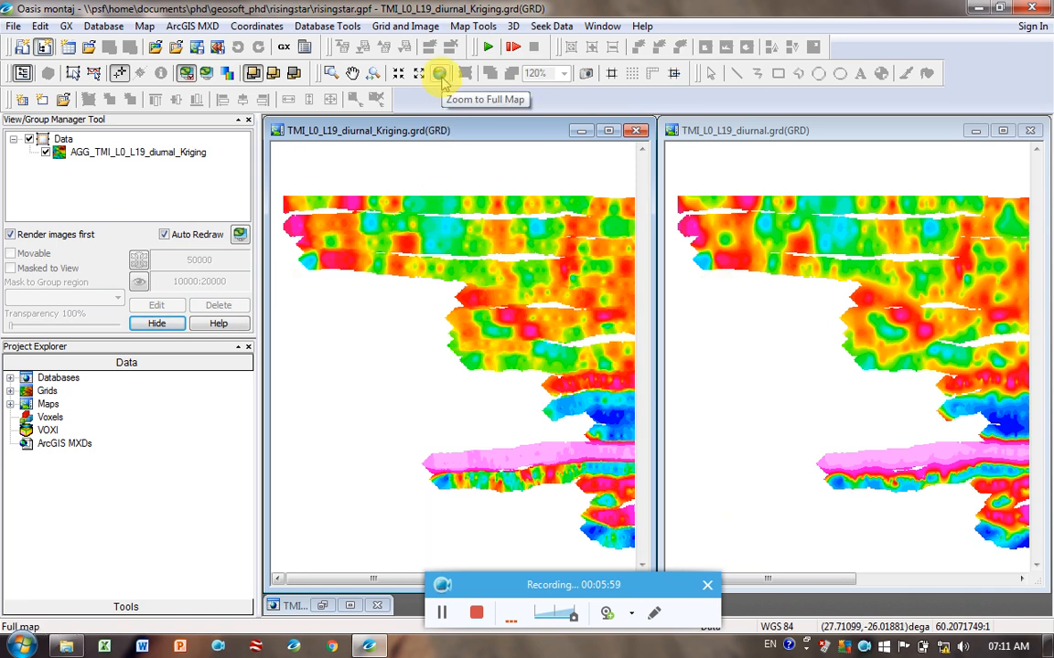
pyautogui.click(439, 73)
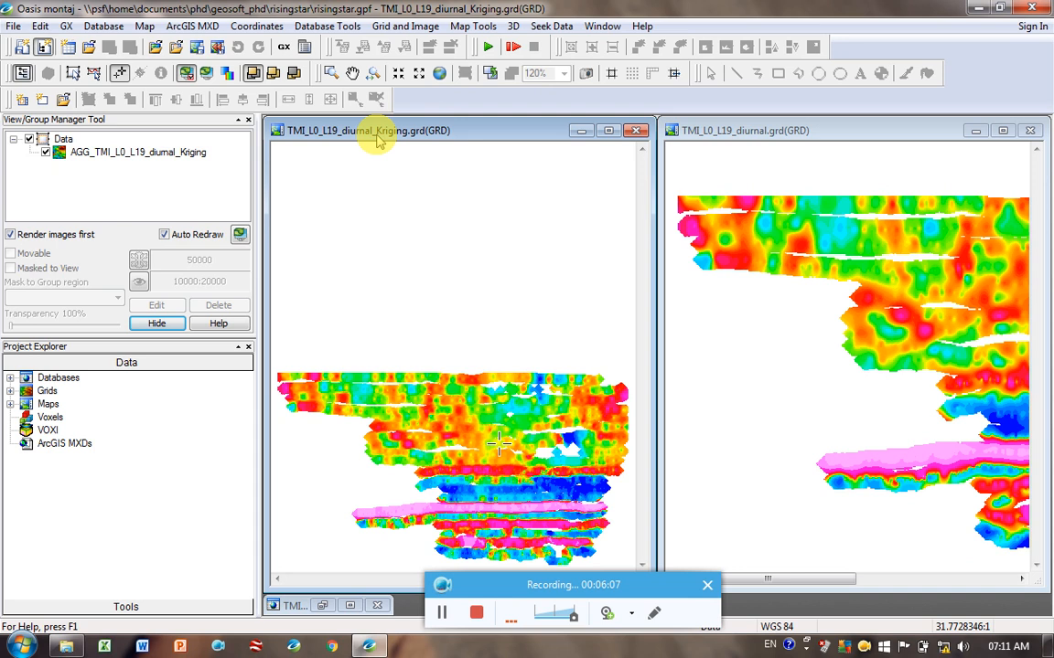
pyautogui.moveTo(275, 74)
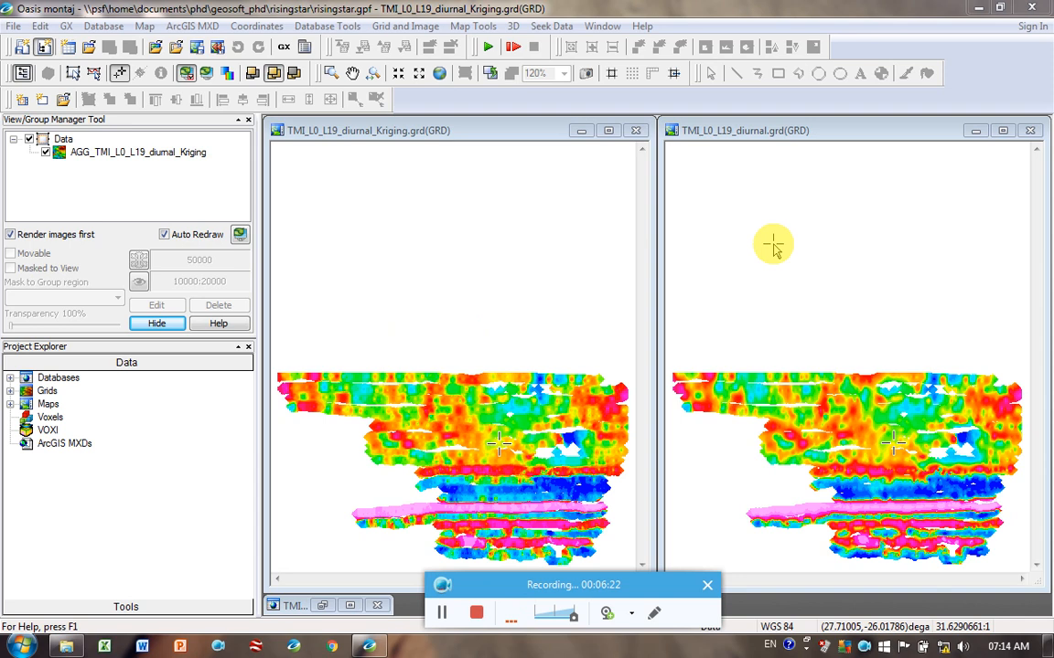
pyautogui.moveTo(658, 585)
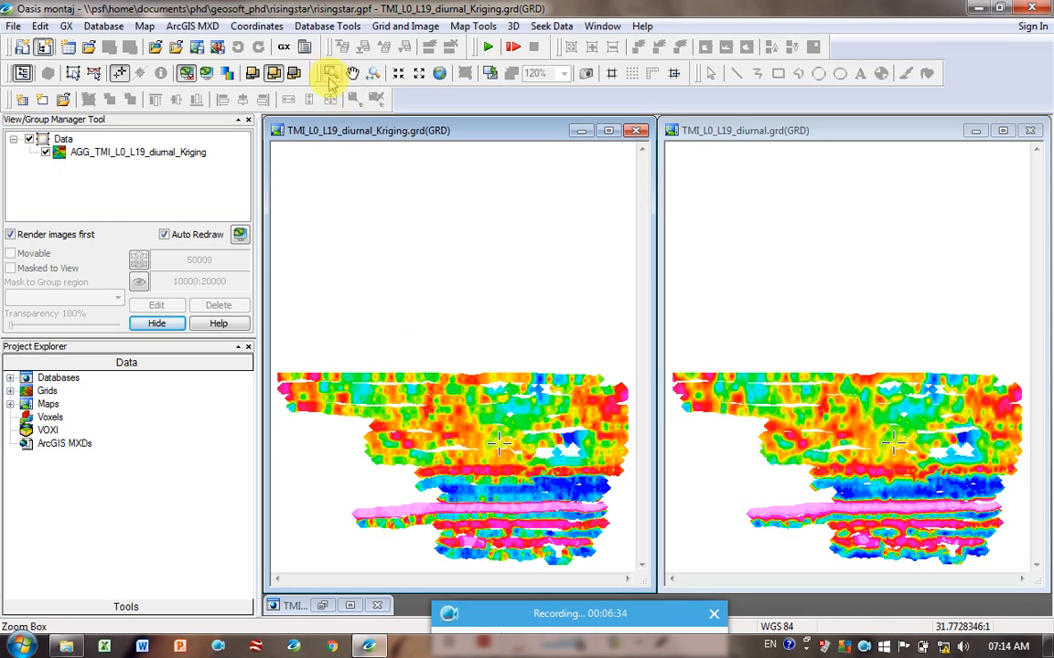
pyautogui.moveTo(329, 75)
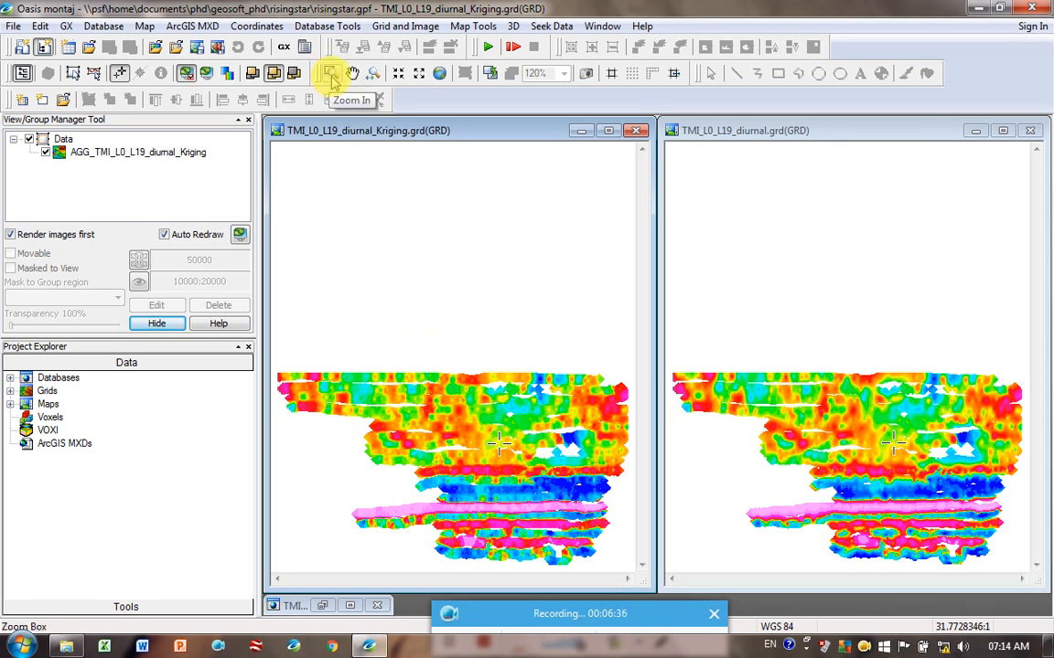
pyautogui.click(331, 73)
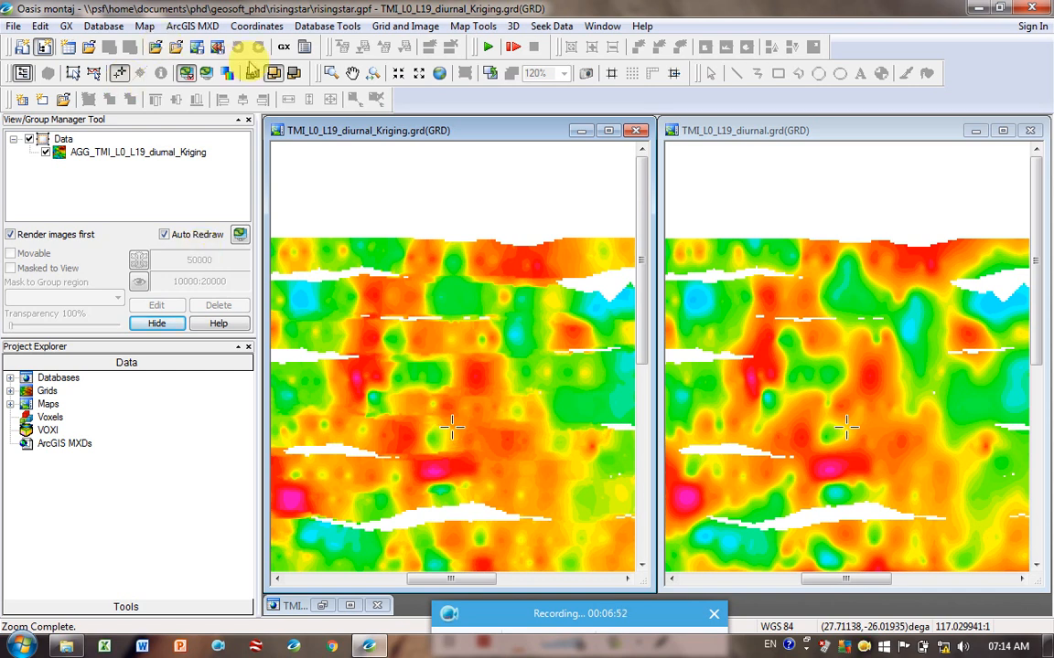
pyautogui.moveTo(273, 73)
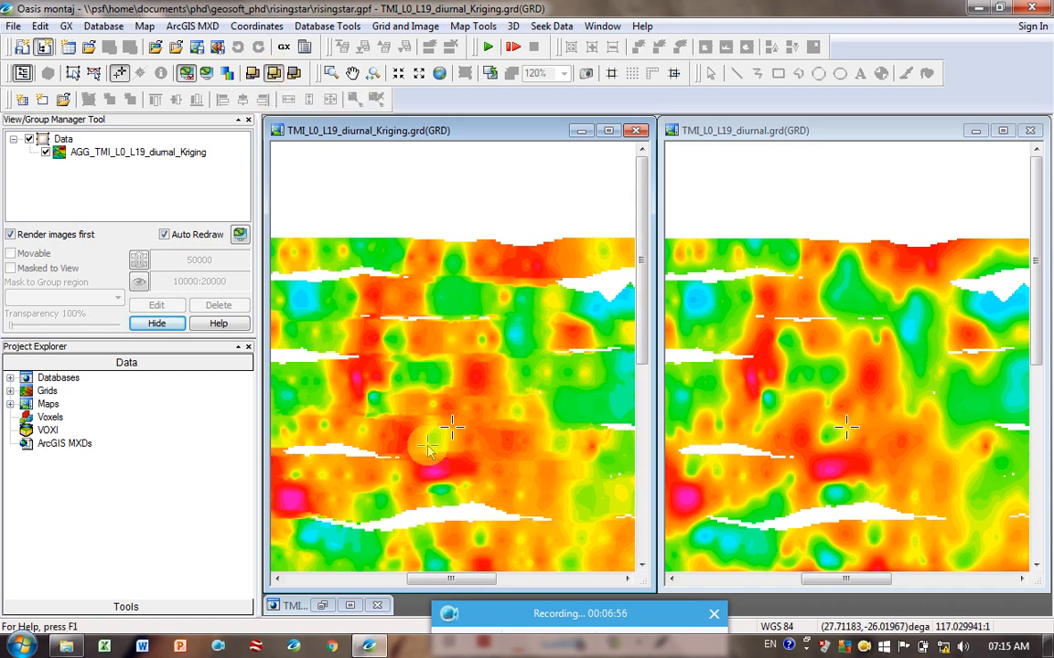
pyautogui.moveTo(476, 402)
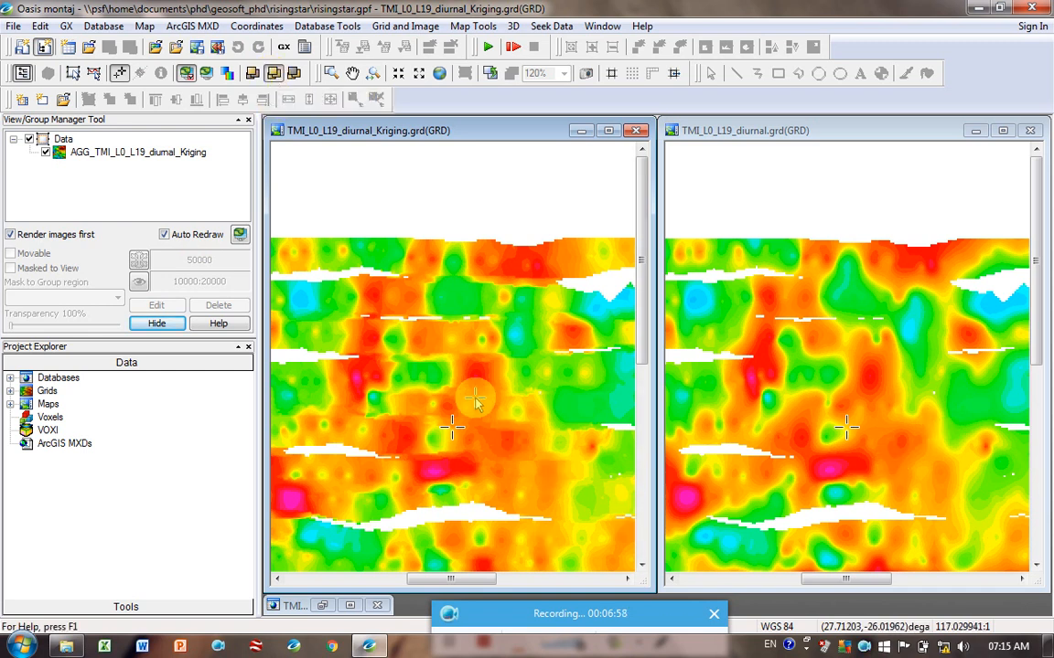
pyautogui.moveTo(510, 399)
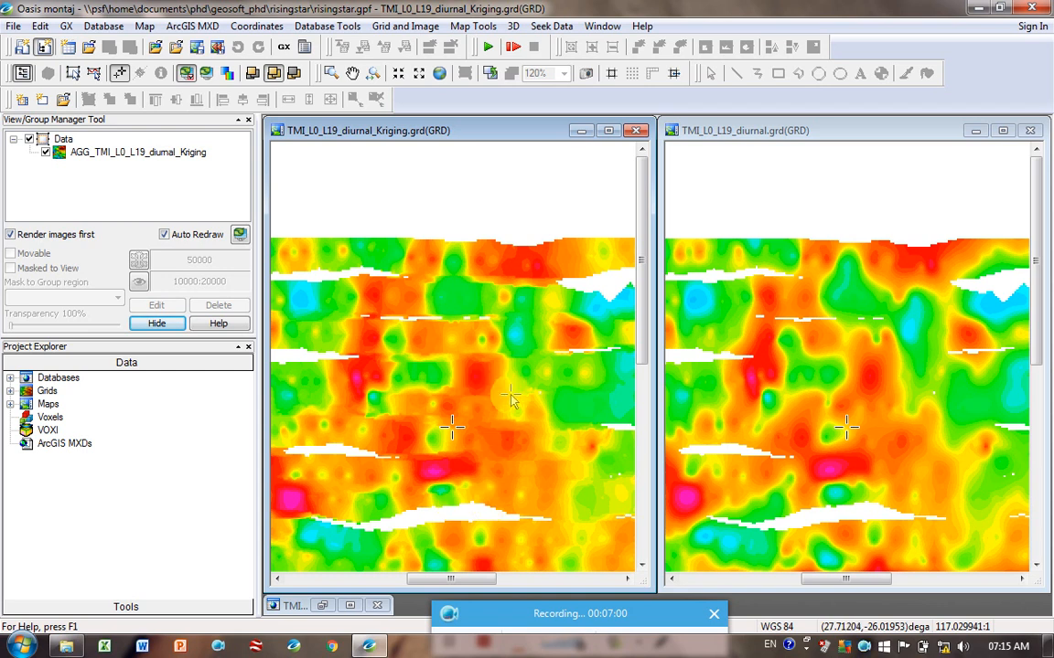
pyautogui.moveTo(790, 362)
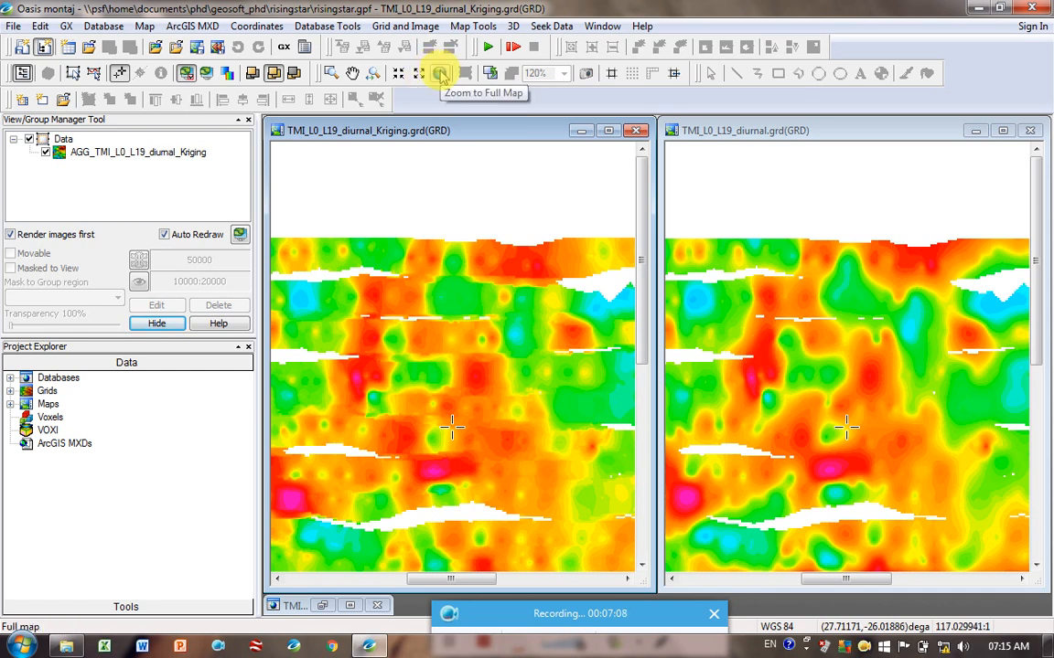
pyautogui.click(439, 73)
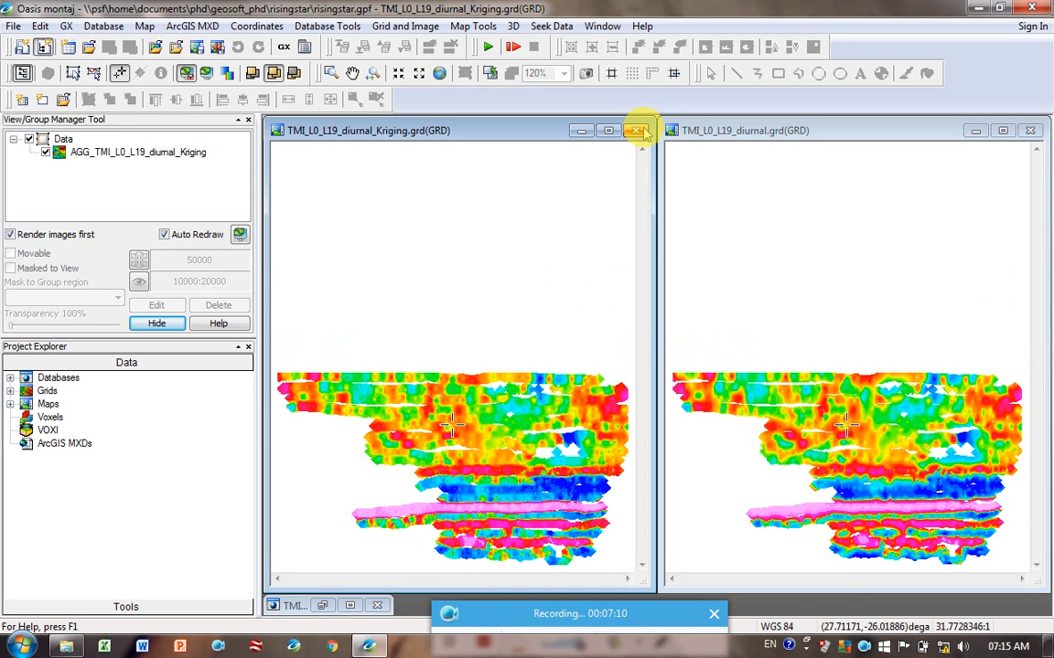
# Close the kriged grid and run minimum curvature gridding of the diurnal data with cell size 5
pyautogui.click(636, 130)
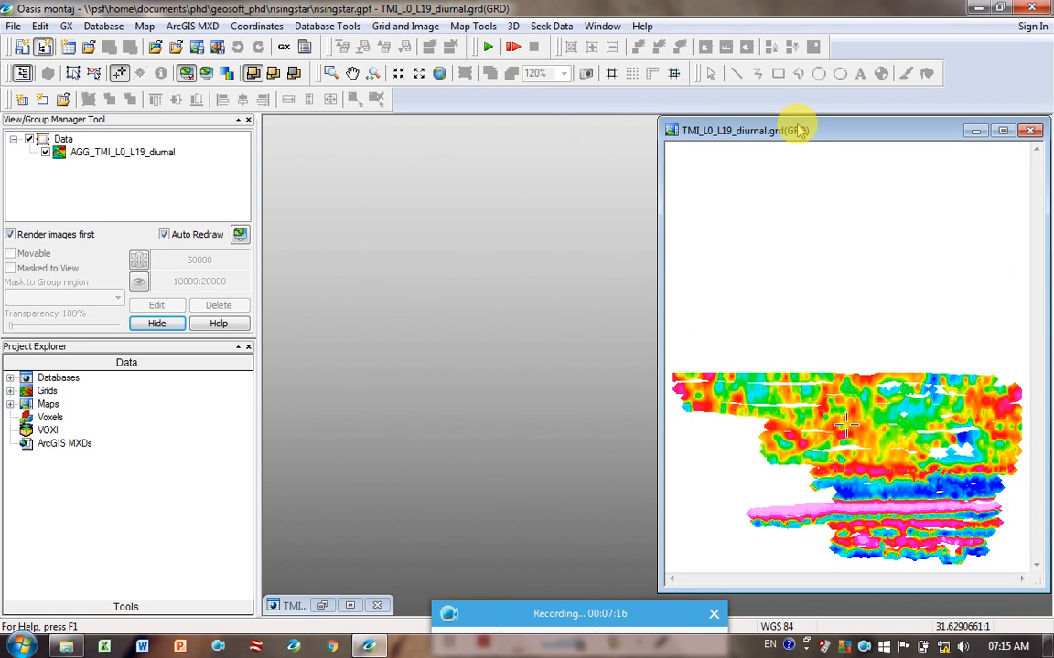
pyautogui.moveTo(876, 447)
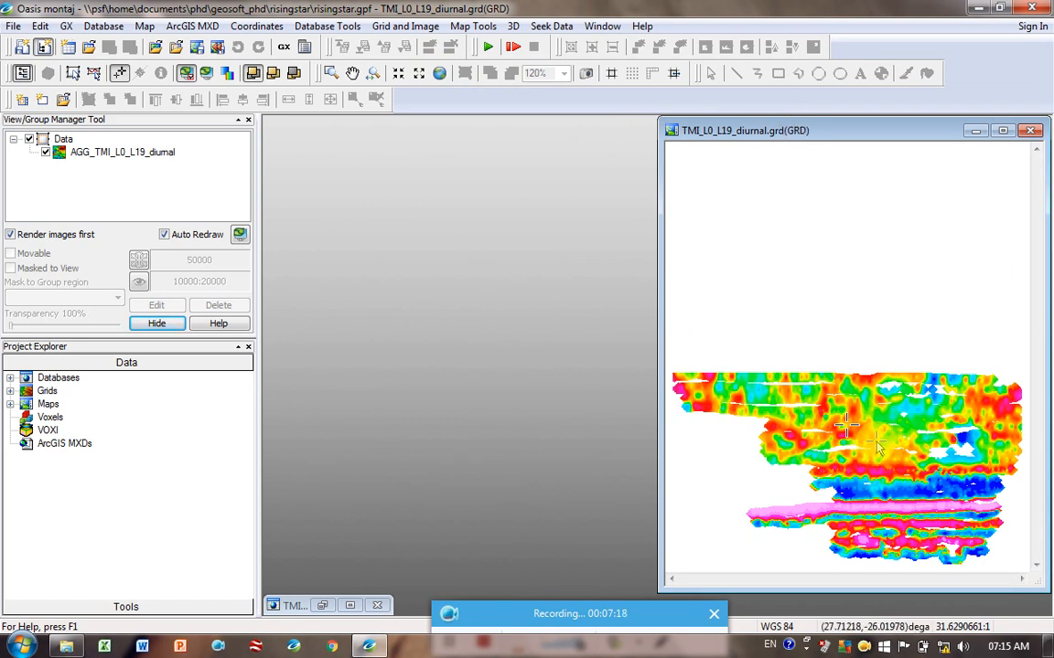
pyautogui.click(404, 25)
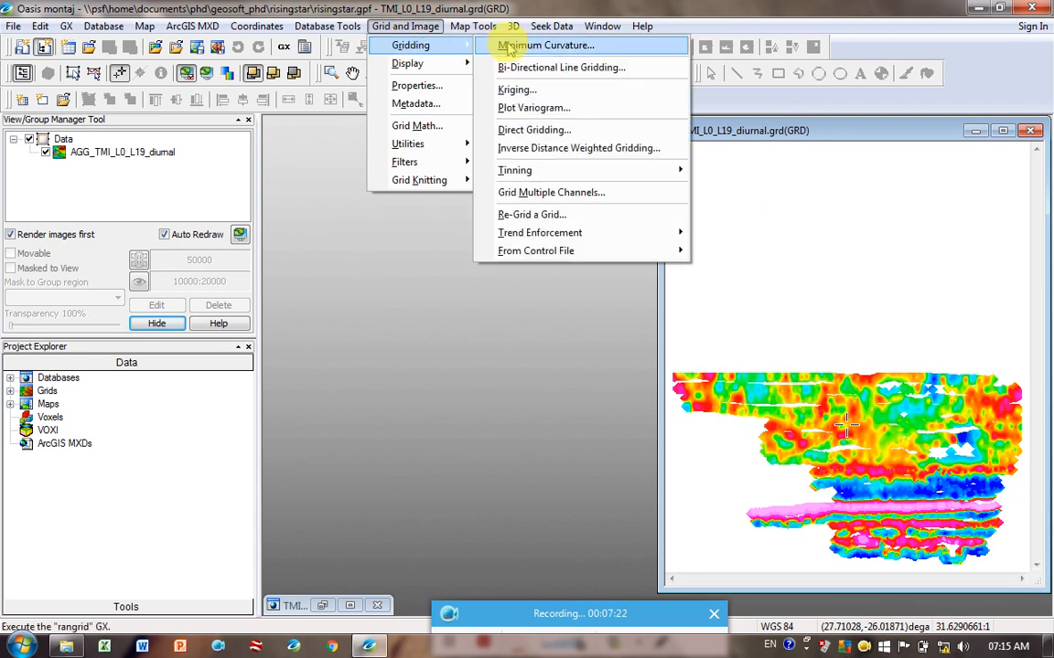
pyautogui.click(545, 44)
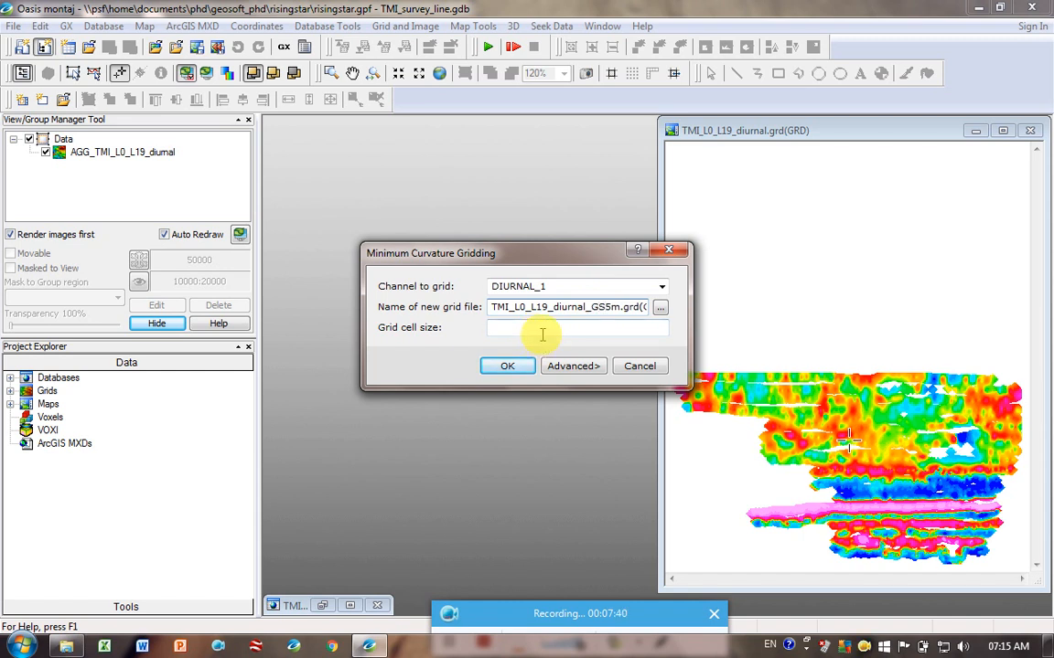
pyautogui.write('5')
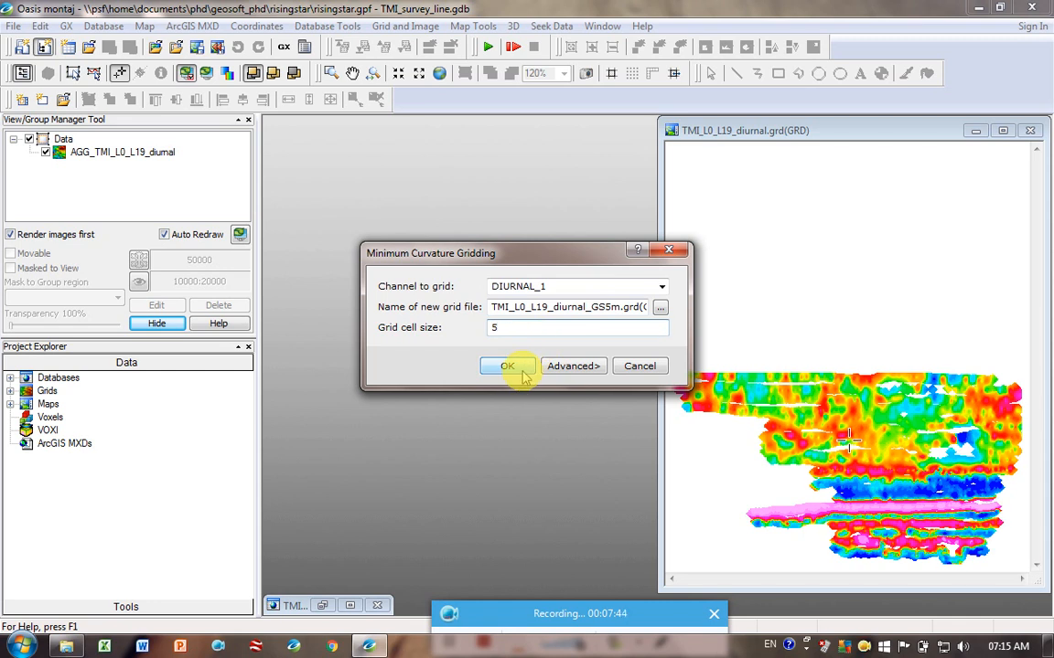
pyautogui.click(508, 366)
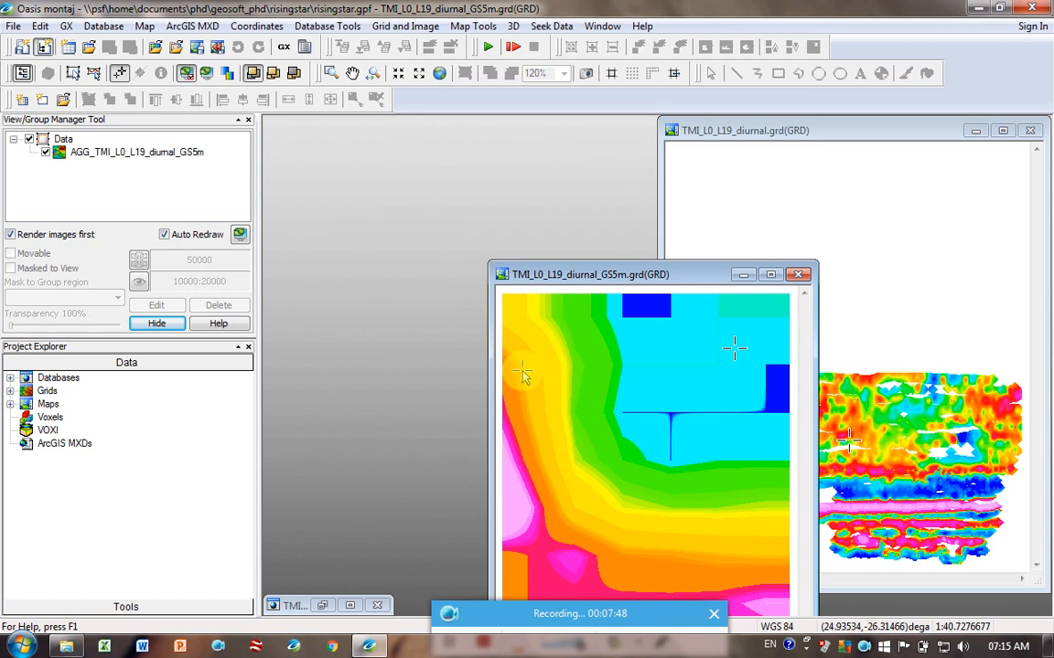
pyautogui.moveTo(680, 282)
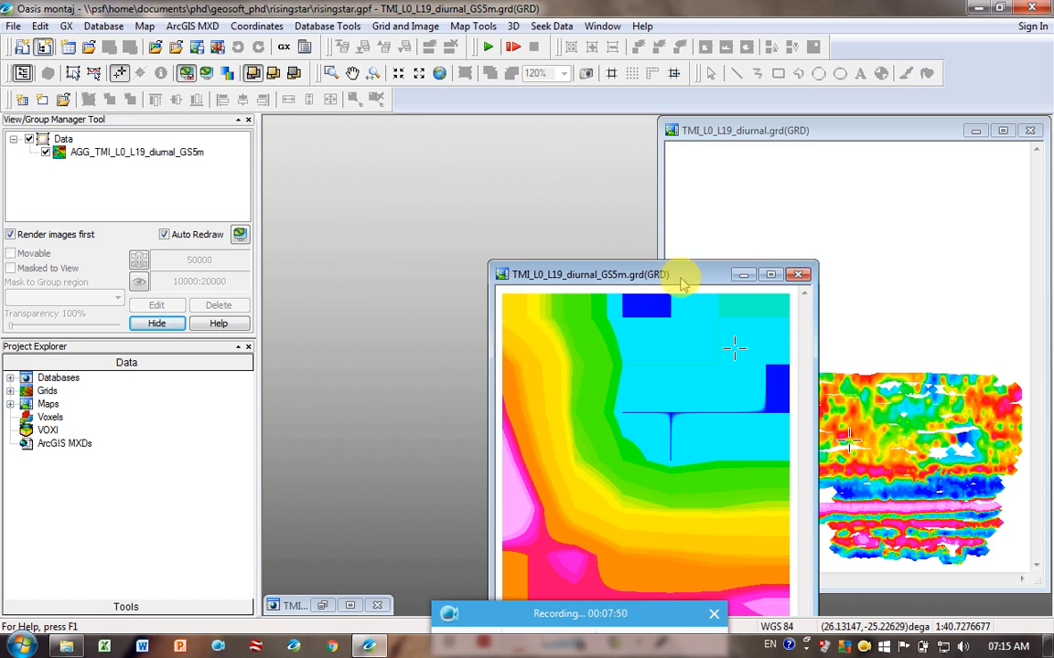
# Move the coarse grid window beside the diurnal grid and expand Databases in Project Explorer
pyautogui.moveTo(680, 274); pyautogui.dragTo(513, 154)
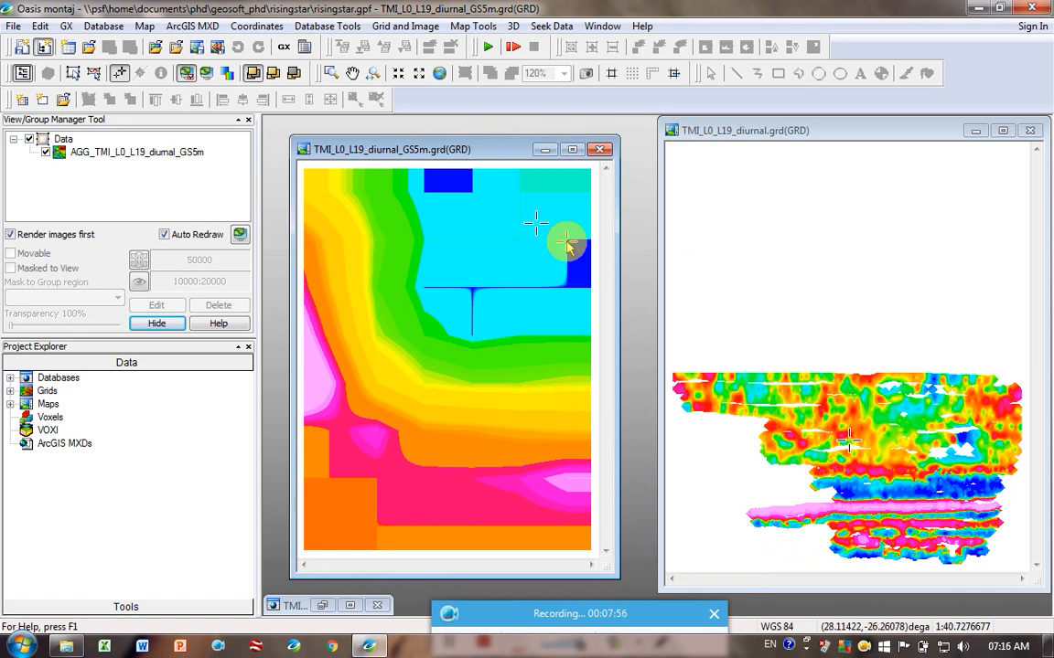
pyautogui.moveTo(930, 399)
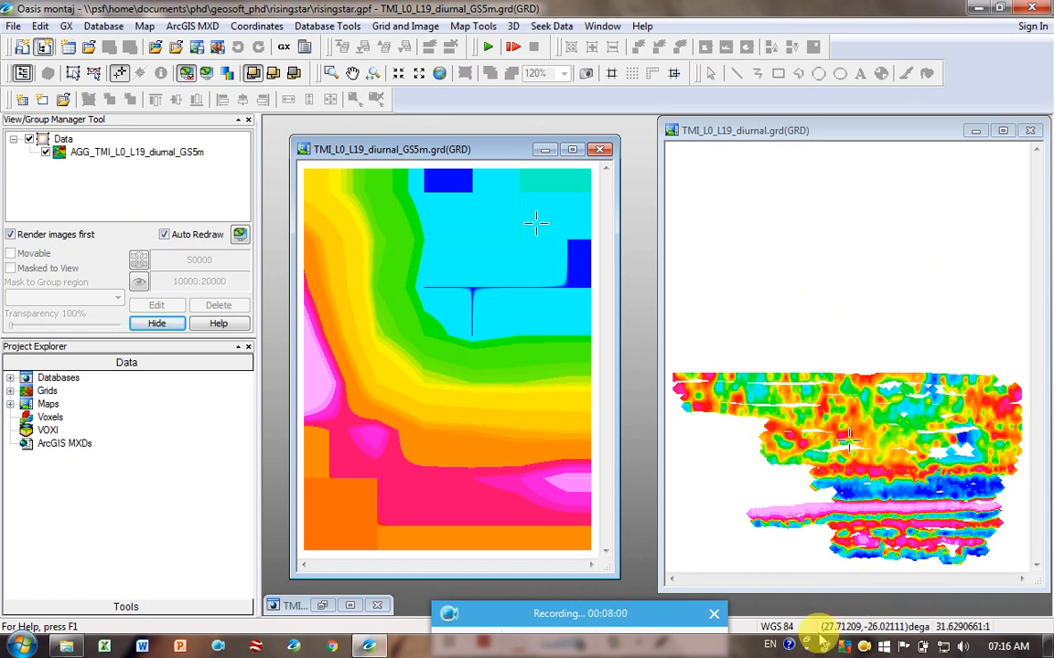
pyautogui.moveTo(823, 625)
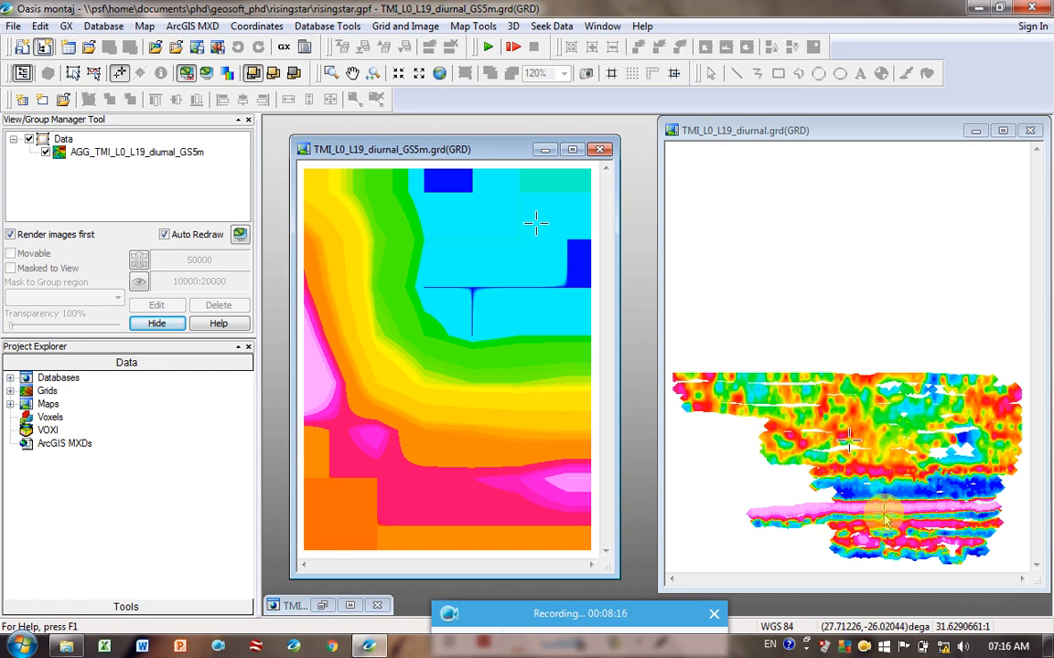
pyautogui.moveTo(772, 398)
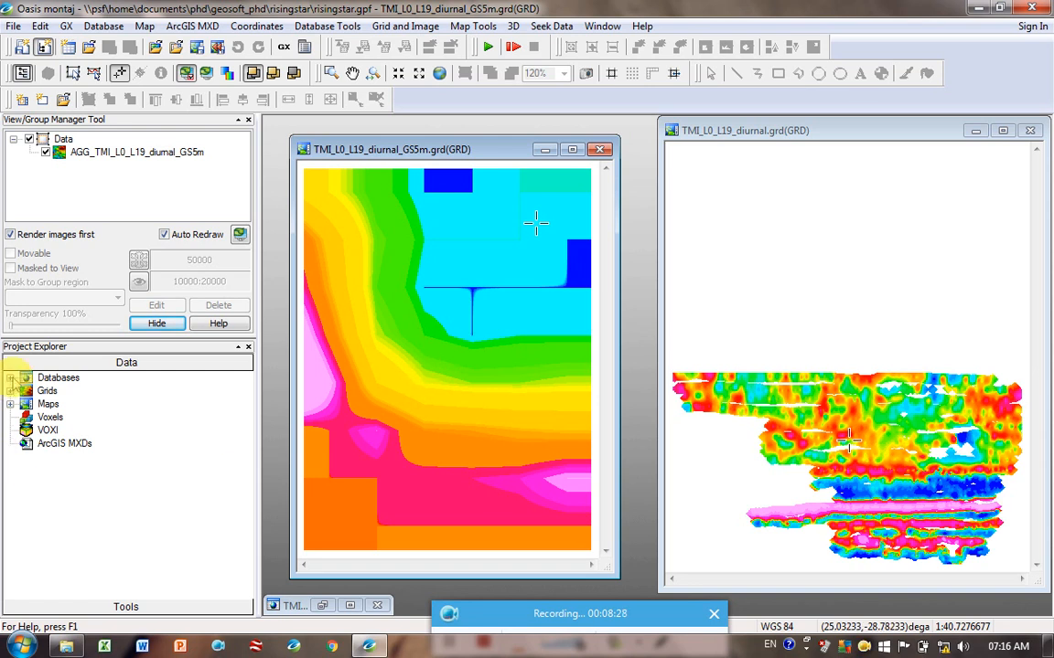
pyautogui.click(11, 377)
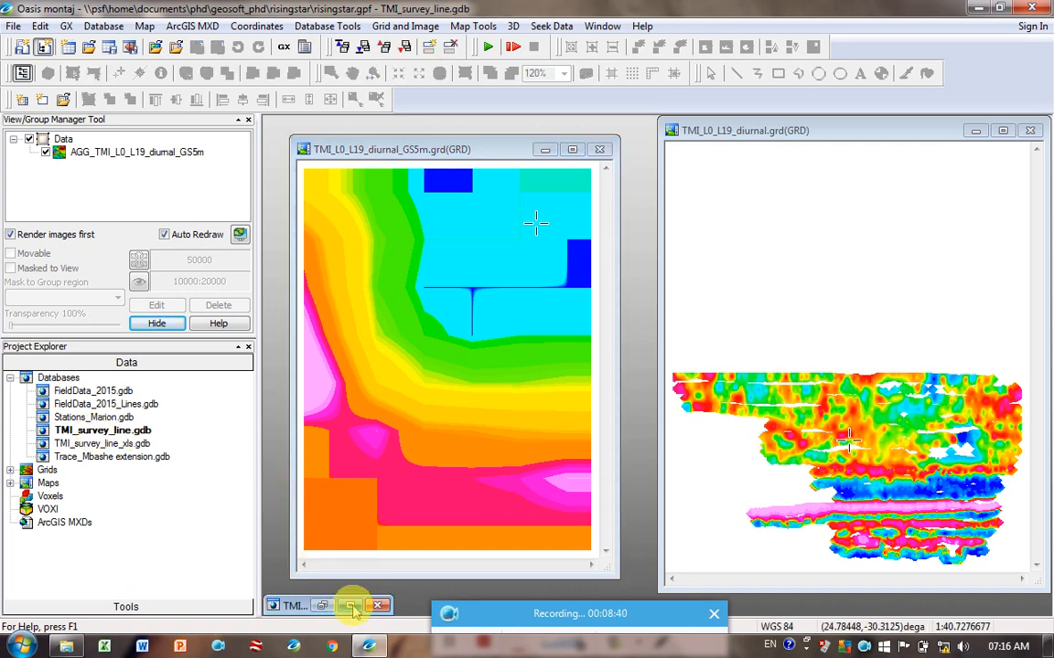
pyautogui.moveTo(351, 605)
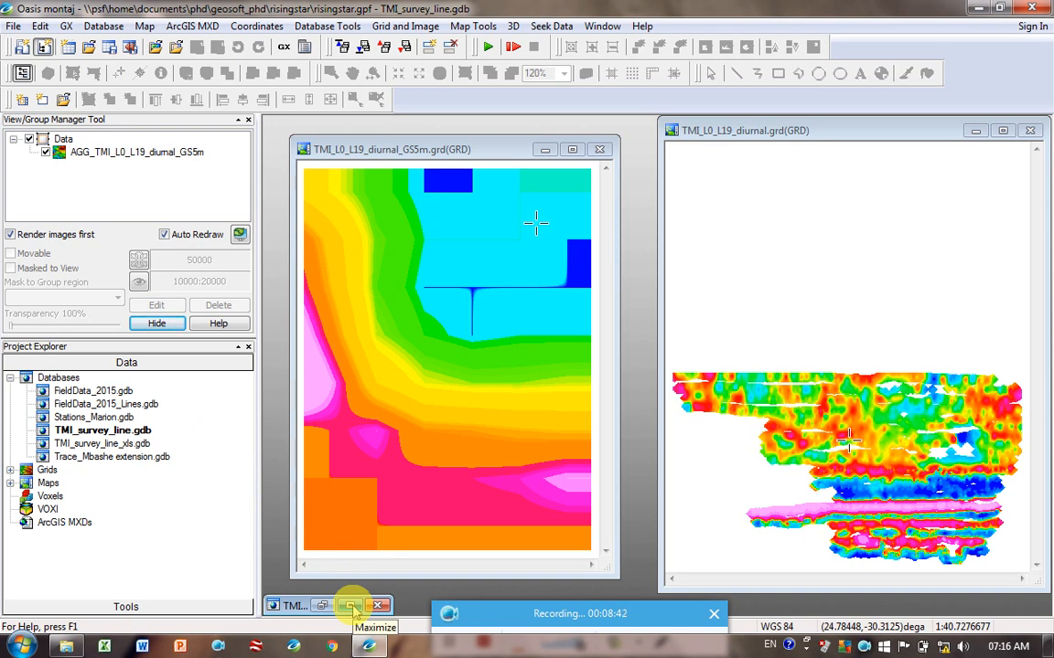
# Open TMI_survey_line.gdb and set x_UTM35 and y_UTM35 as the current X and Y channels
pyautogui.click(351, 606)
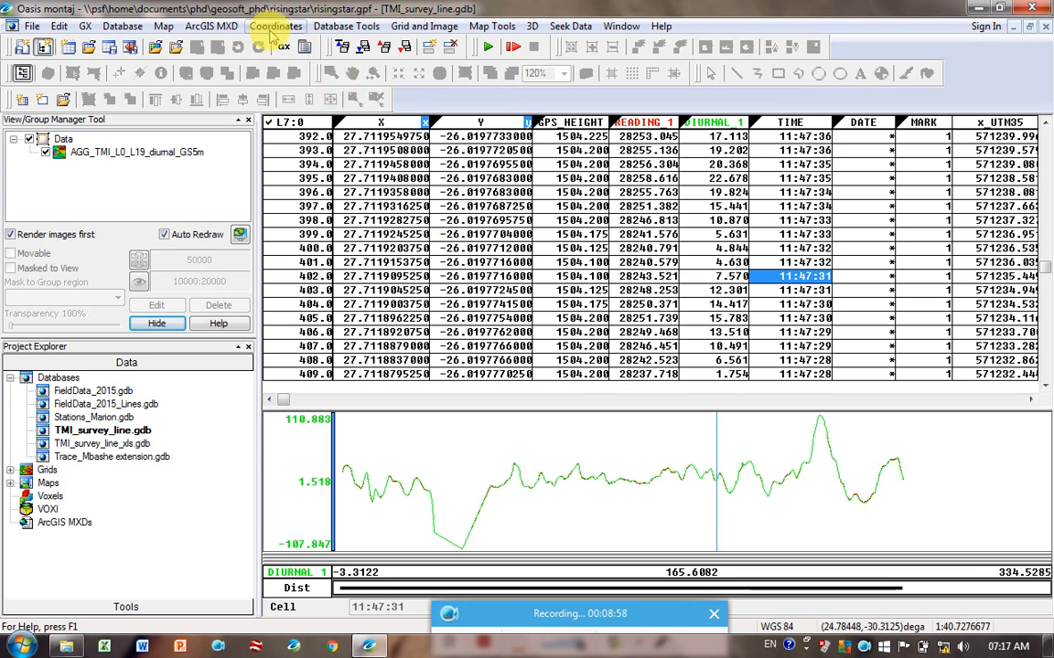
pyautogui.click(274, 25)
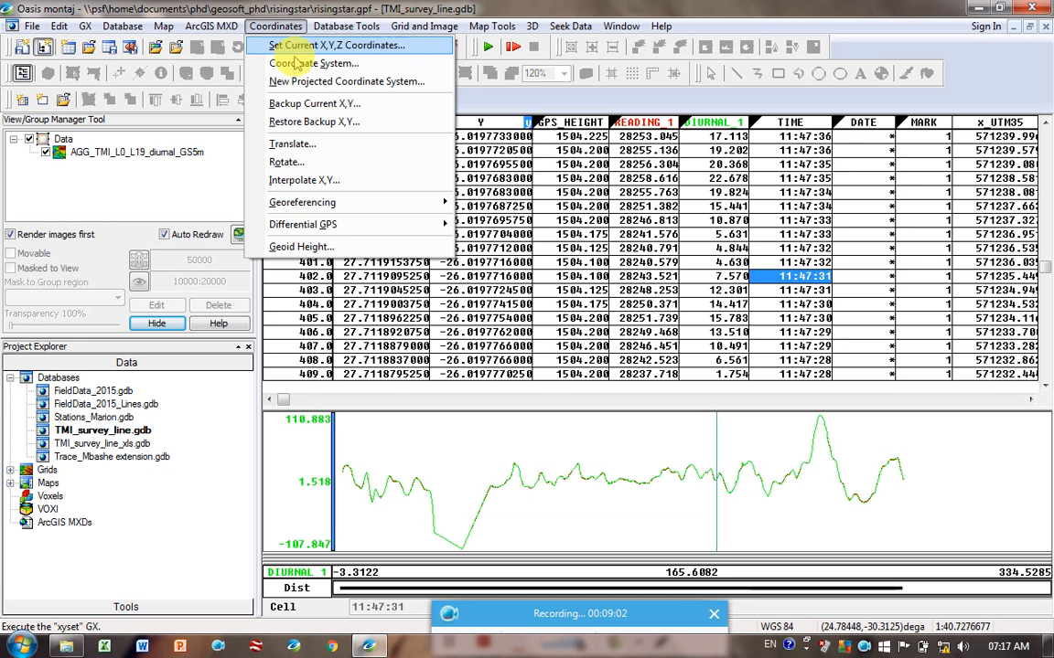
pyautogui.moveTo(315, 63)
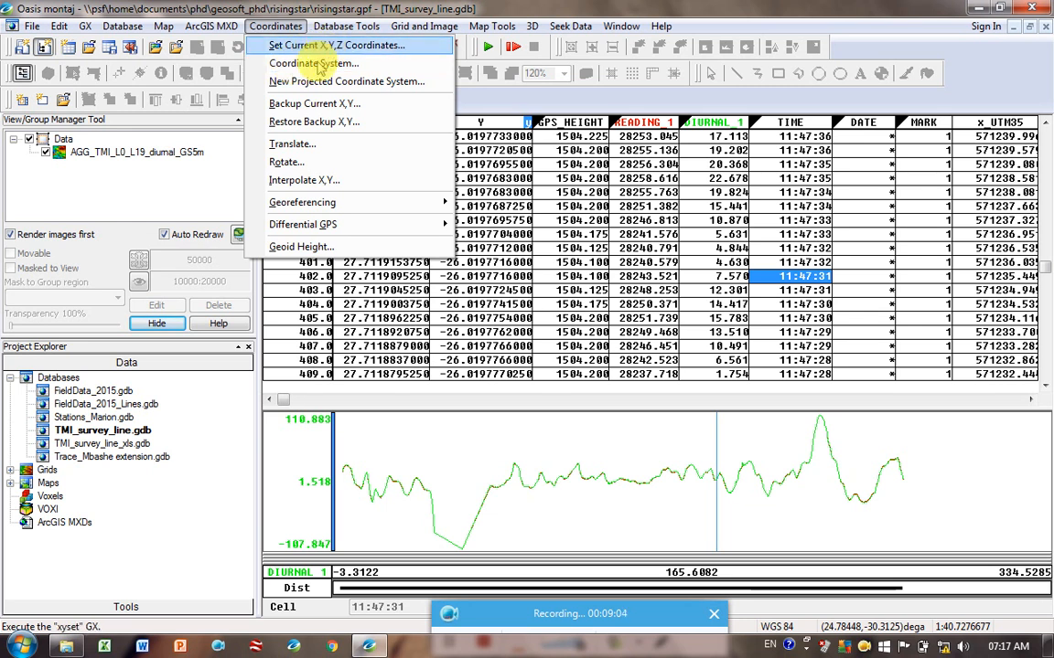
pyautogui.click(330, 44)
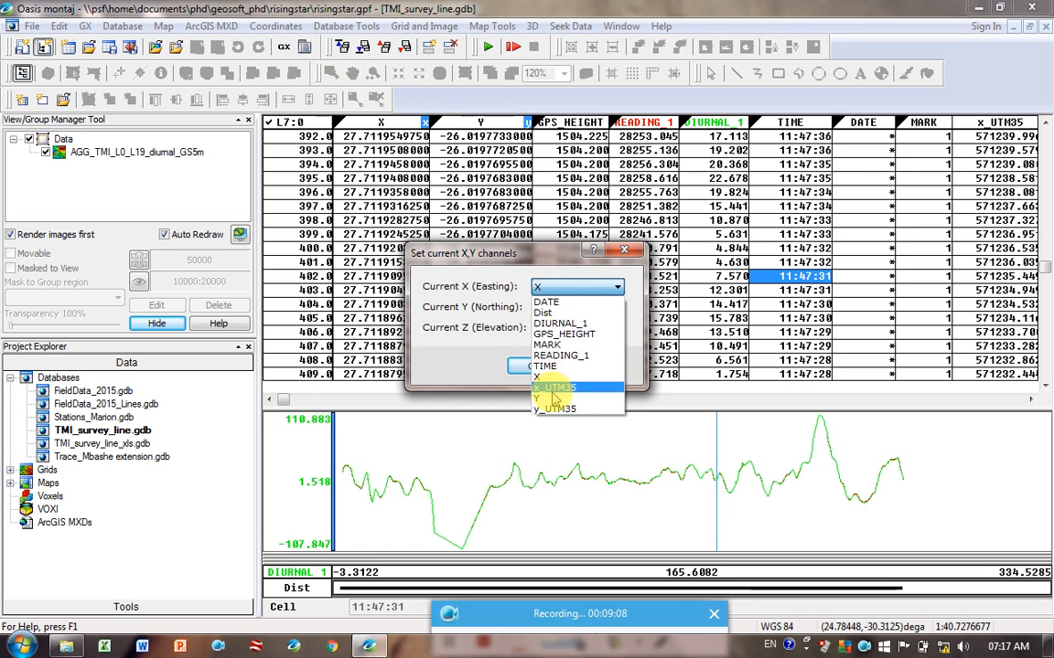
pyautogui.click(552, 388)
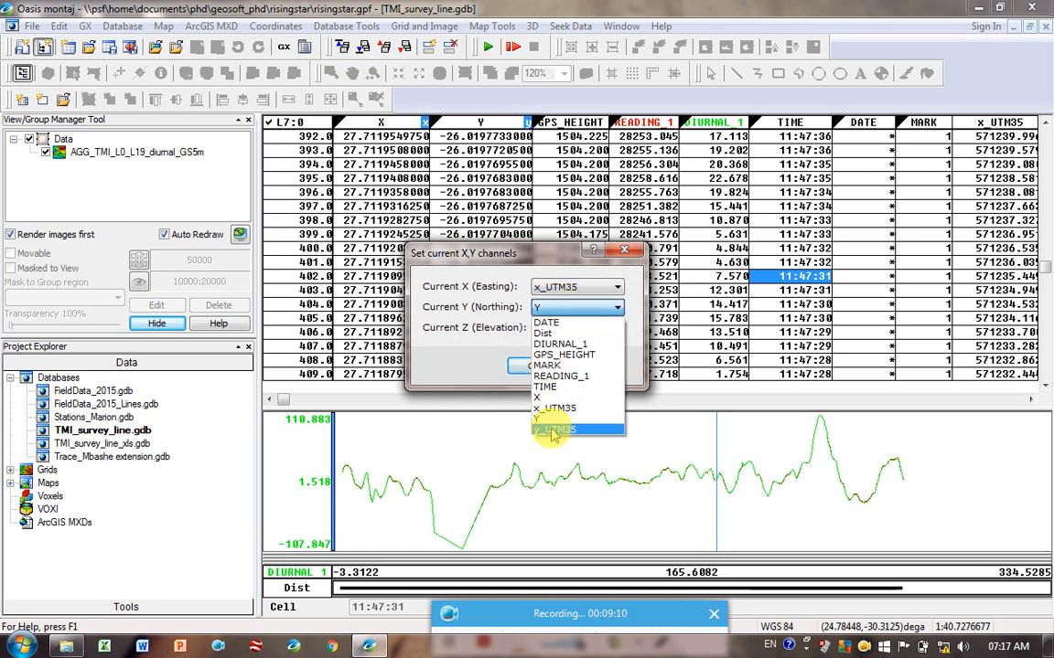
pyautogui.click(553, 430)
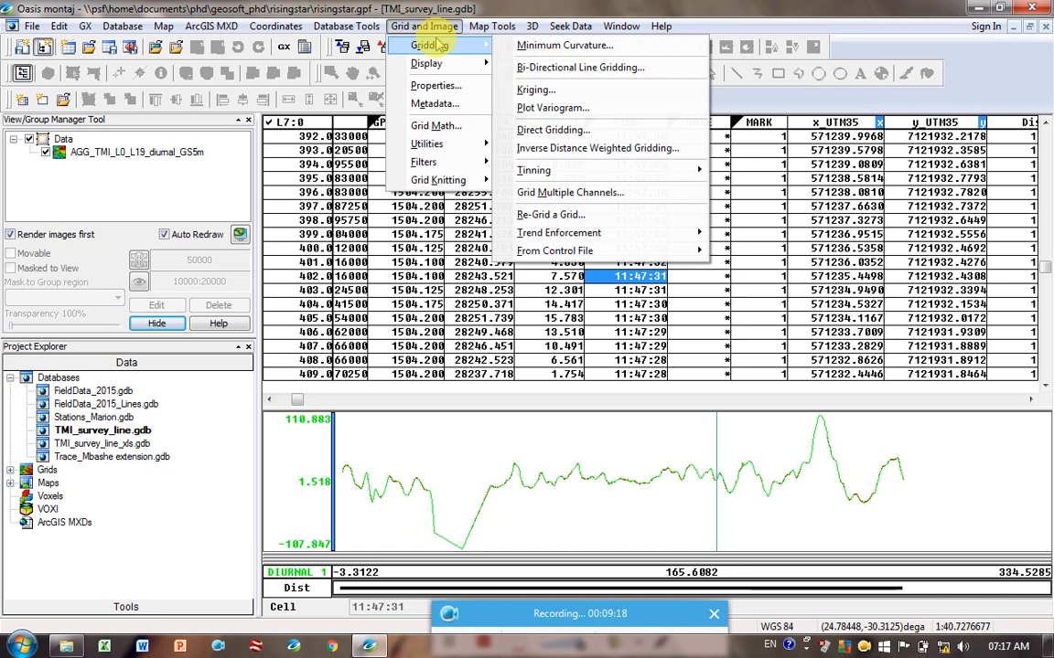
# Regrid DIURNAL_1 with minimum curvature at default cell size, overwriting TMI_L0_L19_diurnal.grd
pyautogui.click(564, 44)
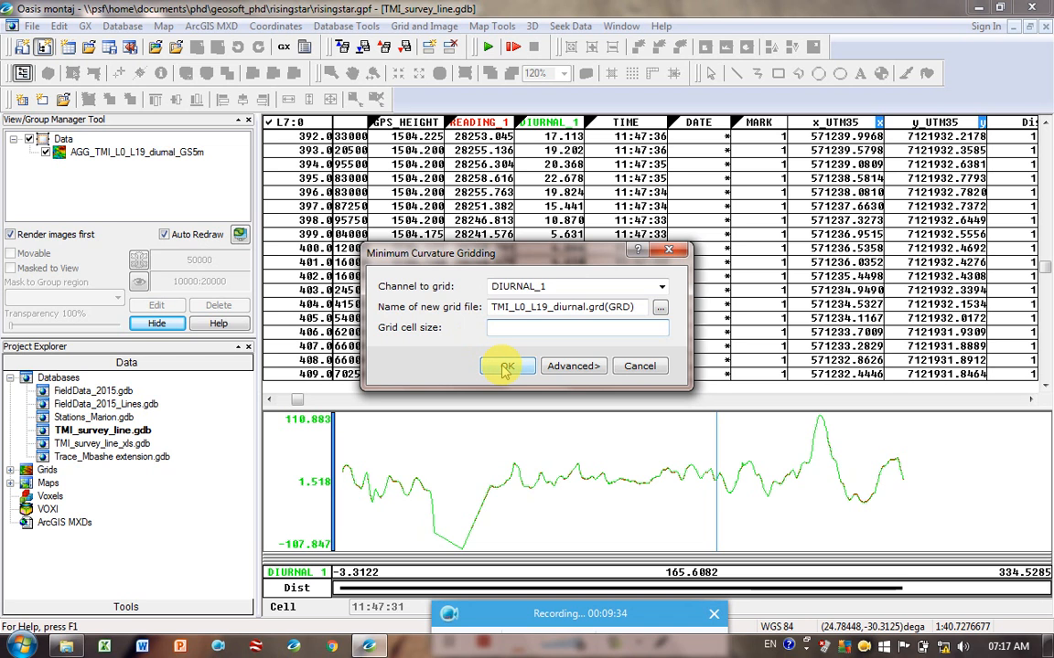
pyautogui.click(504, 366)
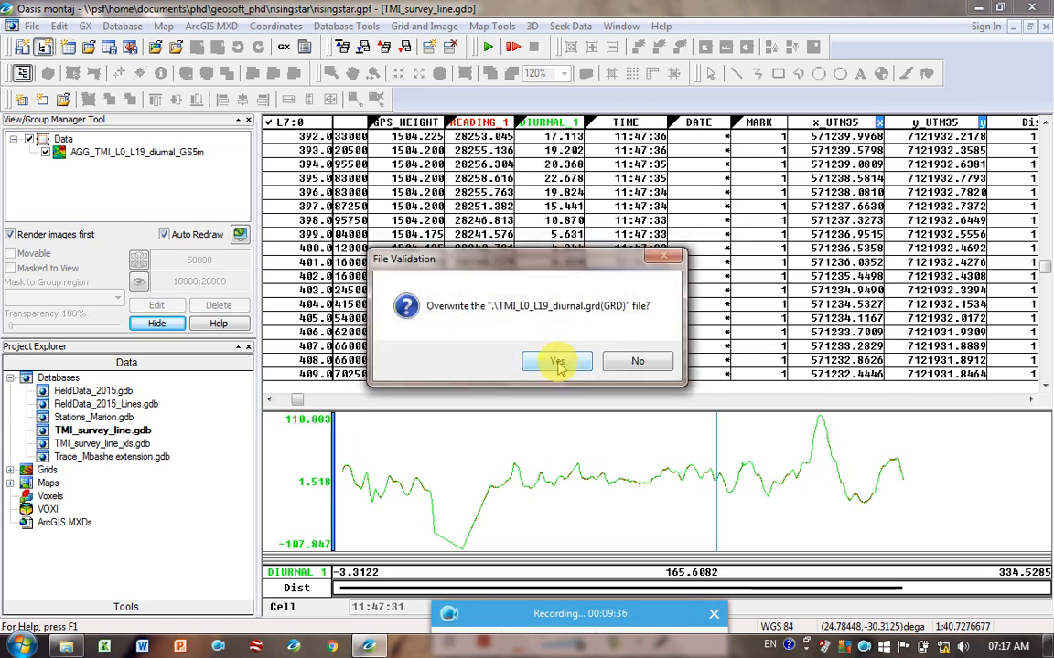
pyautogui.click(556, 361)
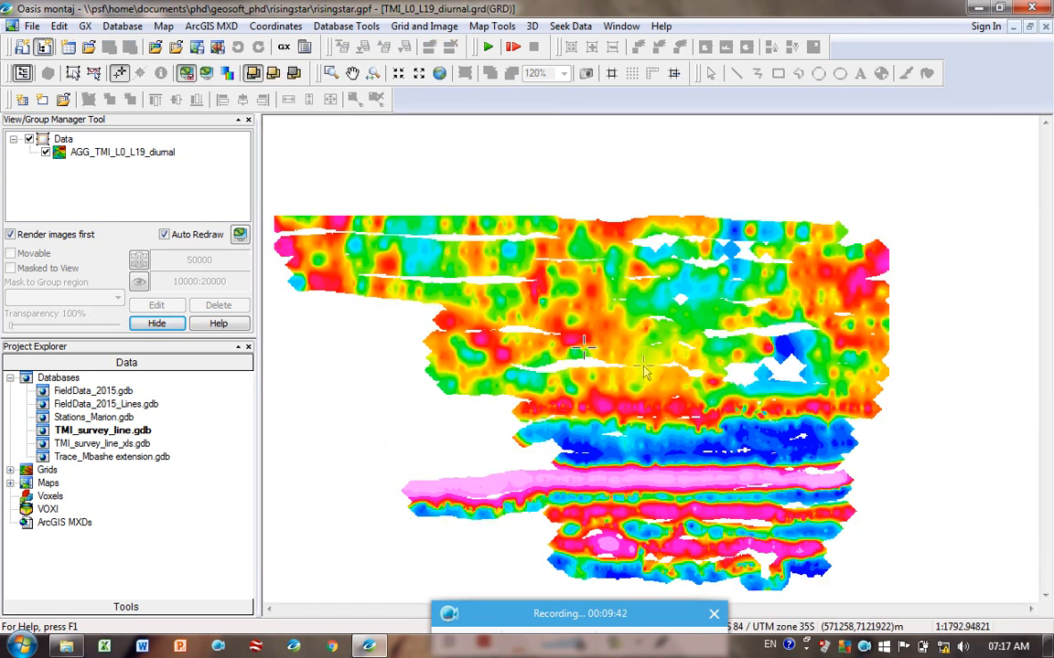
pyautogui.moveTo(790, 435)
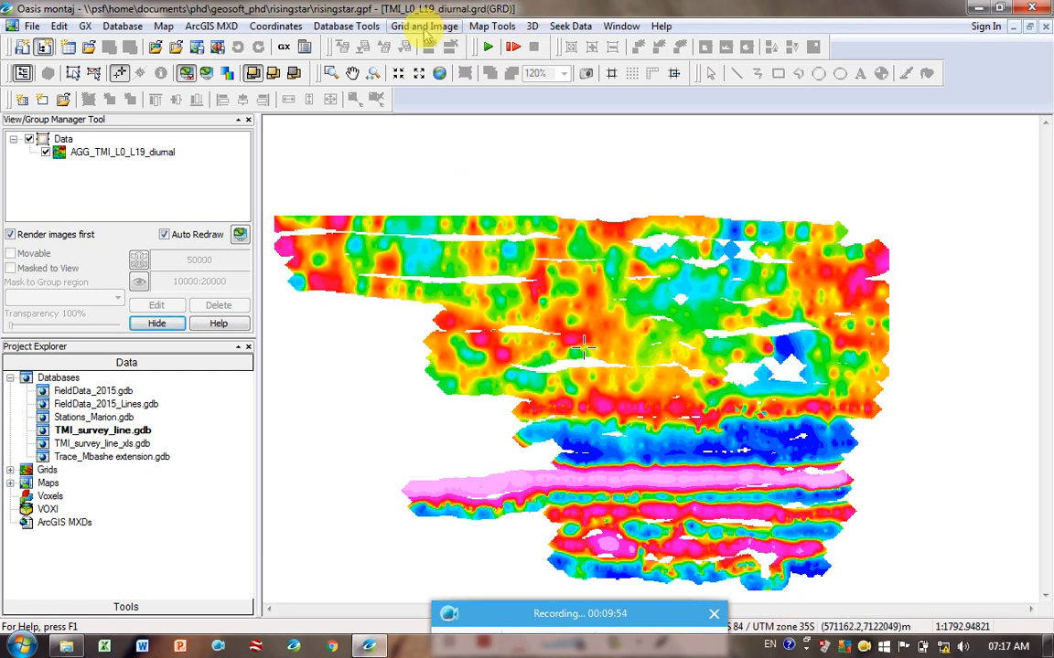
# Regrid DIURNAL_1 with minimum curvature at cell size 5, overwriting the GSSm grid file
pyautogui.click(424, 26)
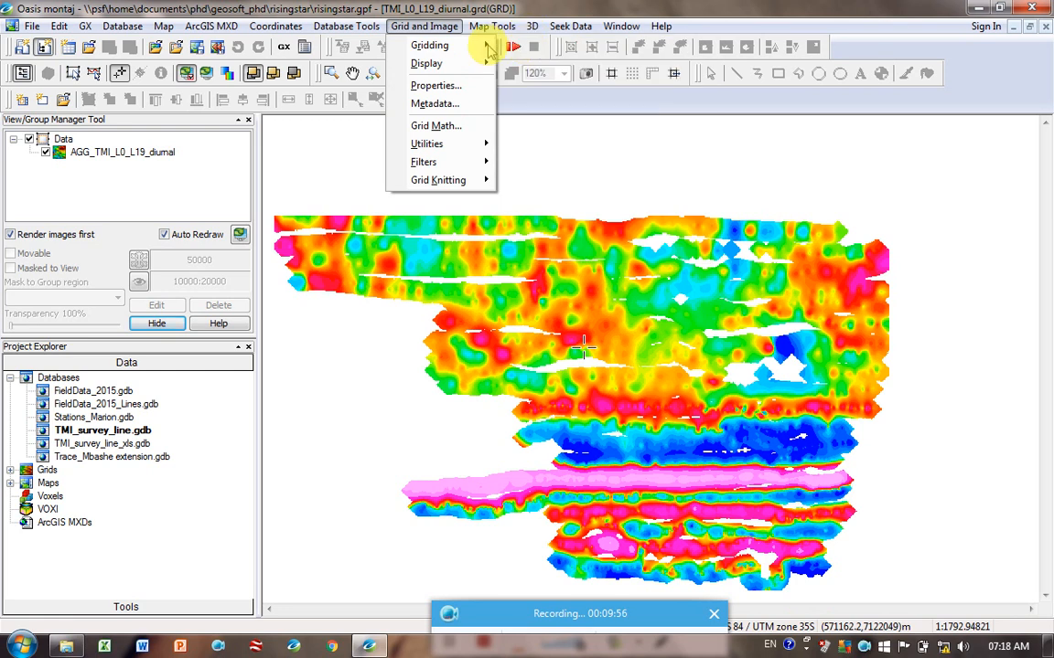
pyautogui.click(428, 44)
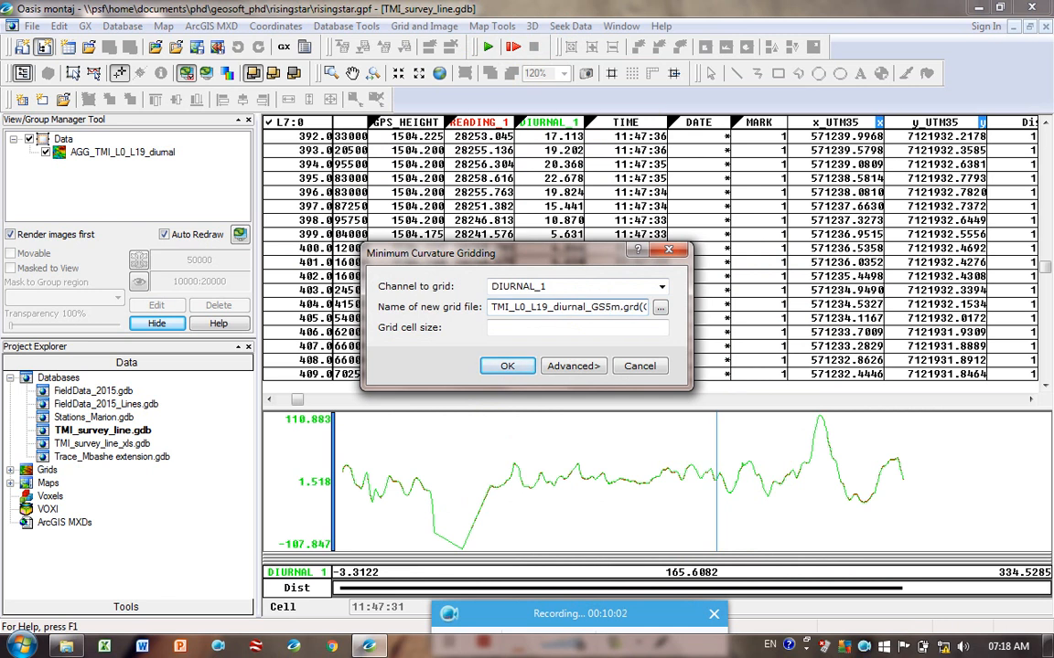
pyautogui.write('5')
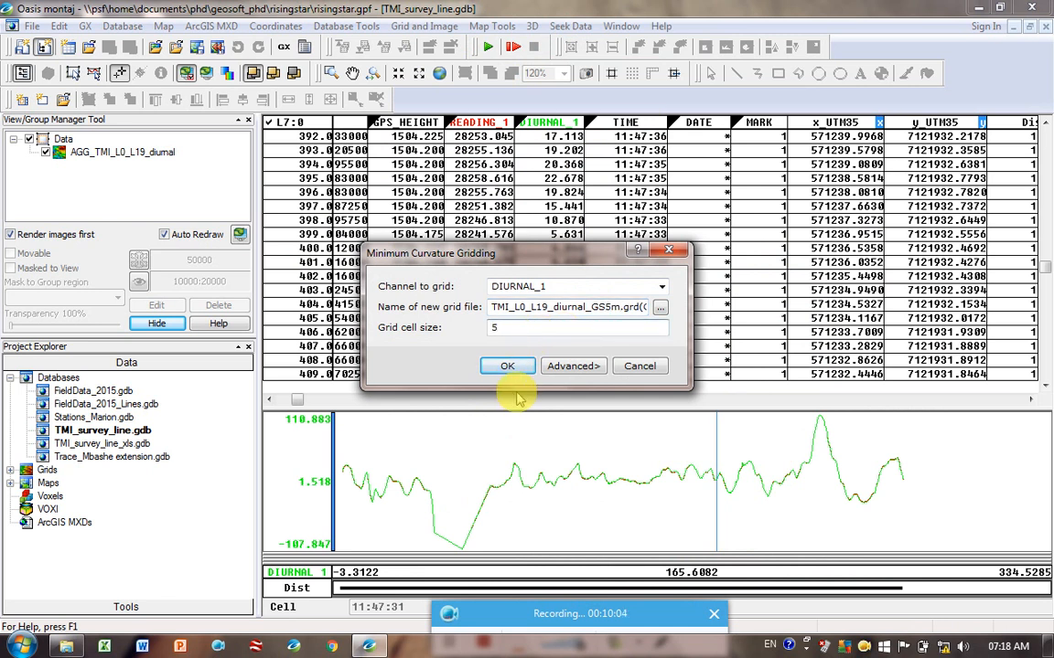
pyautogui.click(507, 366)
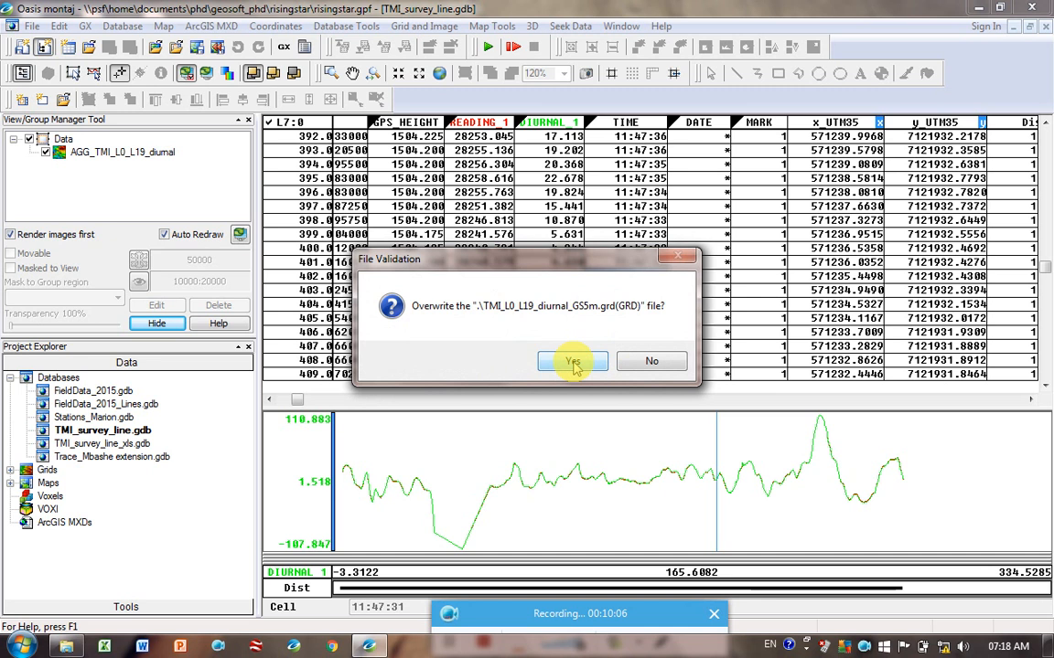
pyautogui.click(571, 360)
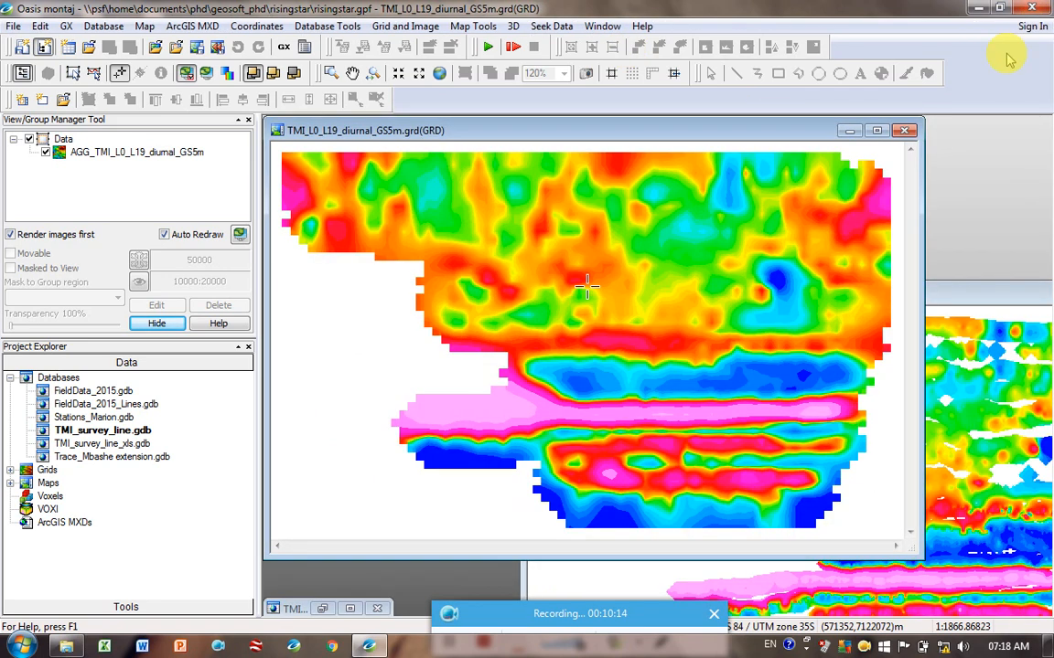
pyautogui.moveTo(602, 26)
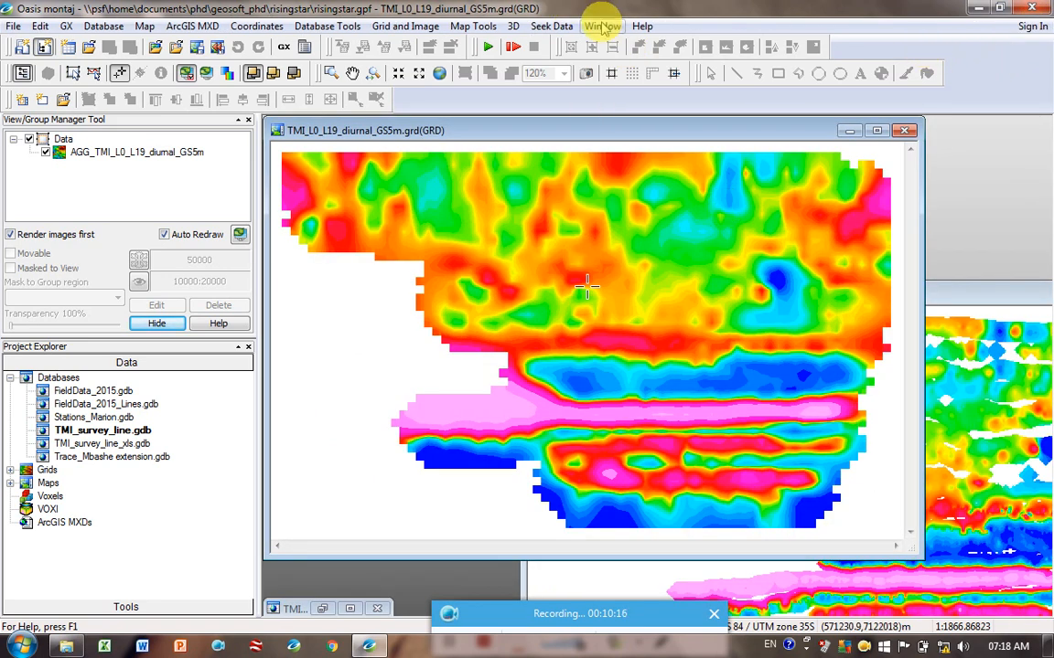
pyautogui.click(602, 26)
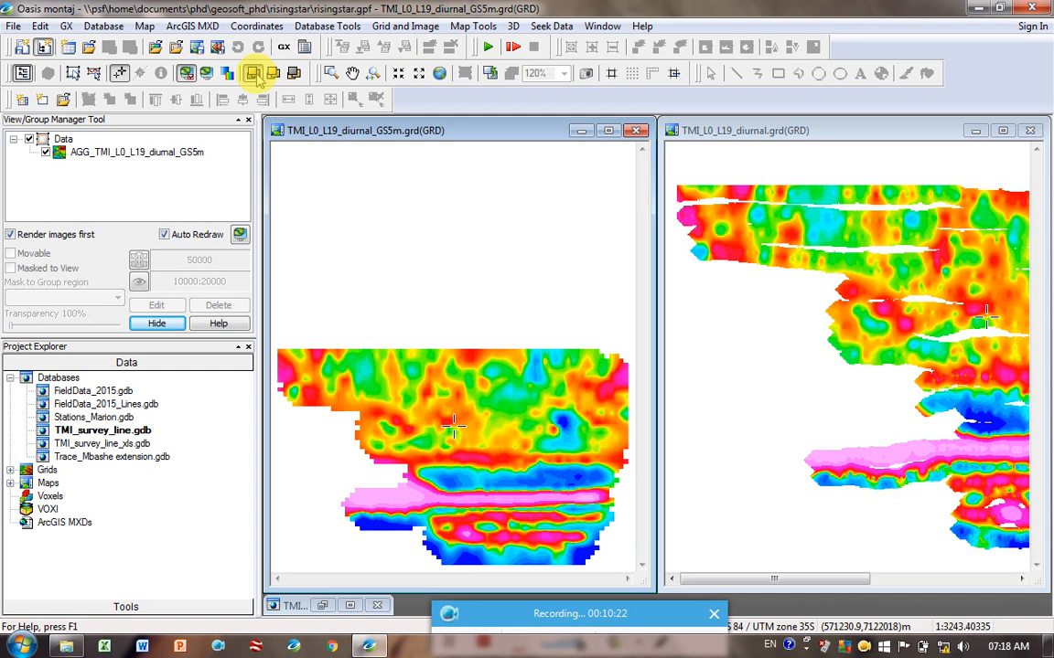
pyautogui.click(272, 73)
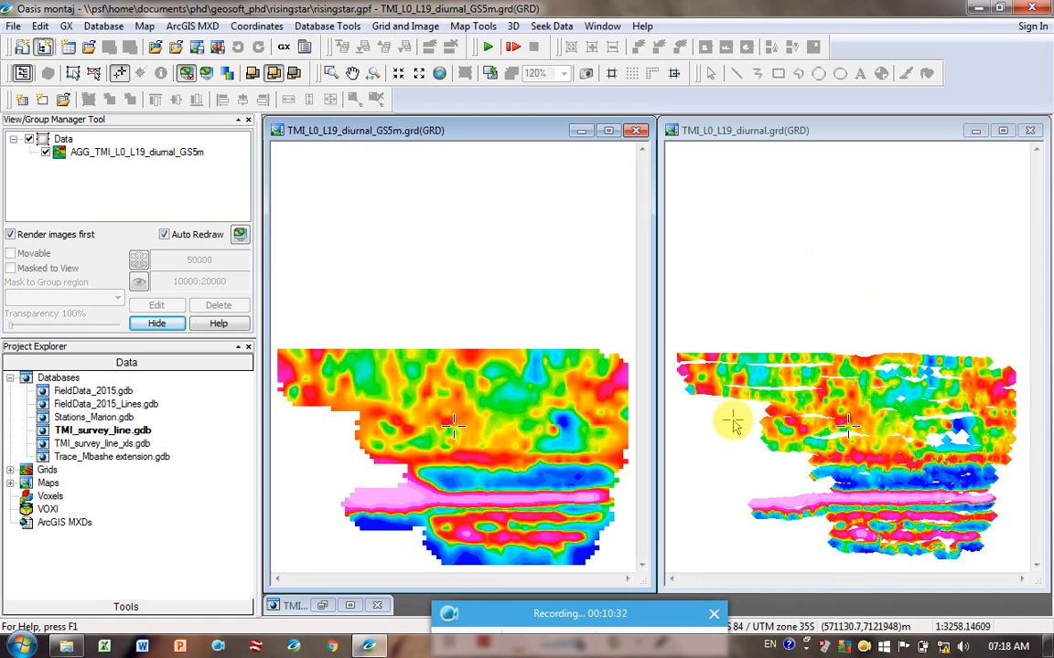
pyautogui.moveTo(820, 423)
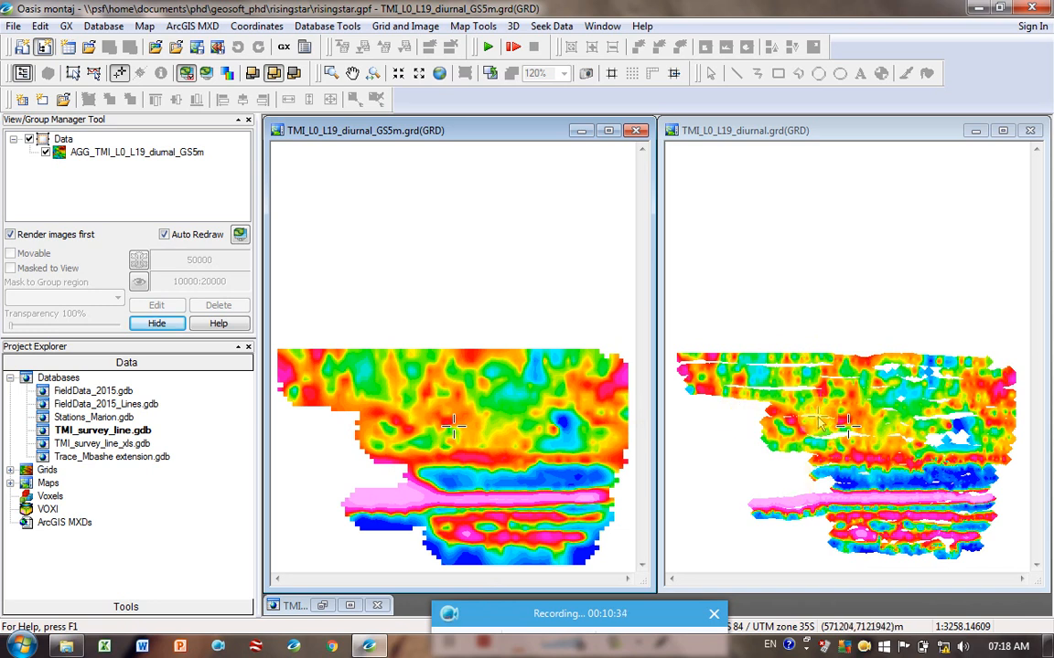
pyautogui.moveTo(808, 393)
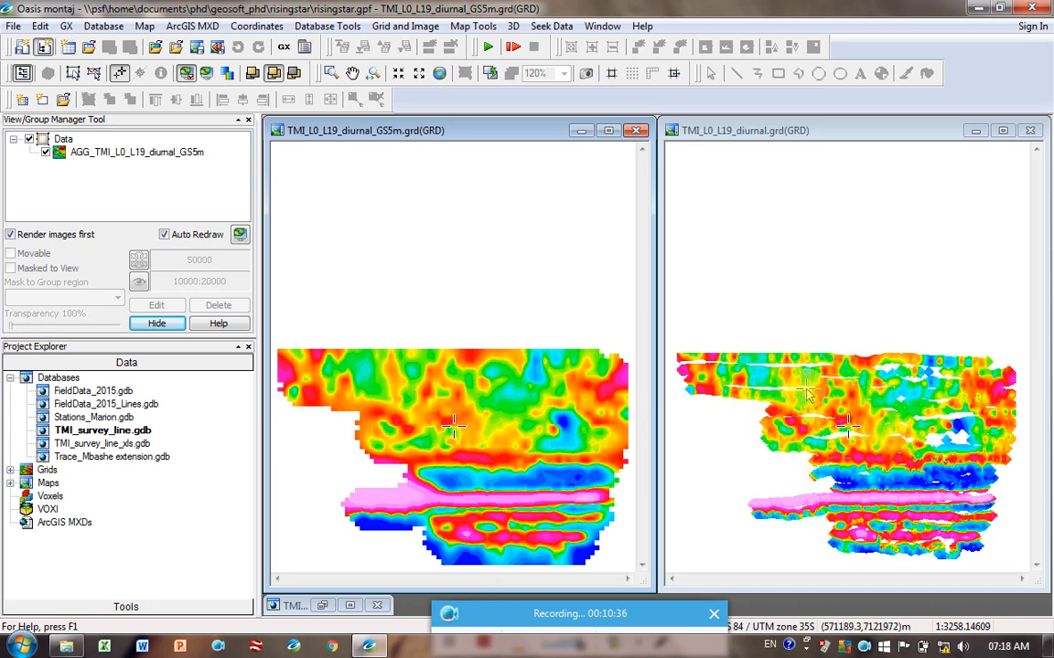
pyautogui.moveTo(790, 393)
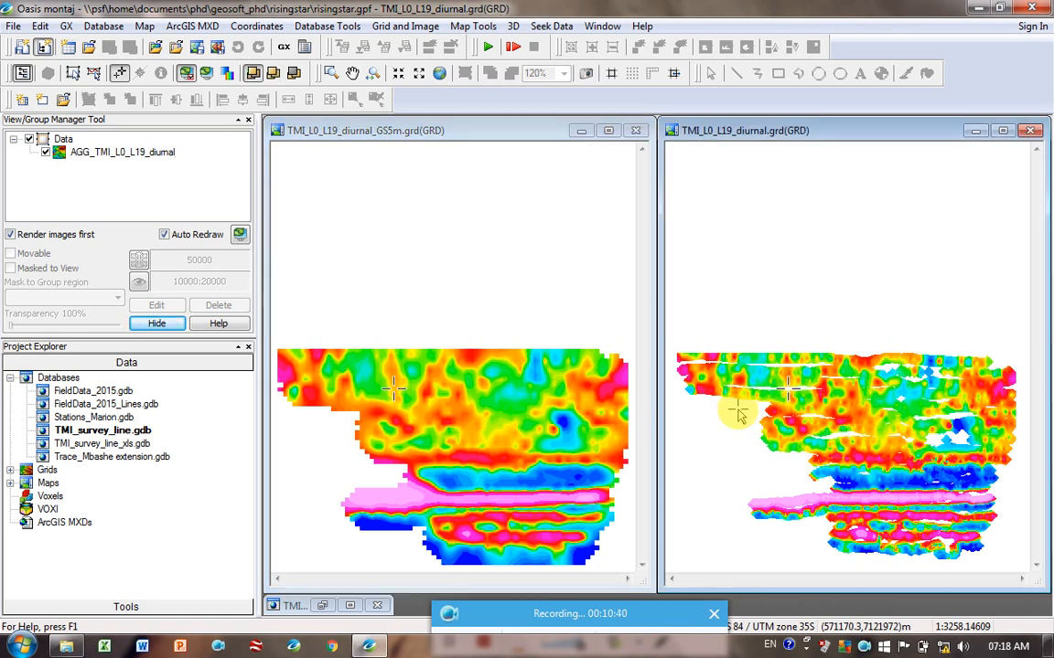
pyautogui.moveTo(467, 445)
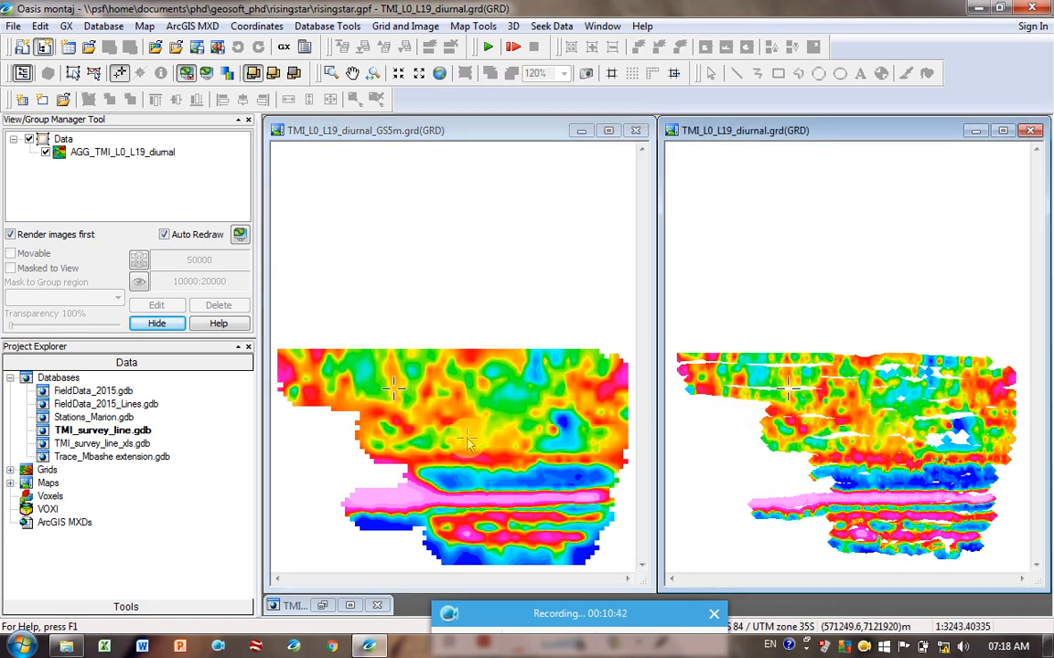
pyautogui.moveTo(804, 212)
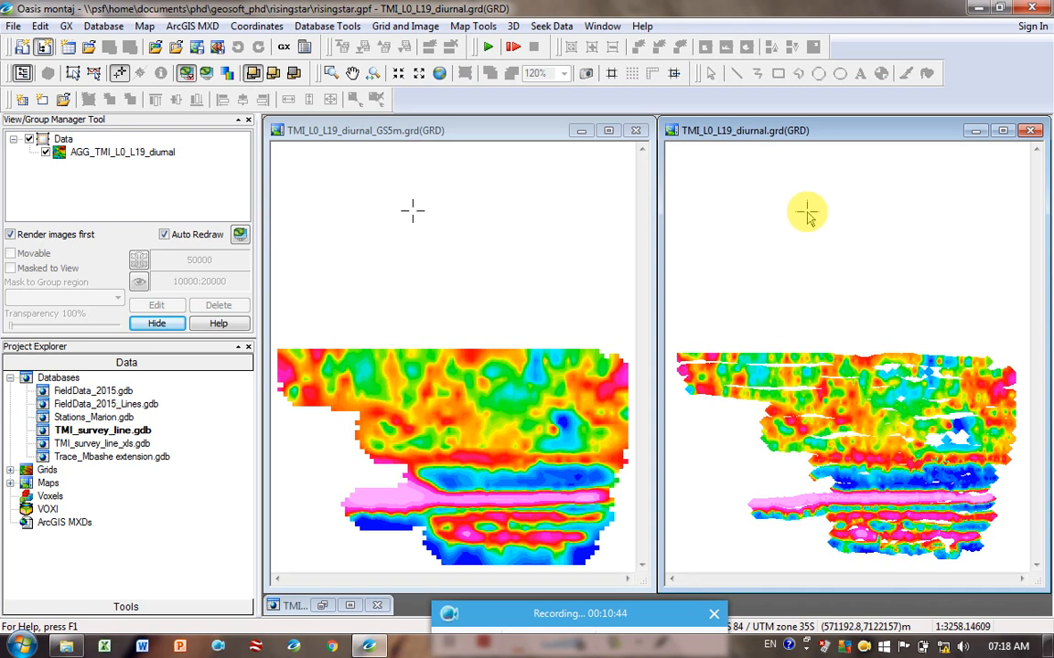
pyautogui.moveTo(766, 278)
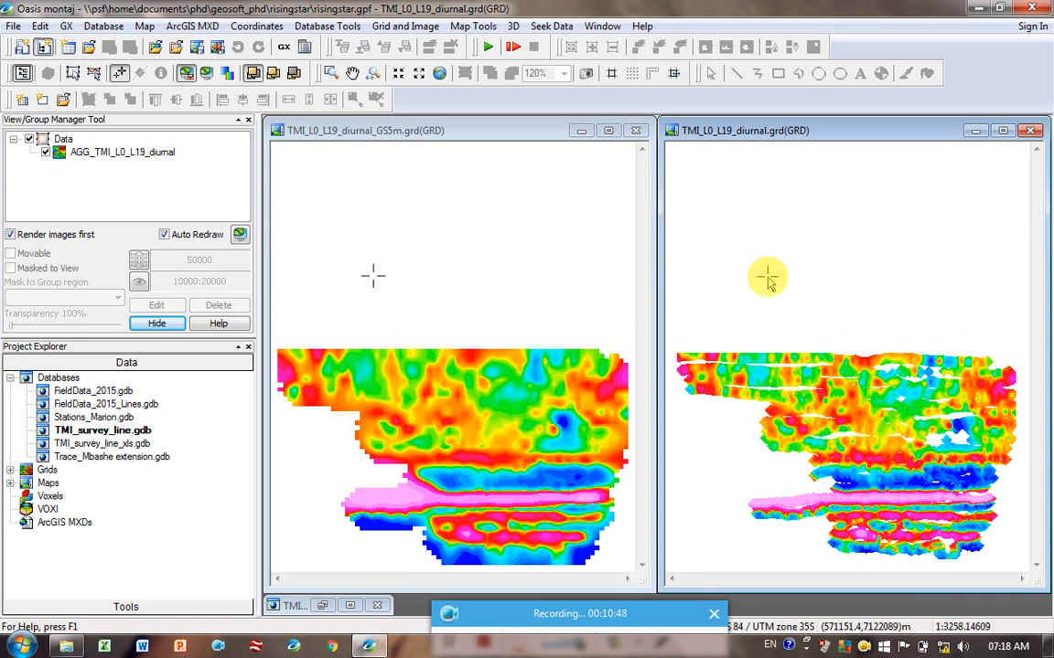
pyautogui.moveTo(955, 430)
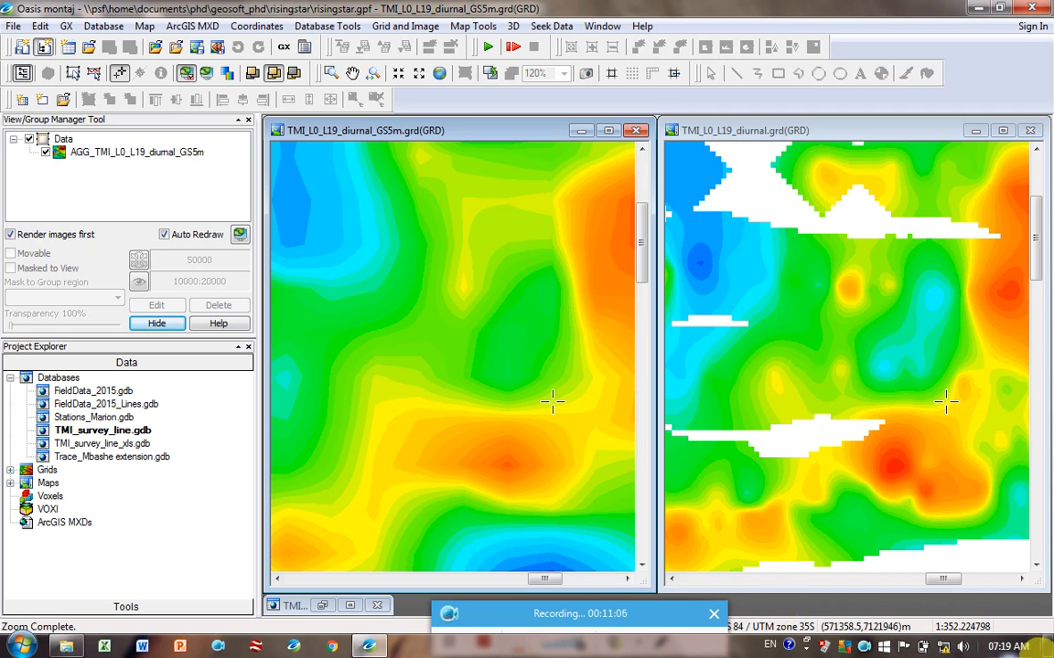
pyautogui.moveTo(875, 448)
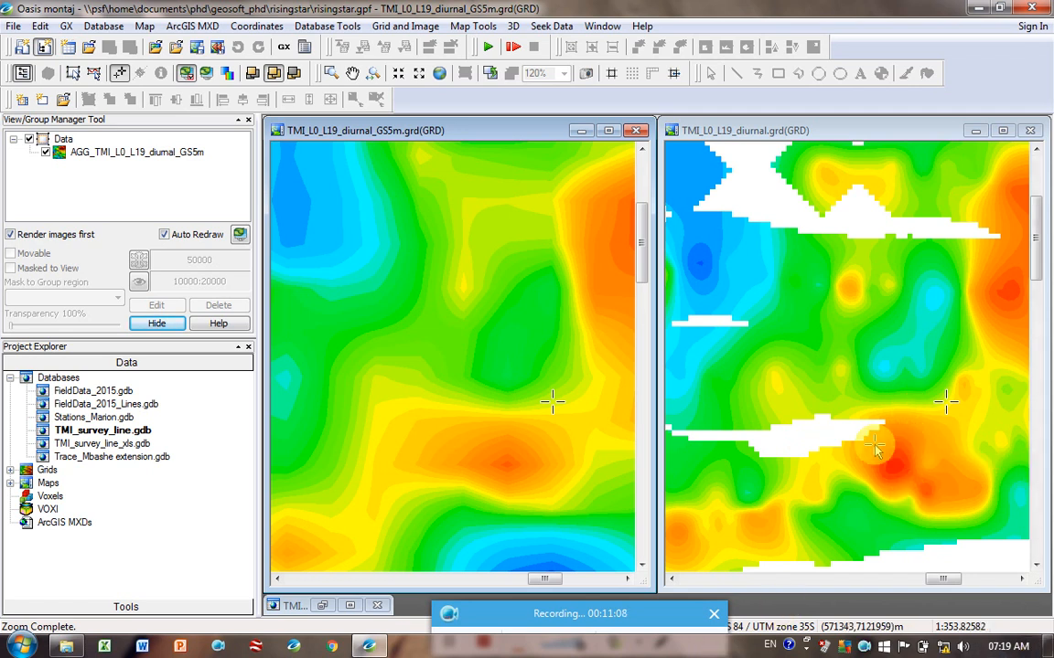
pyautogui.moveTo(900, 494)
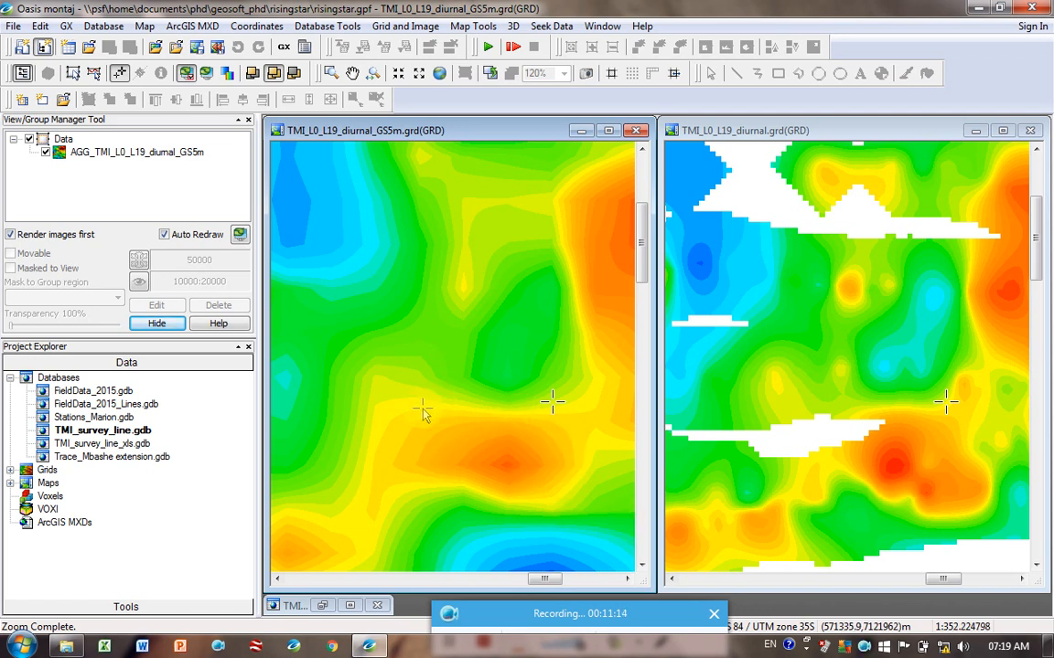
pyautogui.moveTo(391, 432)
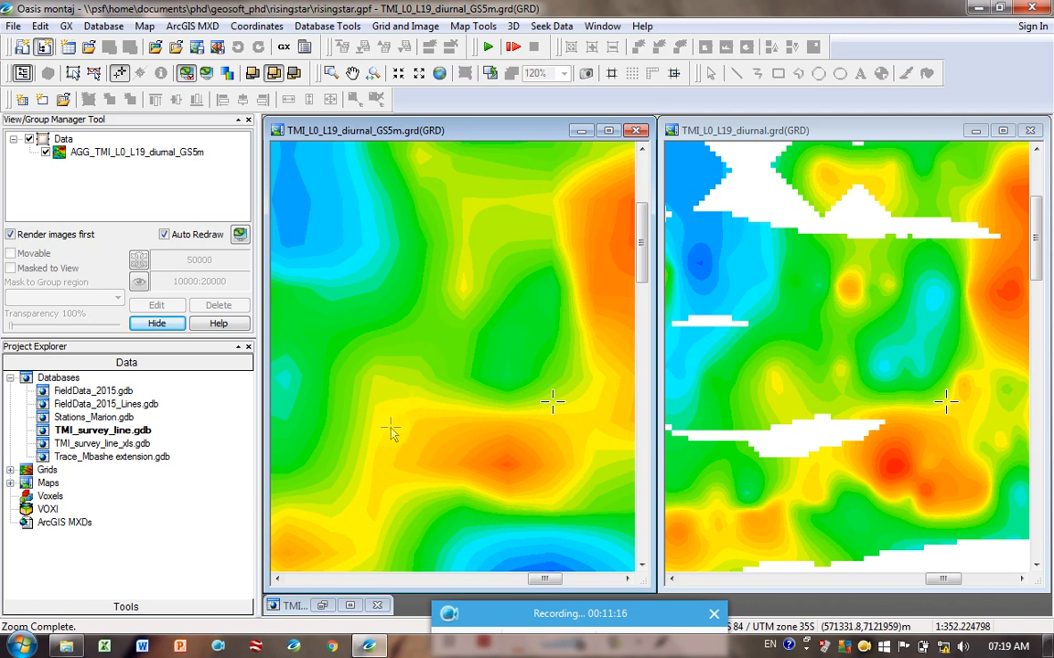
pyautogui.moveTo(509, 472)
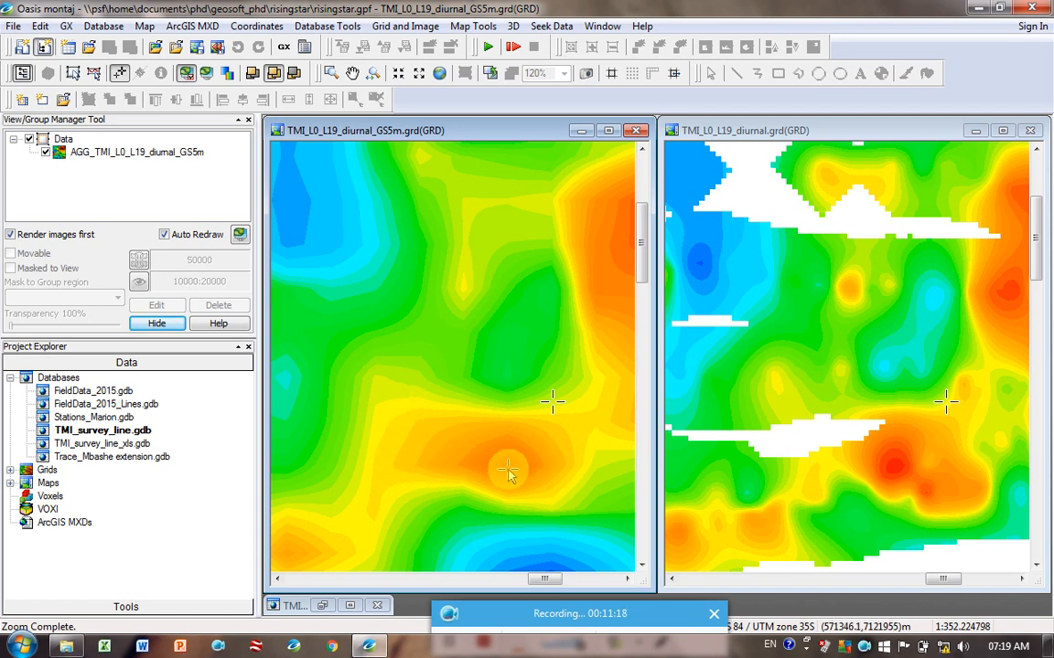
pyautogui.moveTo(467, 155)
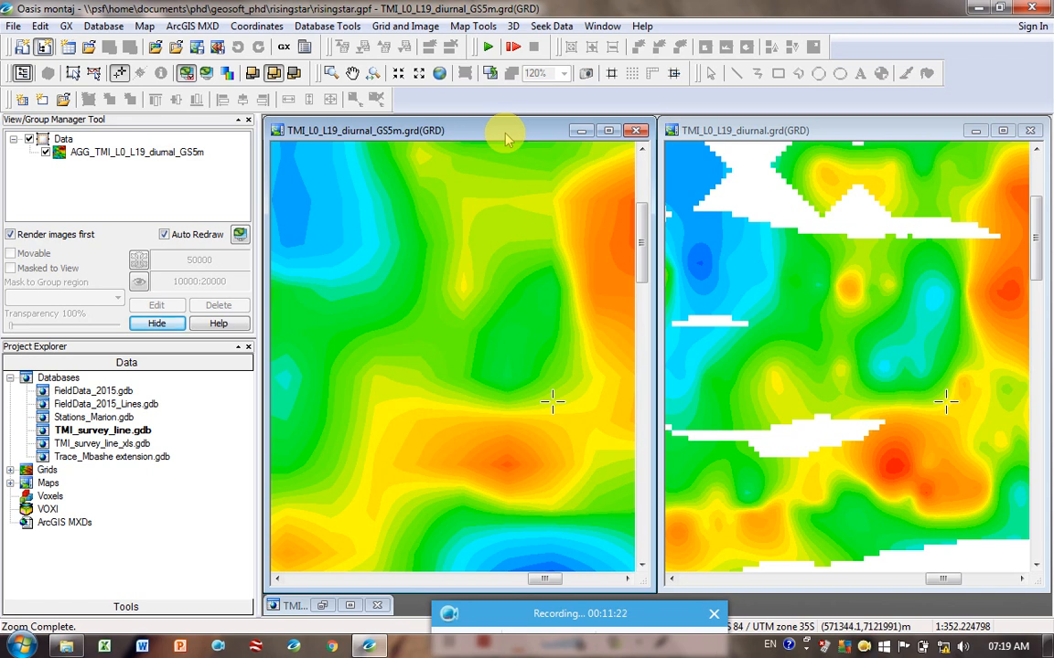
pyautogui.click(439, 73)
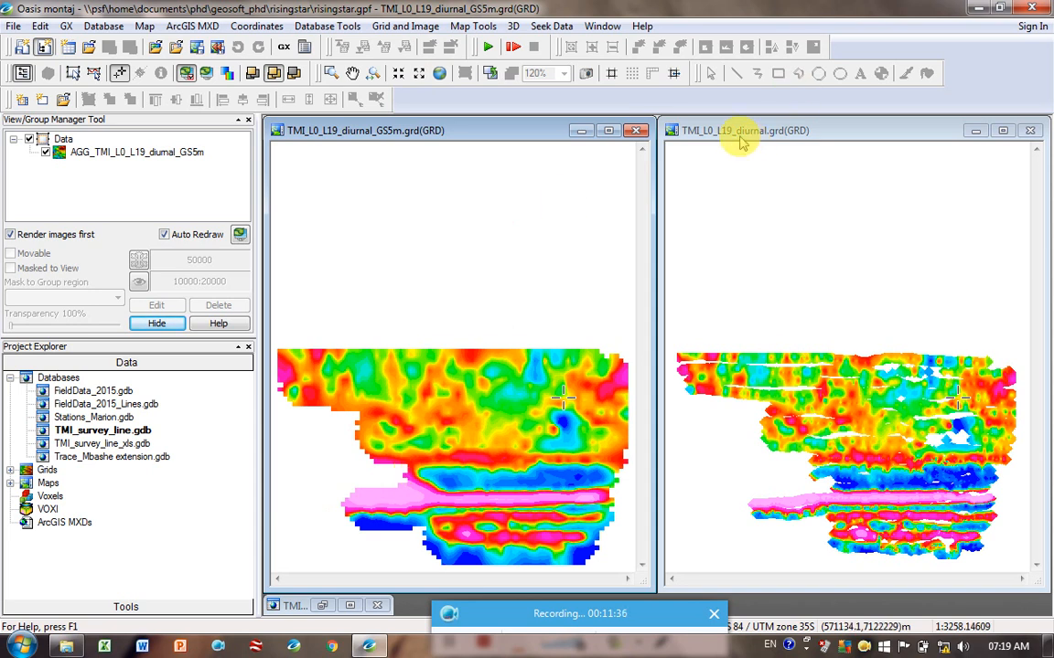
pyautogui.moveTo(490, 132)
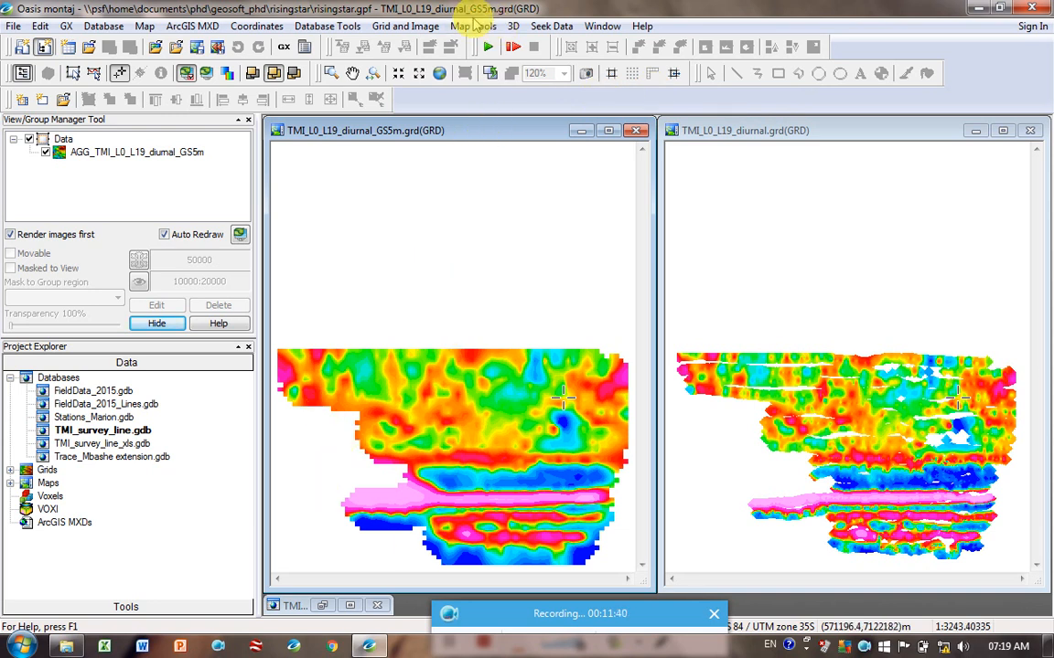
# Plot the survey line paths on the left 5 m grid, accepting default settings and map scale
pyautogui.click(472, 26)
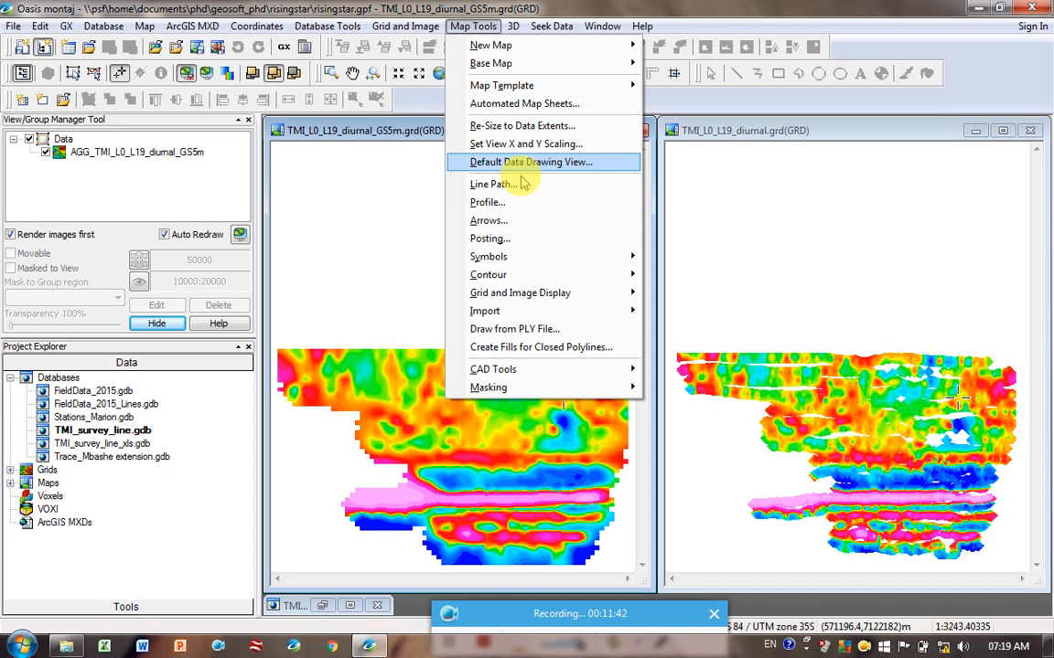
pyautogui.moveTo(497, 183)
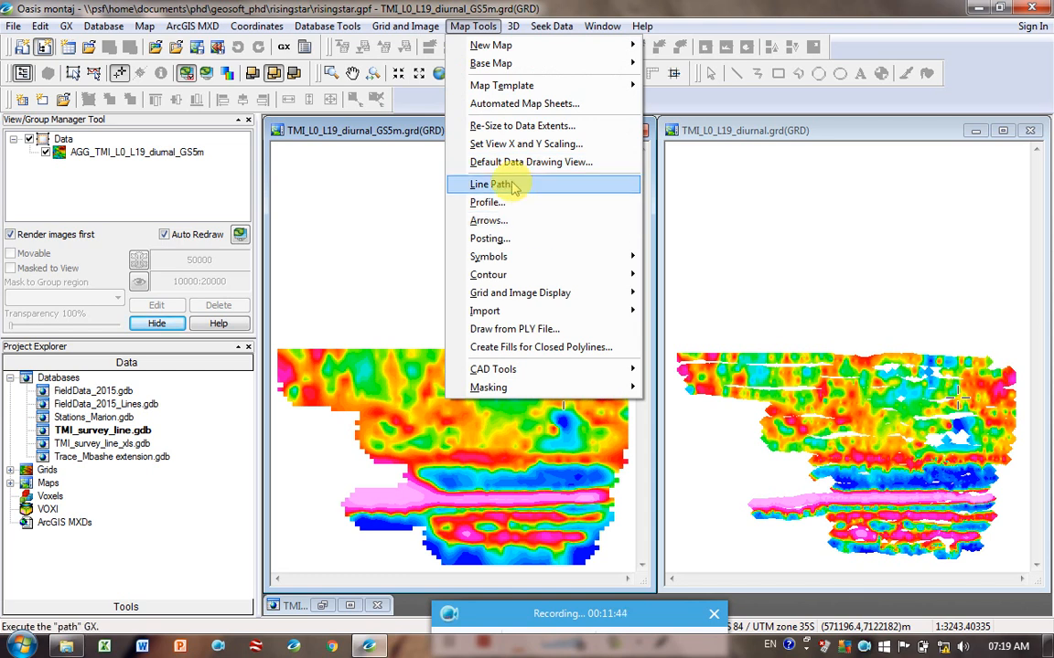
pyautogui.click(490, 183)
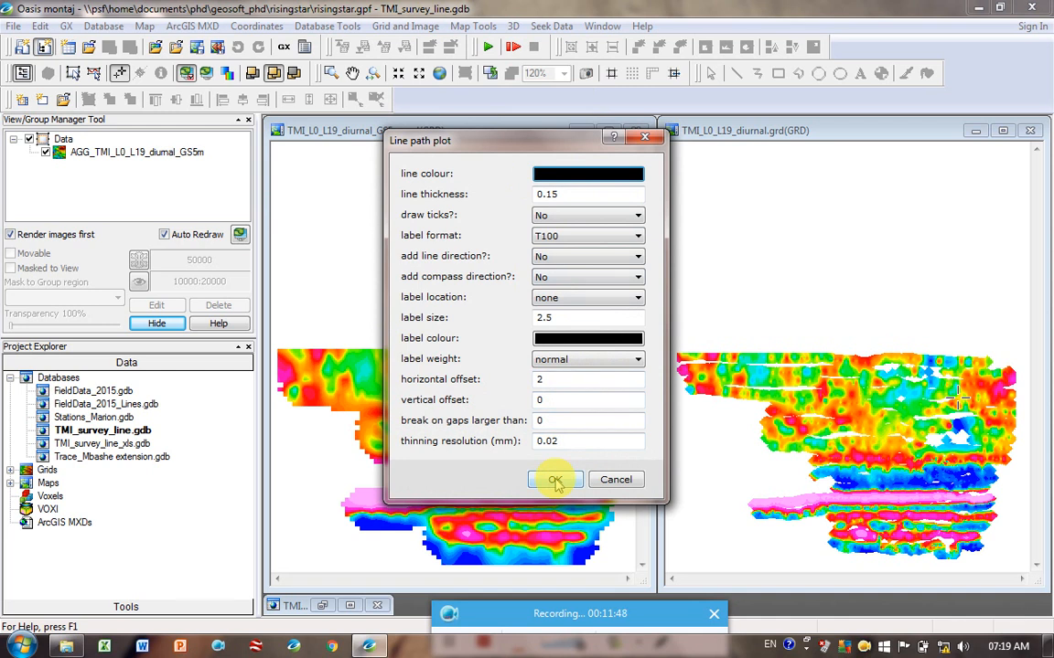
pyautogui.click(556, 479)
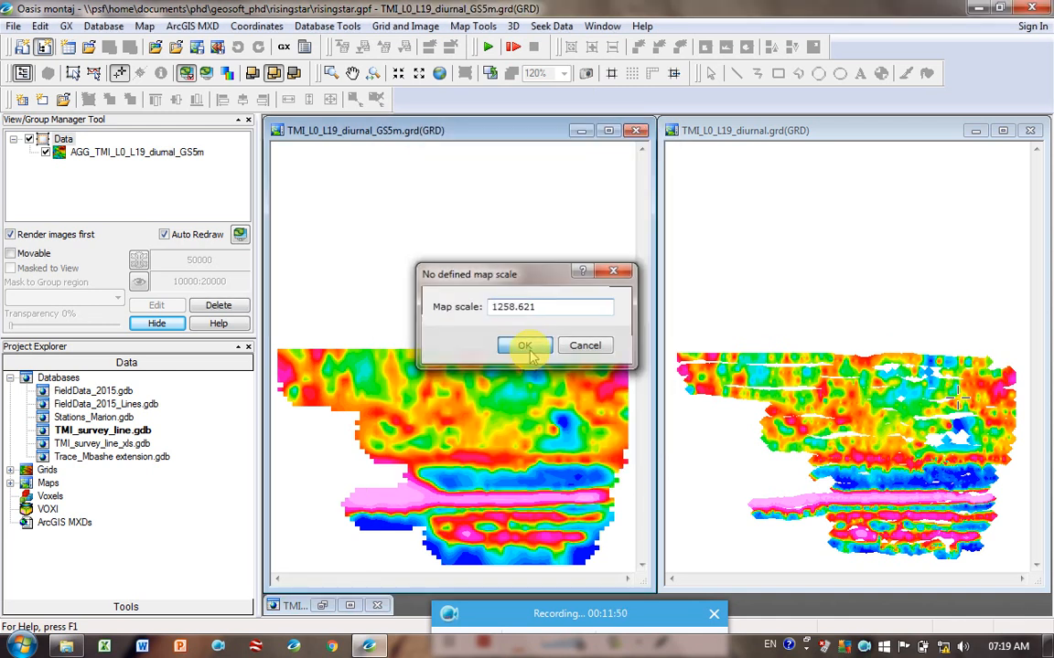
pyautogui.click(523, 346)
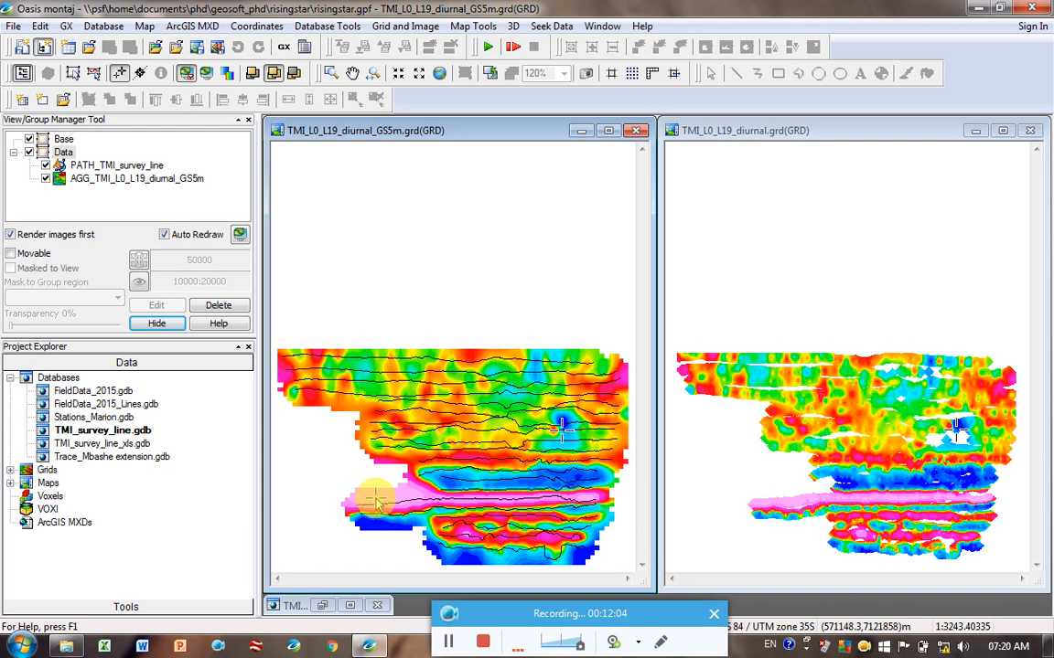
pyautogui.moveTo(412, 490)
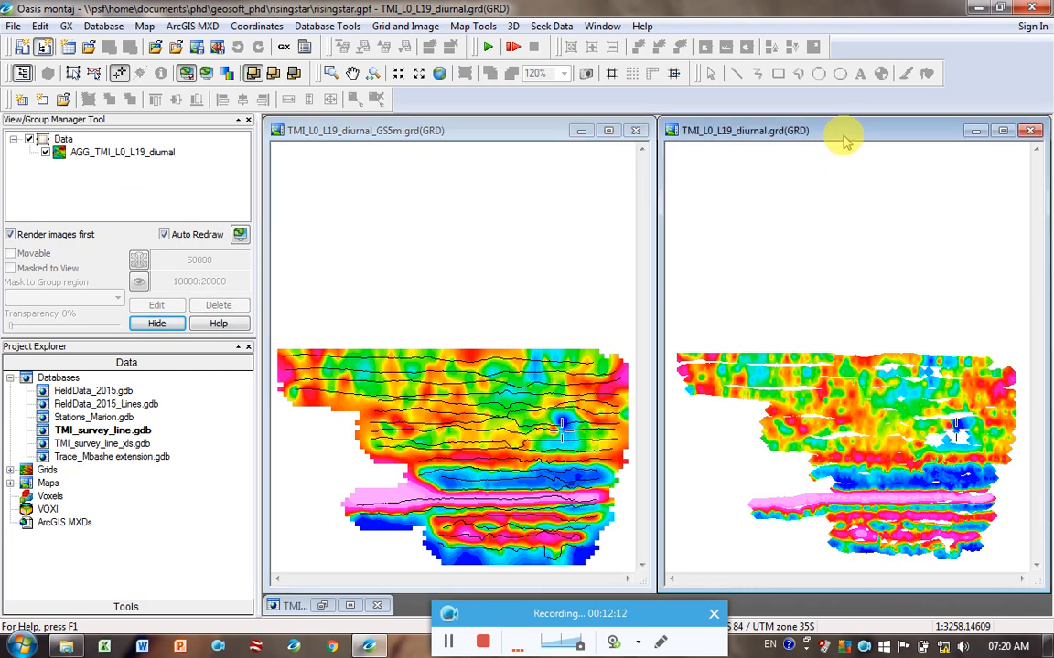
# Plot the same line paths on the right diurnal grid with default settings and scale
pyautogui.click(472, 25)
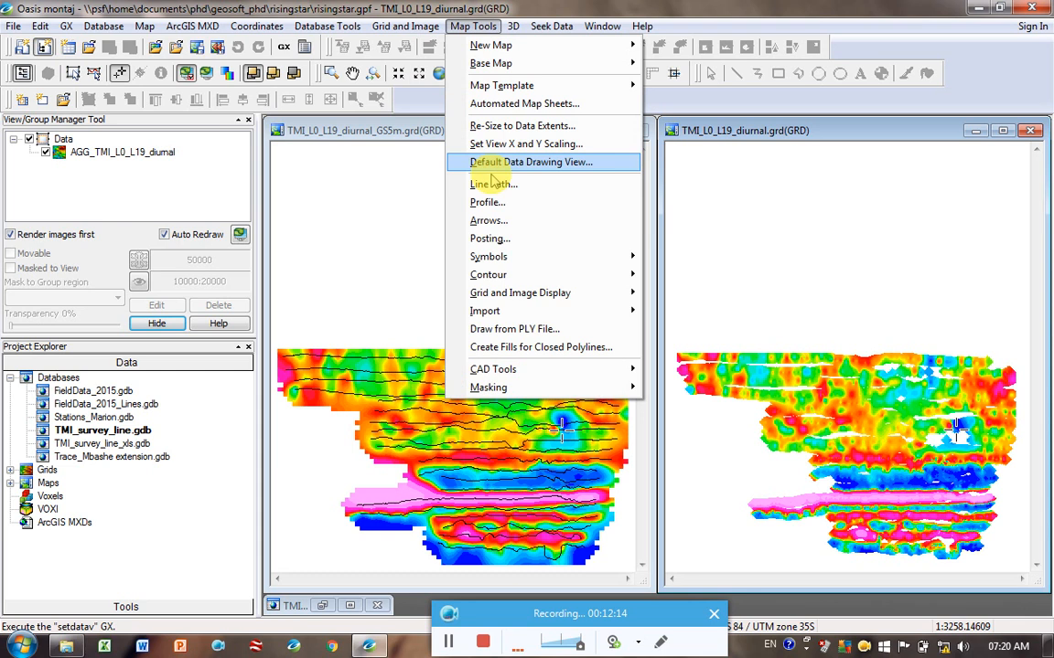
pyautogui.click(494, 183)
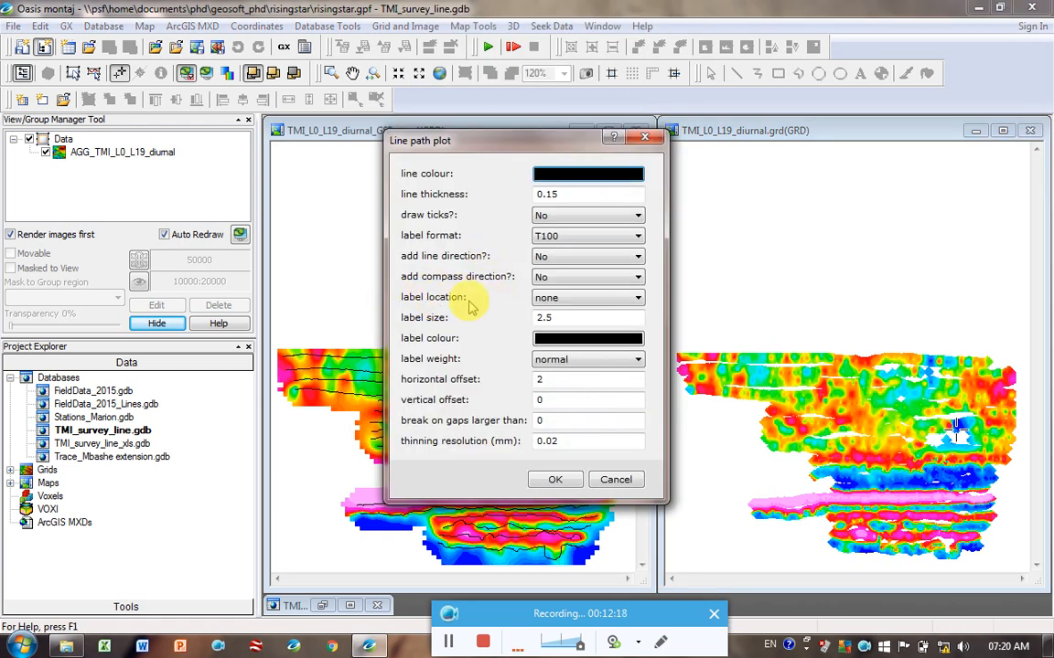
pyautogui.click(633, 296)
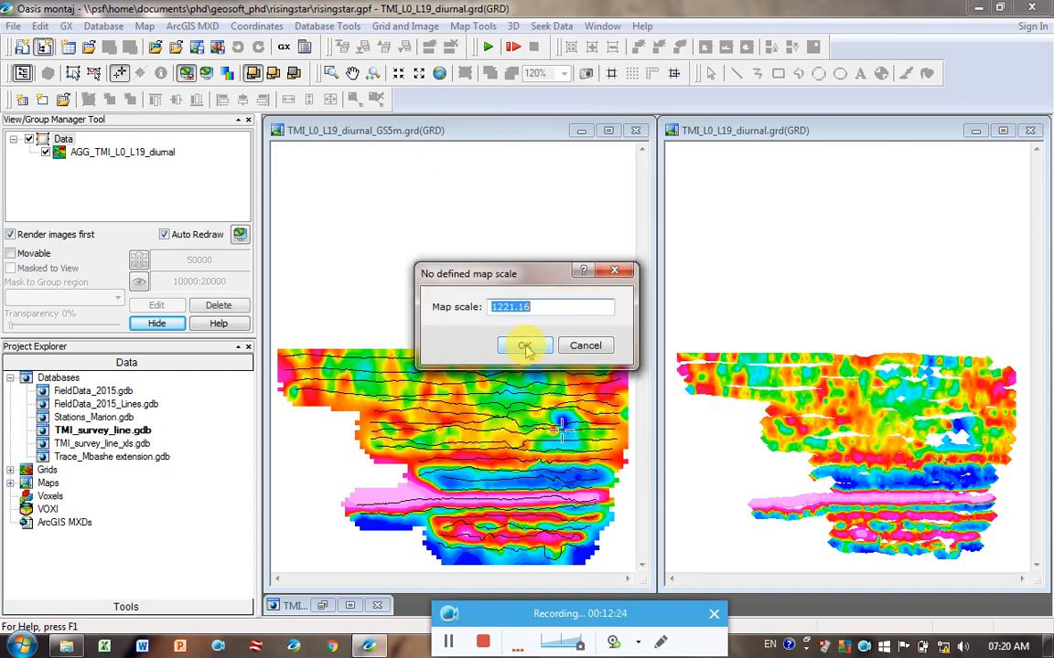
pyautogui.click(523, 344)
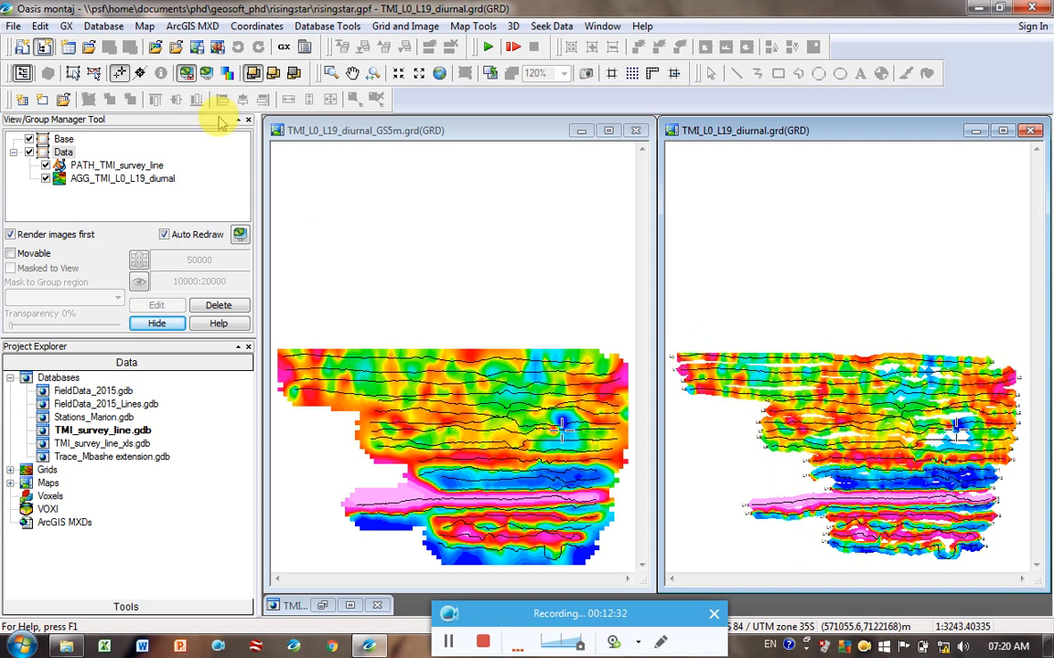
# Uncheck the PATH_TMI_survey_line group in the View/Group Manager for the right map
pyautogui.click(117, 165)
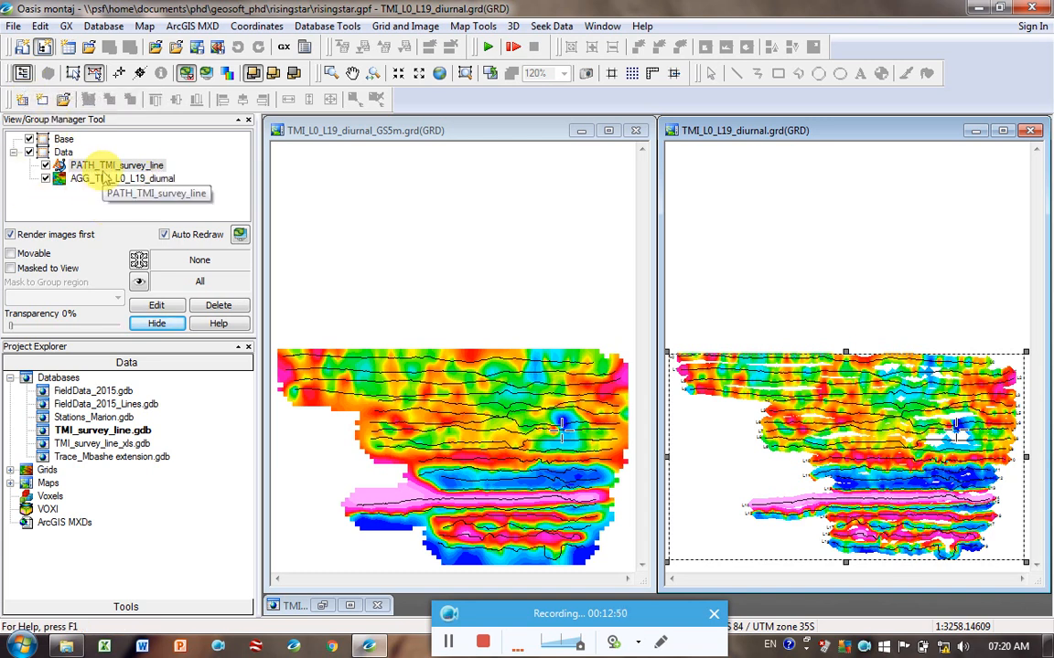
pyautogui.moveTo(92, 179)
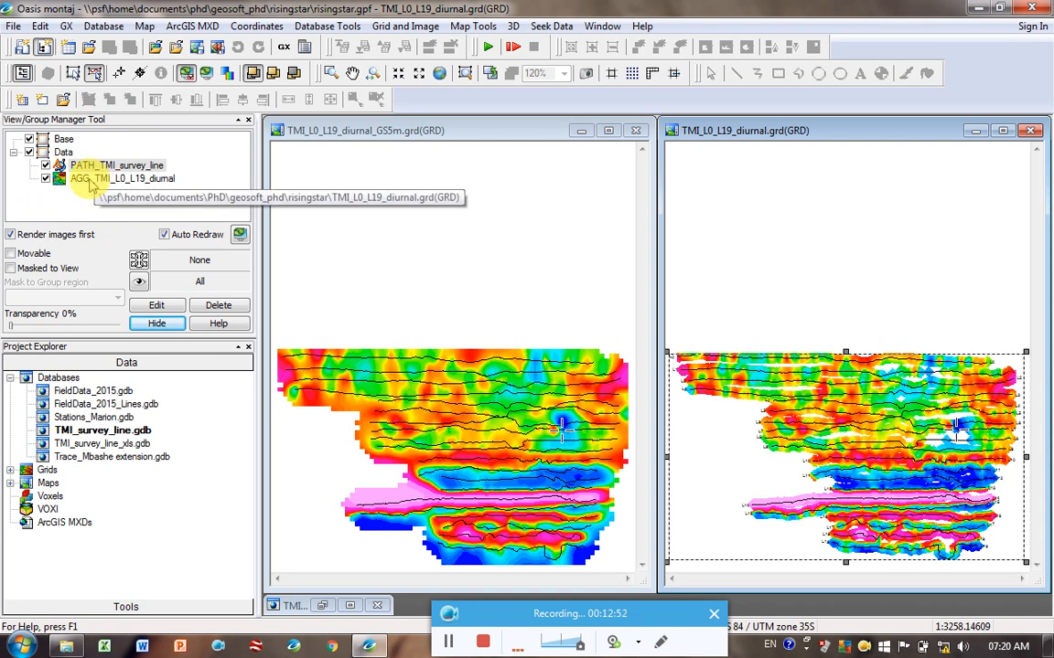
pyautogui.click(121, 180)
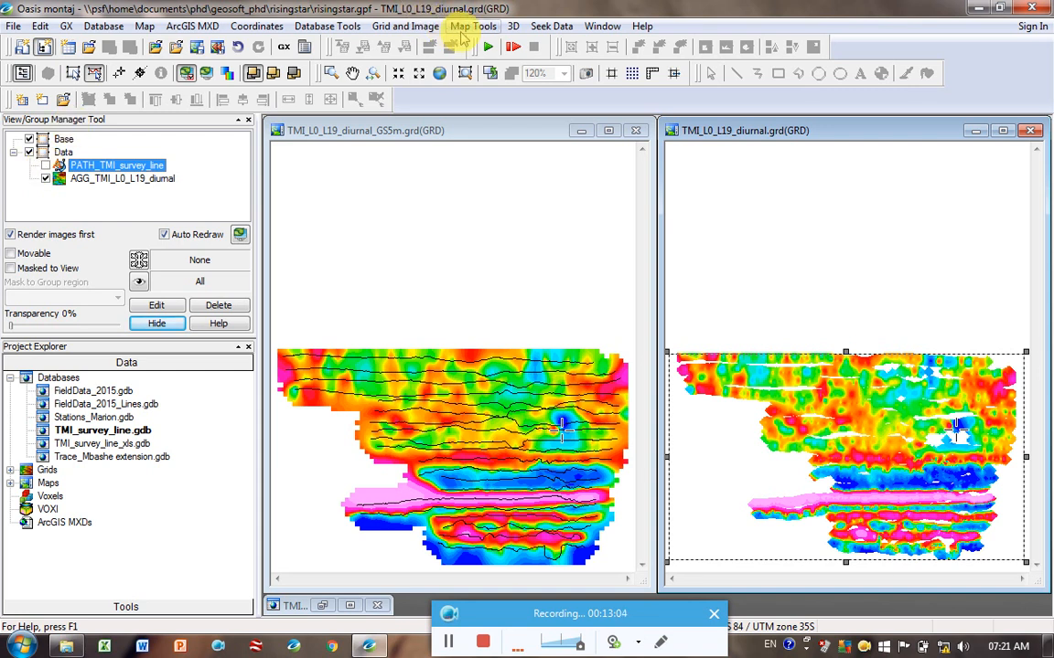
pyautogui.click(471, 25)
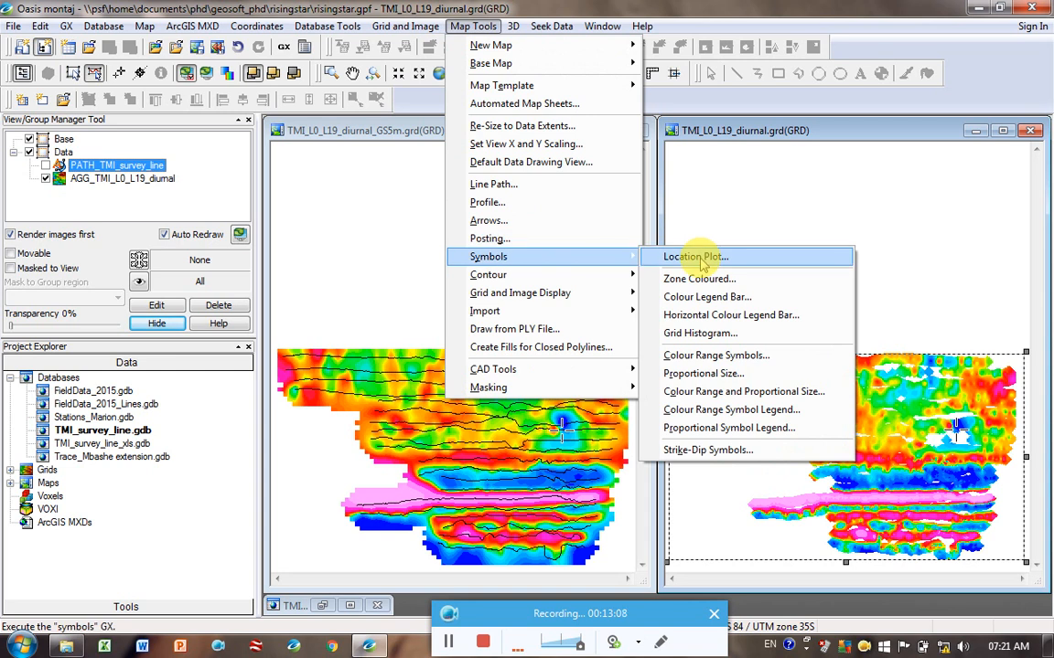
# Plot station symbols with default settings, then reopen Symbol plot to adjust them
pyautogui.click(695, 256)
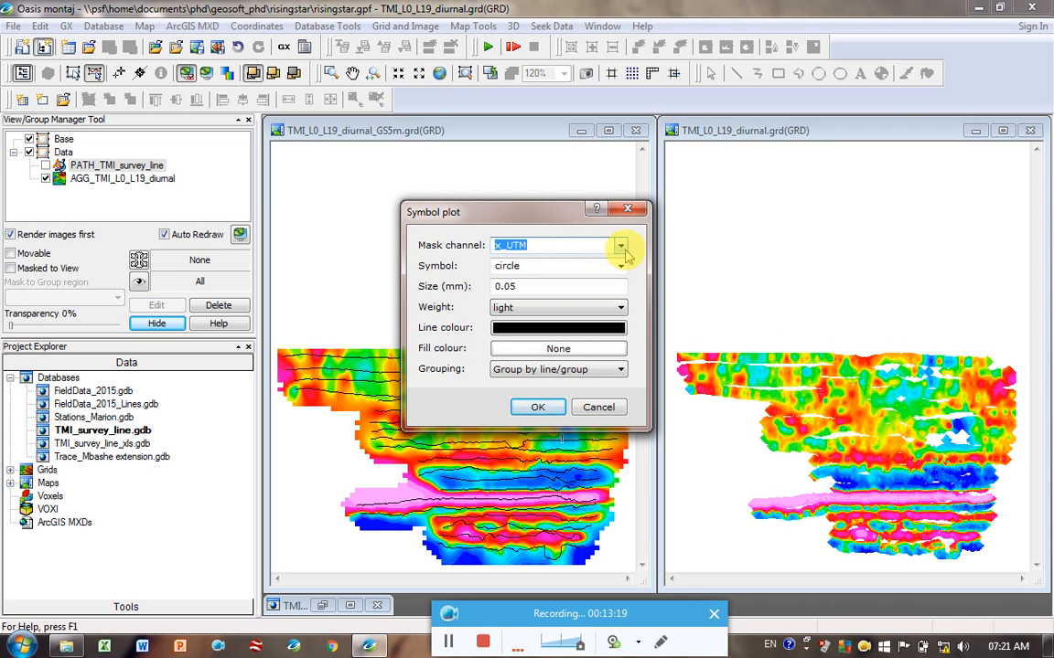
pyautogui.click(622, 245)
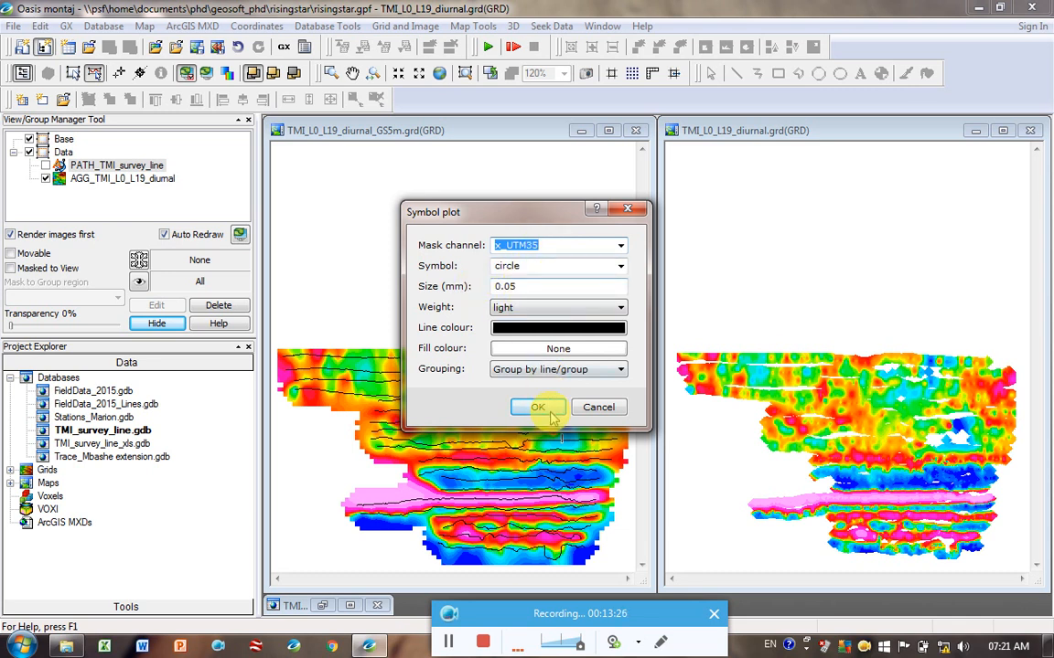
pyautogui.click(537, 406)
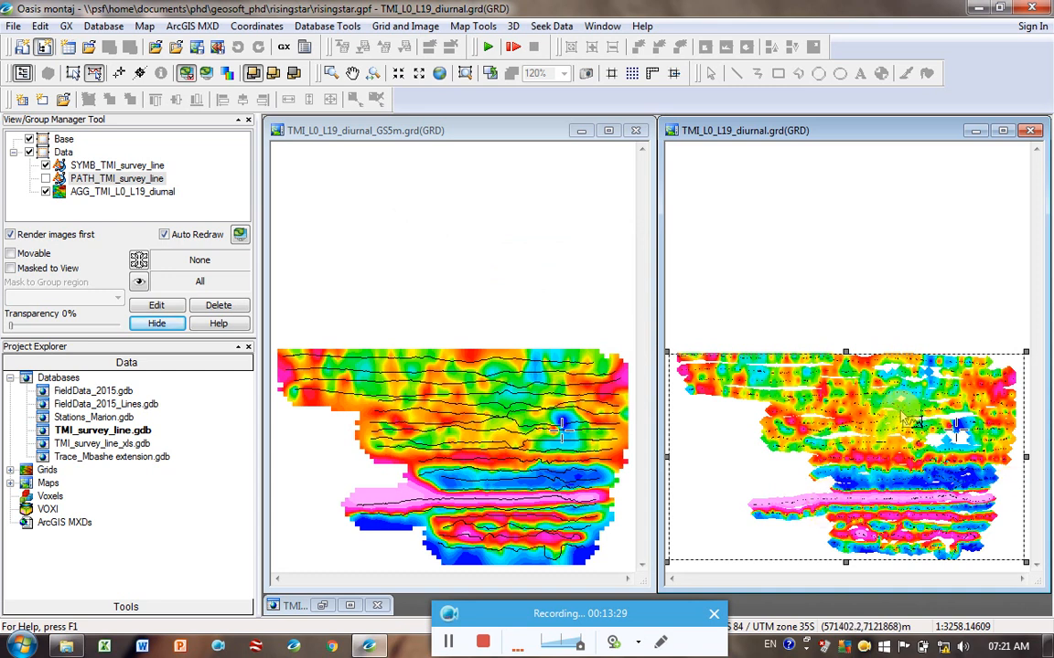
pyautogui.click(472, 26)
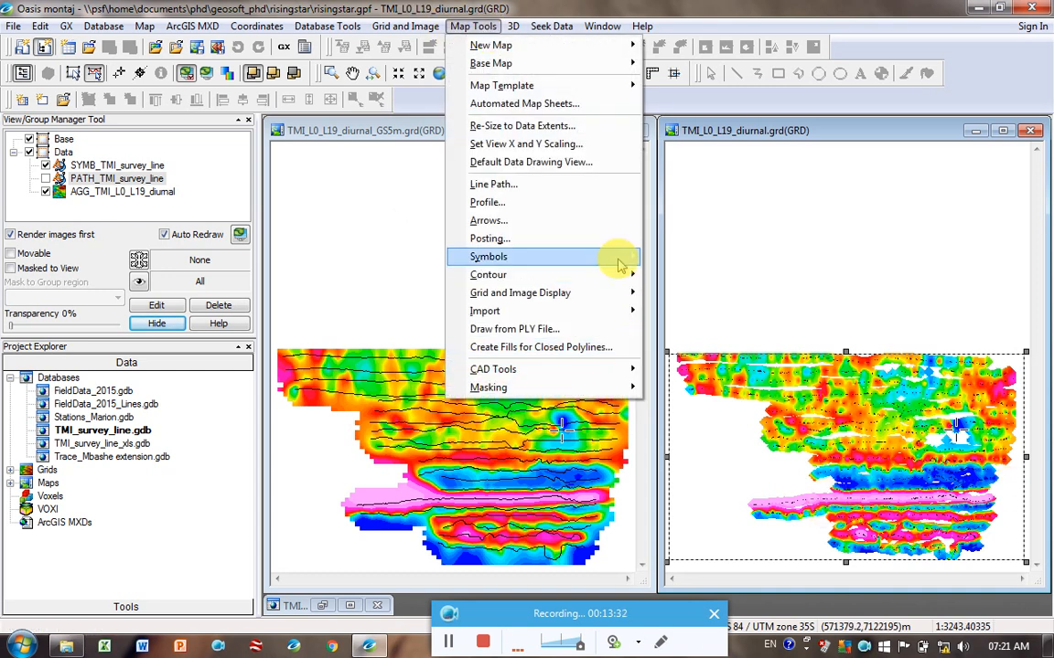
pyautogui.click(486, 256)
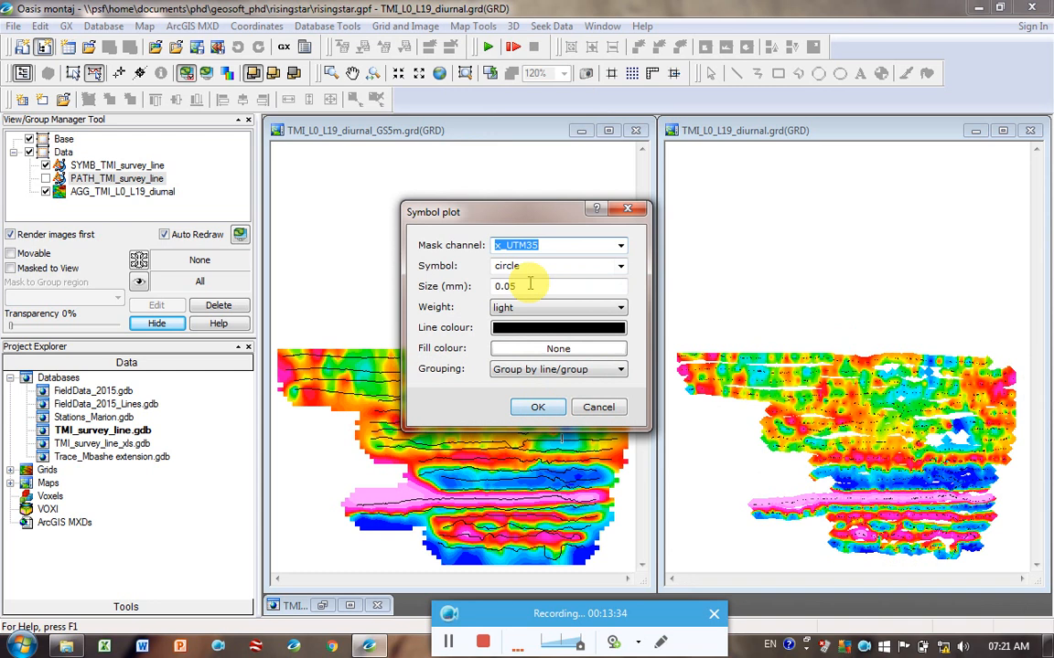
# Replot the station symbols as 0.5 mm circles on the diurnal grid
pyautogui.write('1')
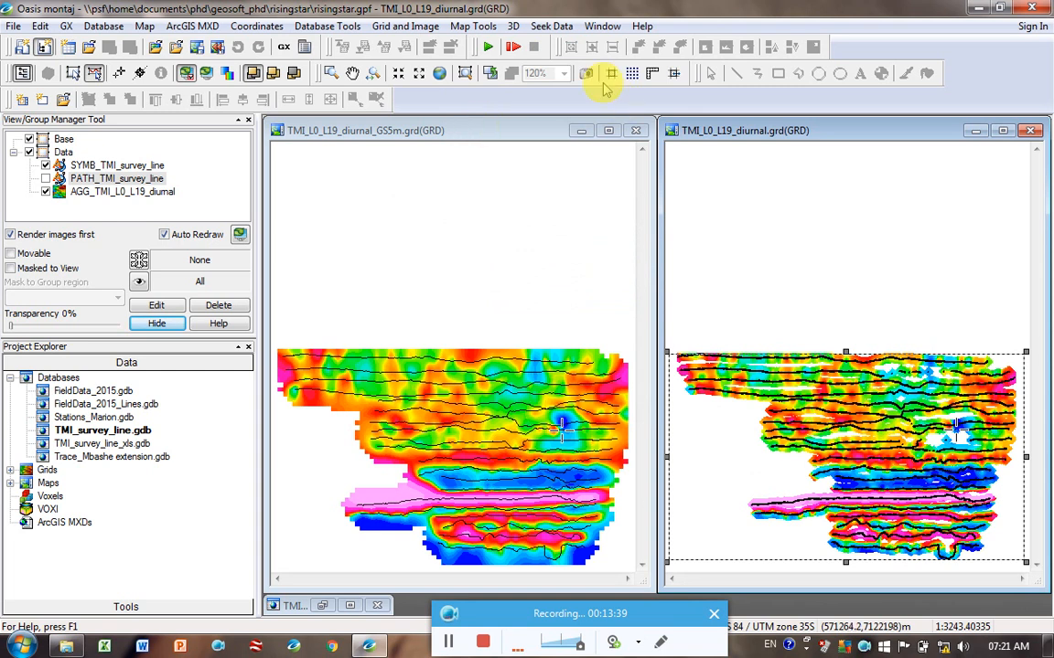
pyautogui.click(471, 26)
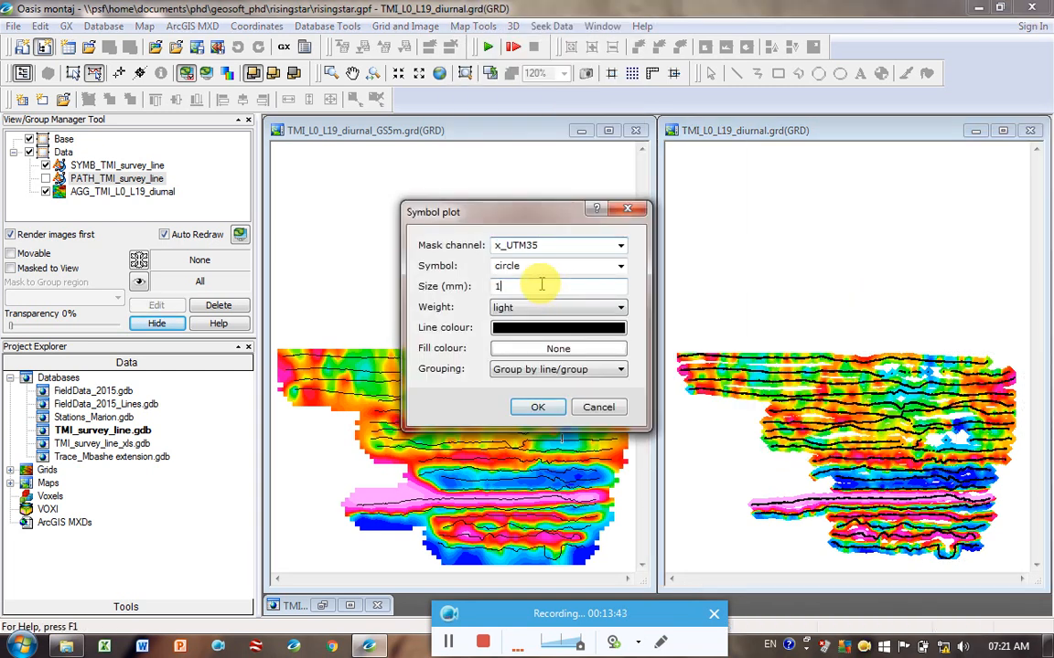
pyautogui.write('0.5')
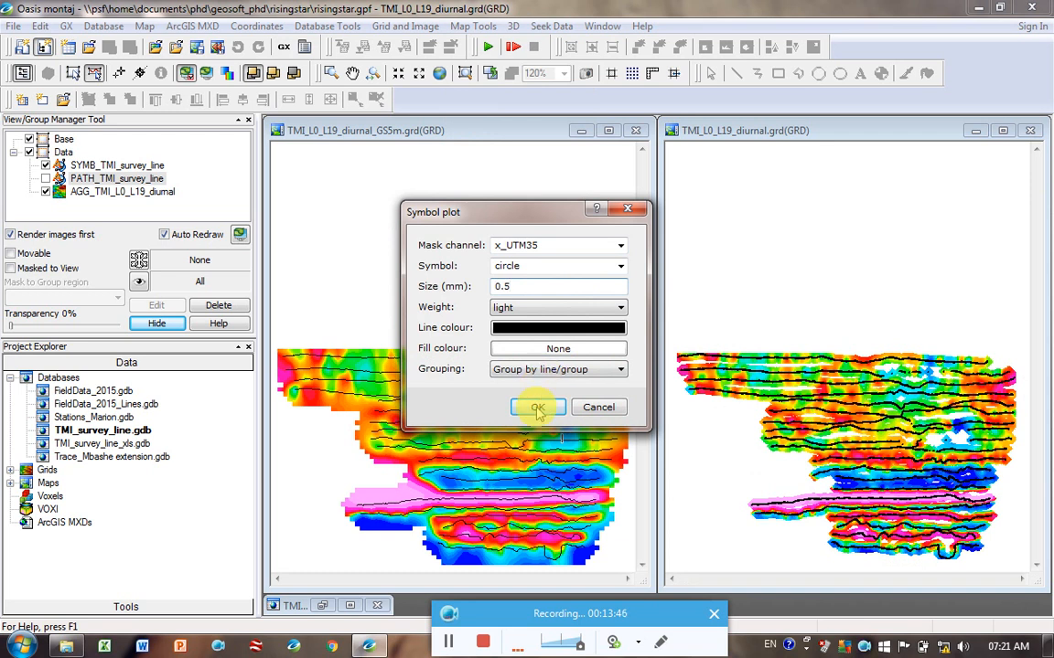
pyautogui.click(538, 406)
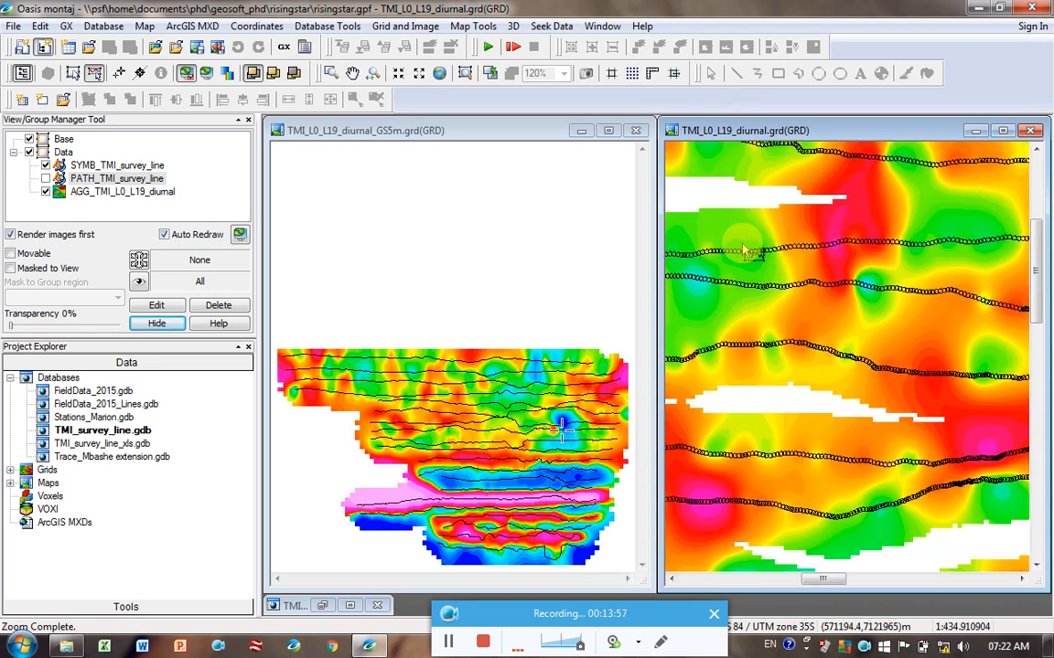
pyautogui.moveTo(878, 263)
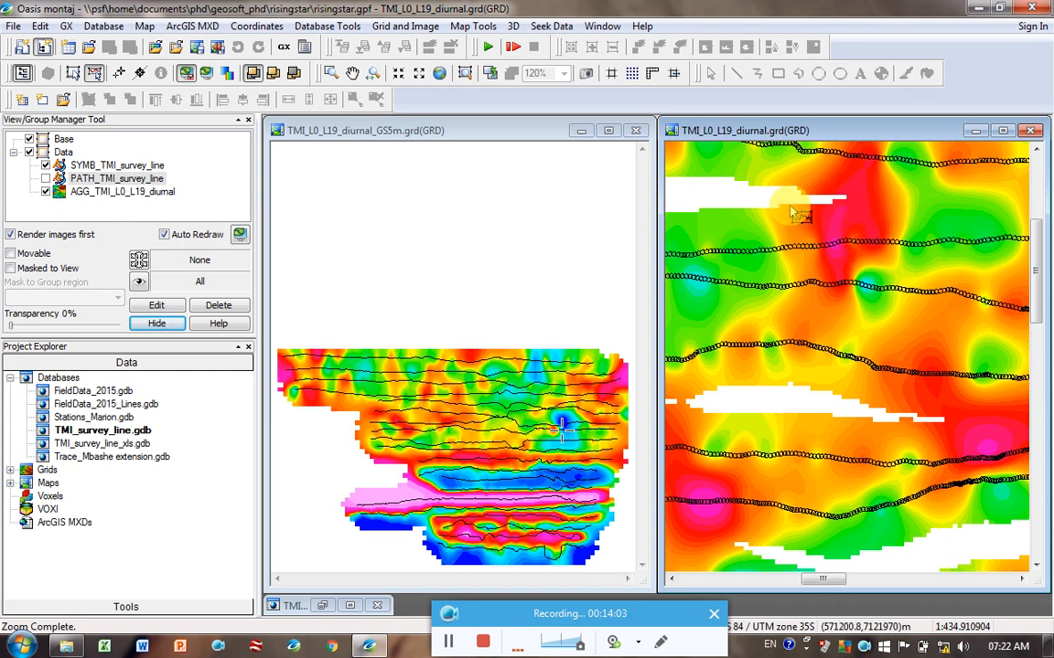
pyautogui.moveTo(897, 201)
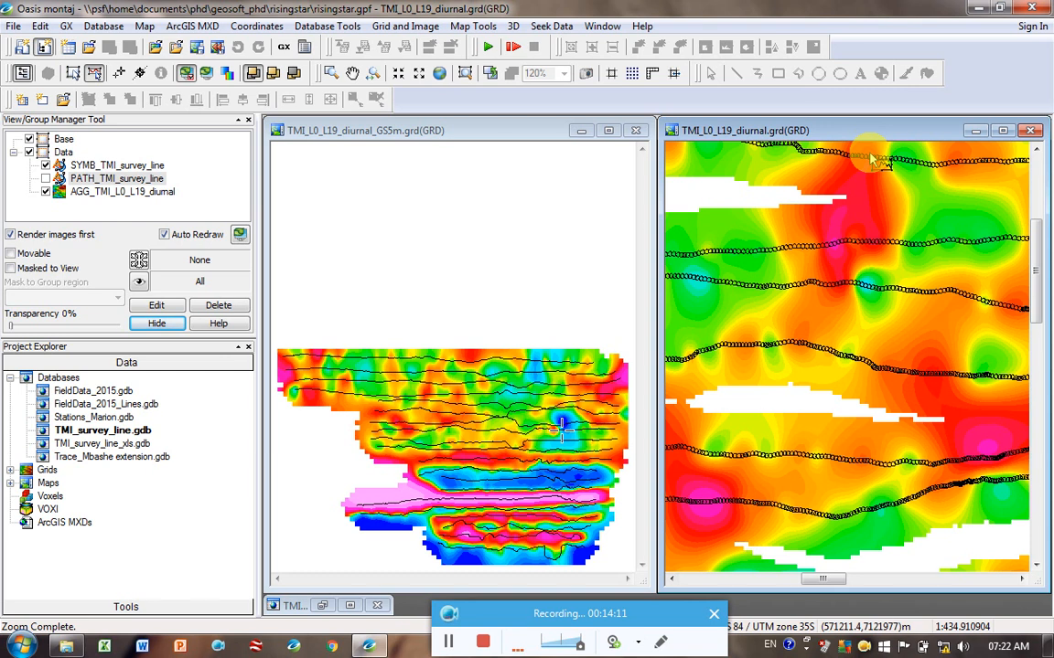
pyautogui.moveTo(859, 253)
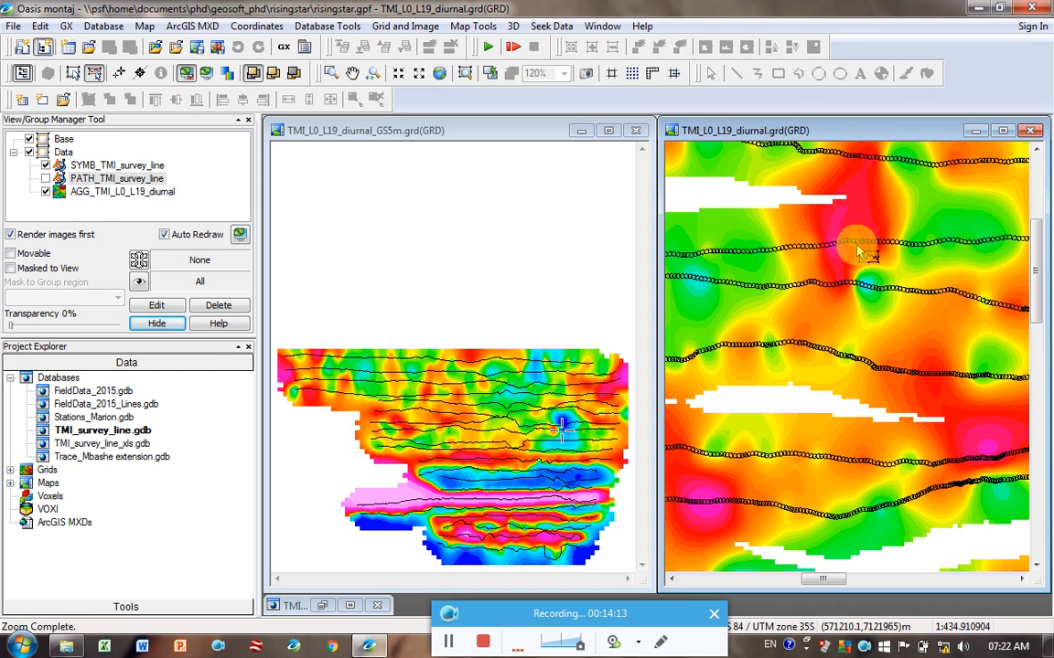
pyautogui.moveTo(860, 203)
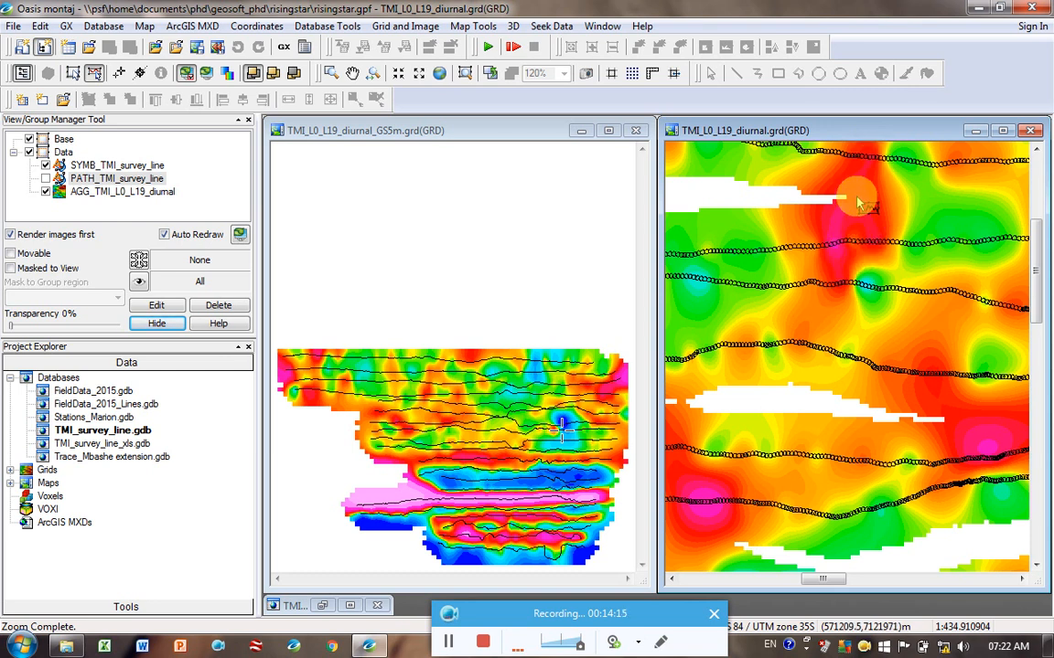
pyautogui.moveTo(856, 212)
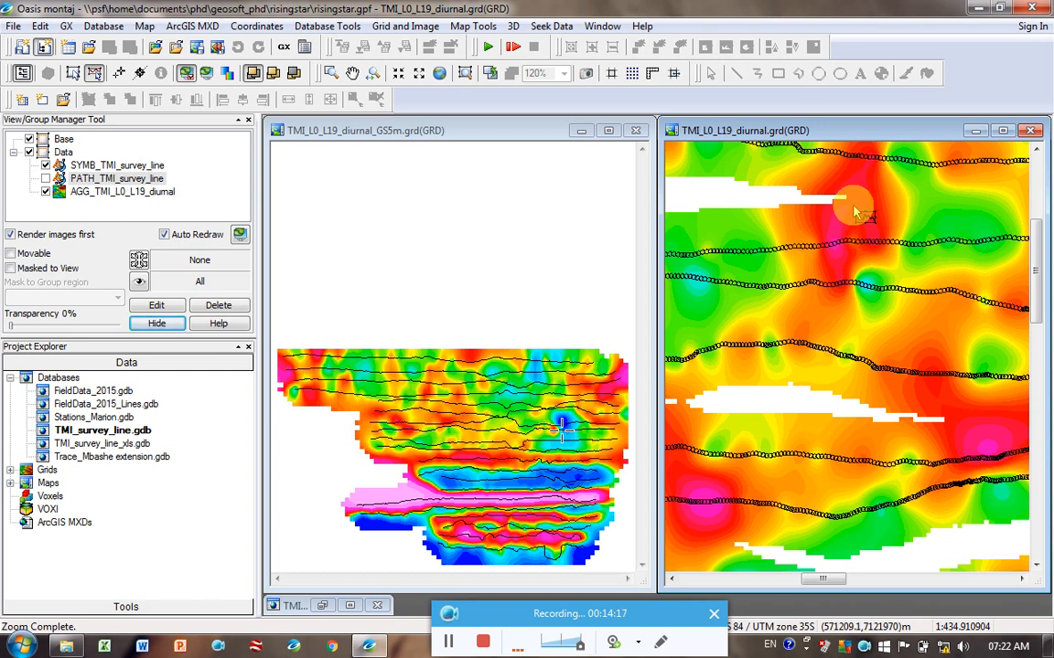
pyautogui.moveTo(805, 209)
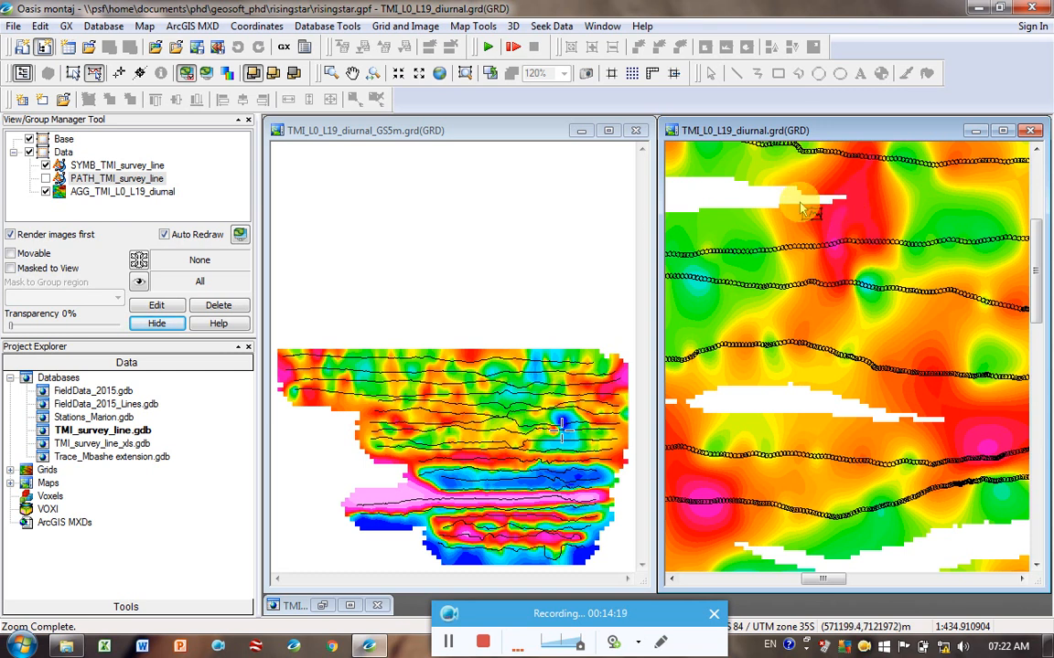
pyautogui.moveTo(870, 205)
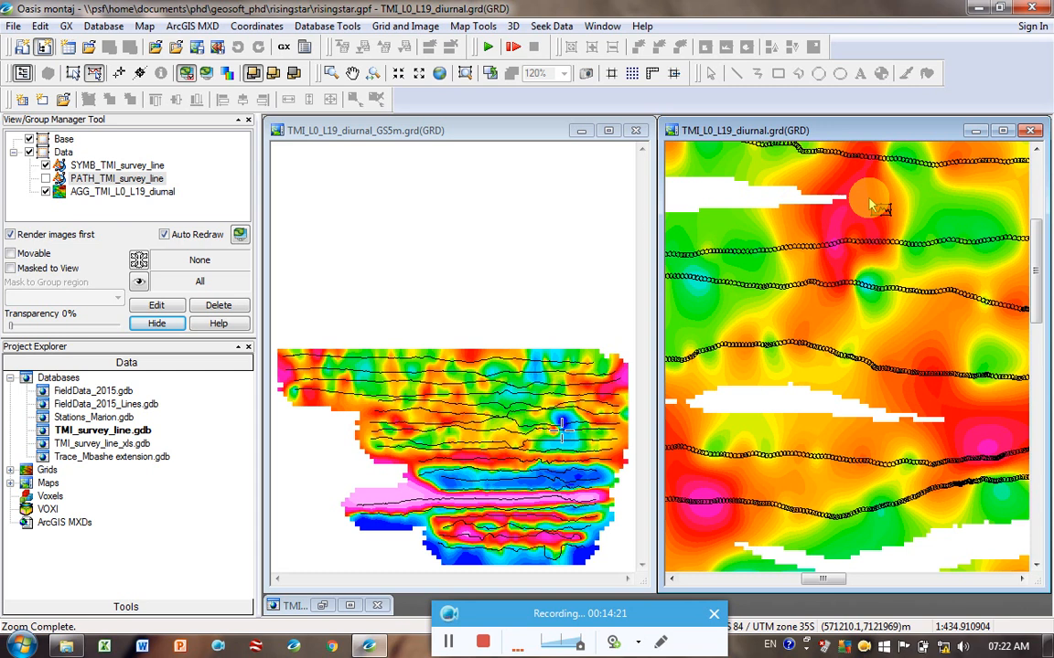
pyautogui.moveTo(823, 198)
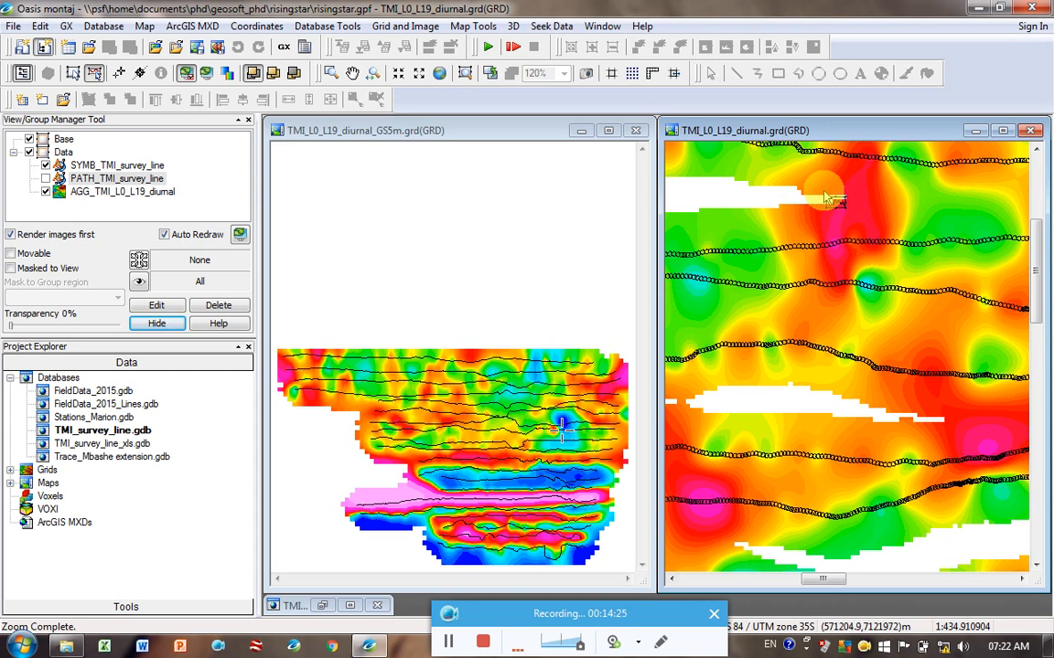
pyautogui.moveTo(821, 321)
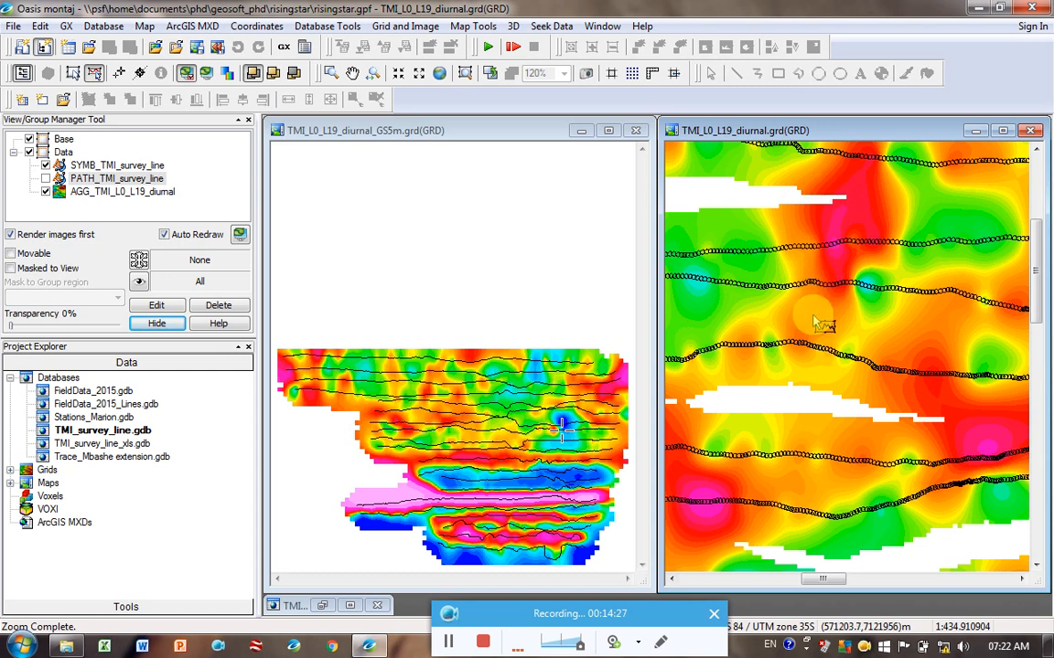
pyautogui.moveTo(805, 347)
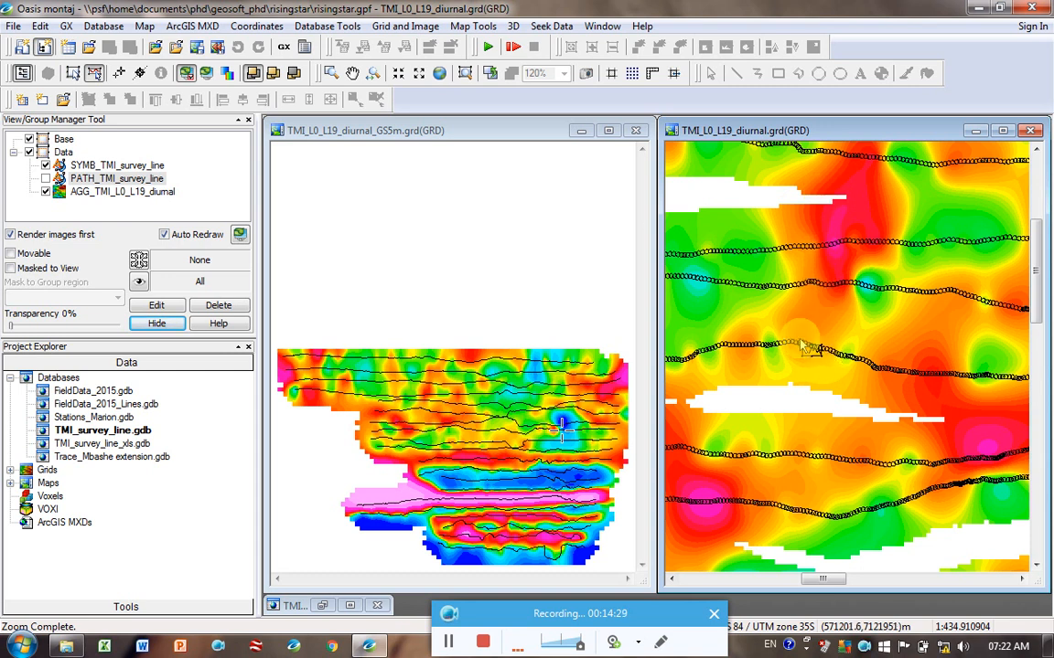
pyautogui.moveTo(794, 343)
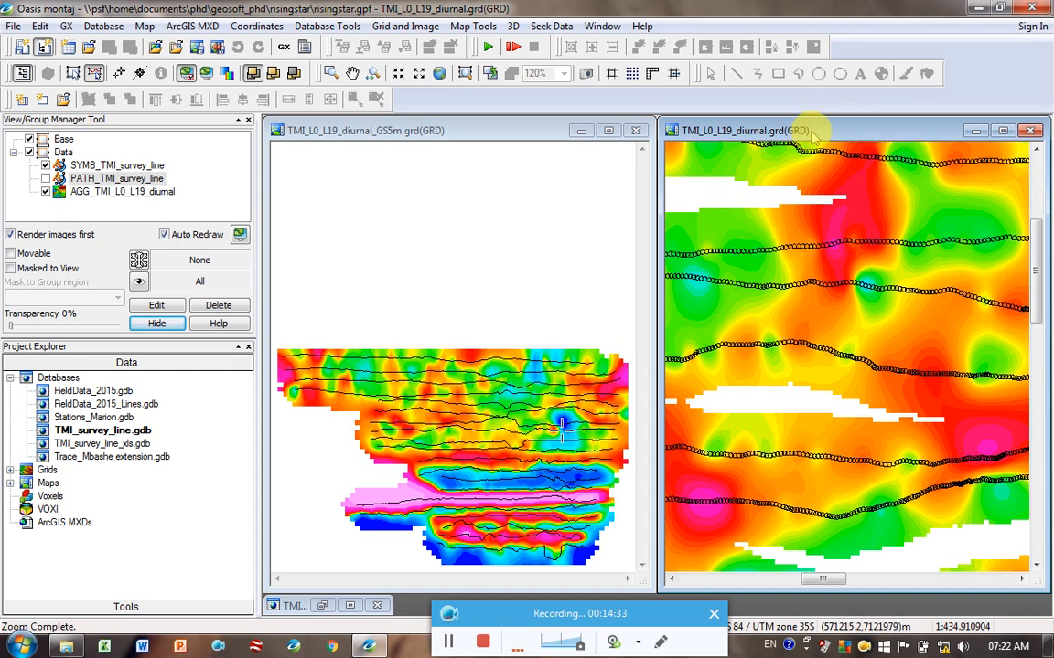
# Zoom into the diurnal grid to check the station dots along the survey lines
pyautogui.click(351, 73)
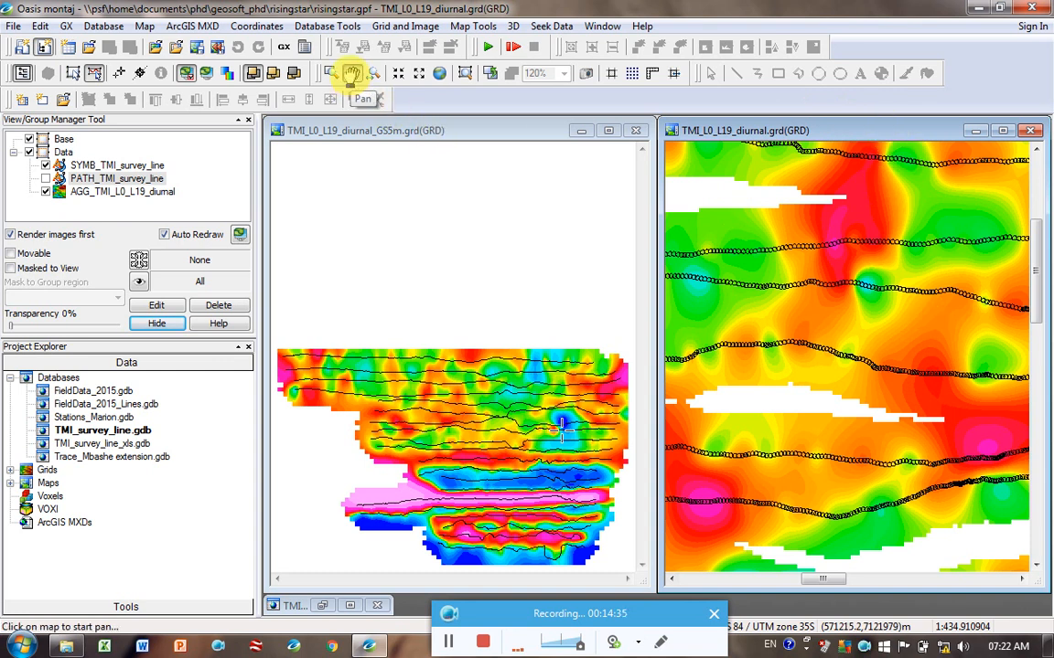
pyautogui.moveTo(954, 291)
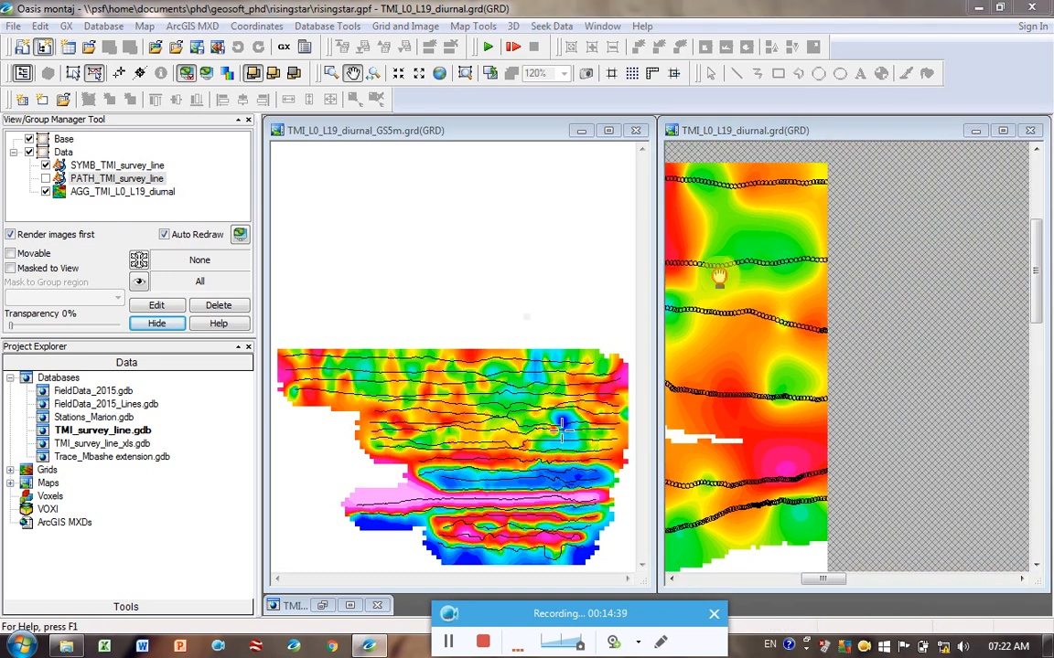
# Pan around the close-up of the diurnal grid, then close its map window
pyautogui.moveTo(717, 276); pyautogui.dragTo(812, 292)
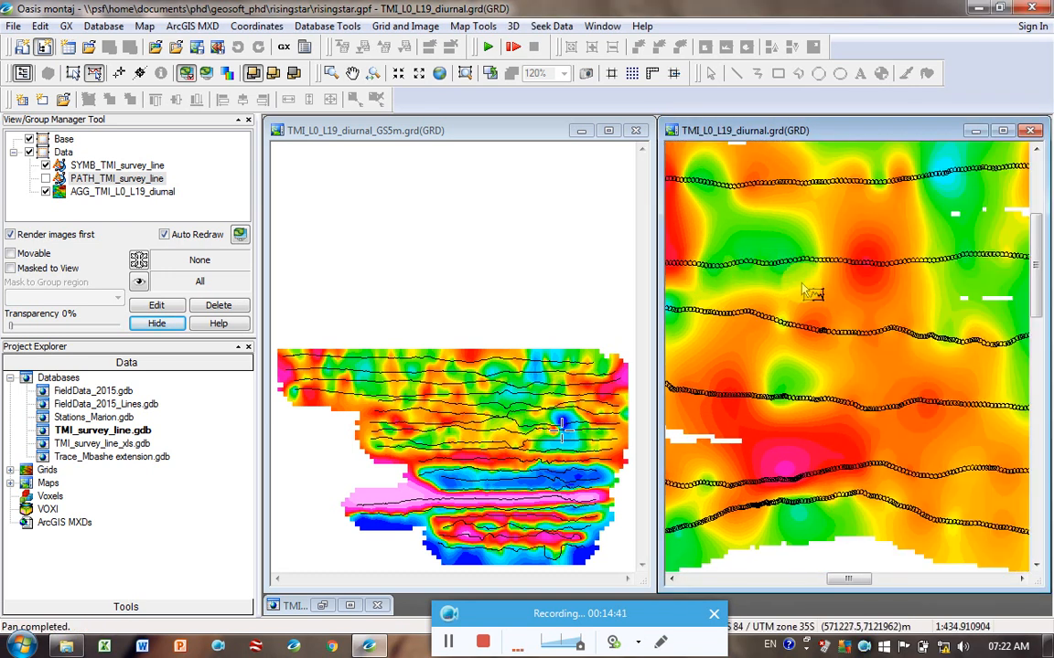
pyautogui.moveTo(821, 282)
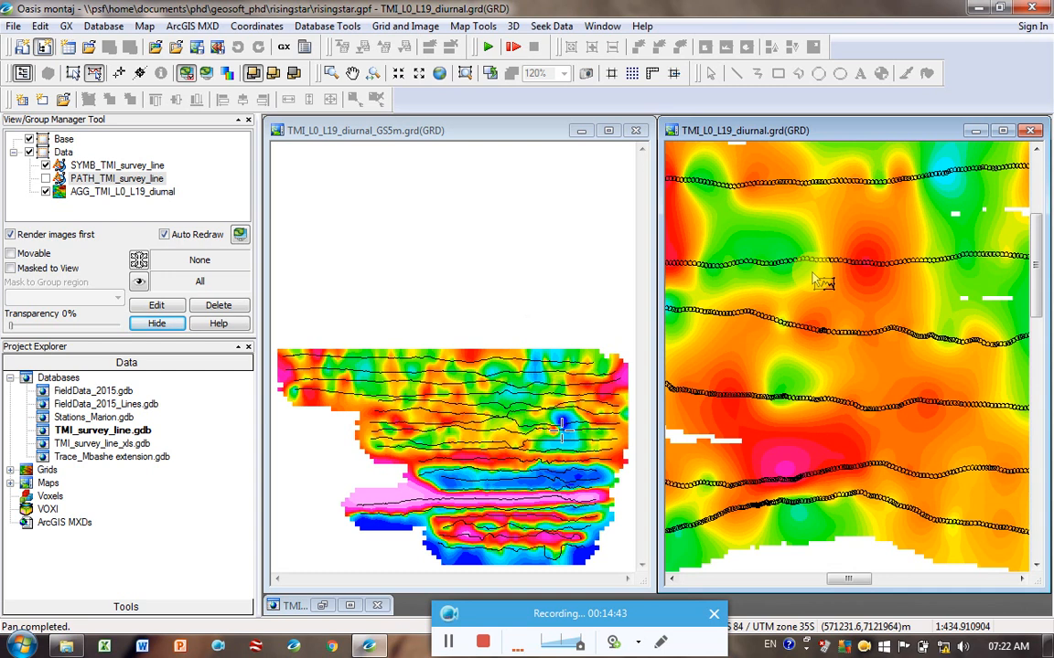
pyautogui.rightClick(821, 281)
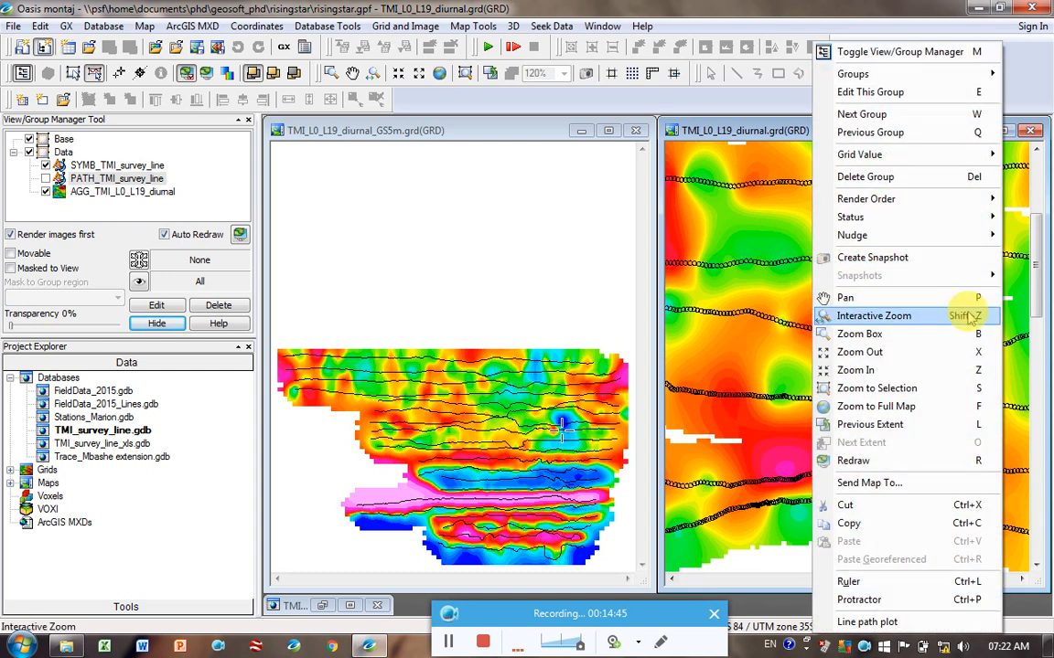
pyautogui.moveTo(980, 296)
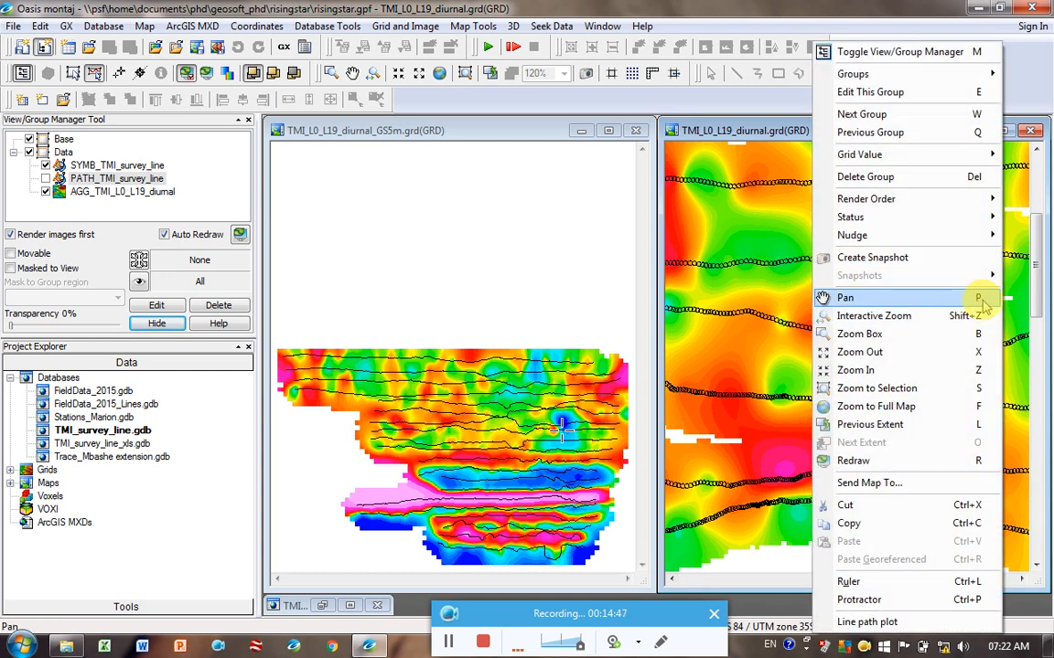
pyautogui.click(845, 296)
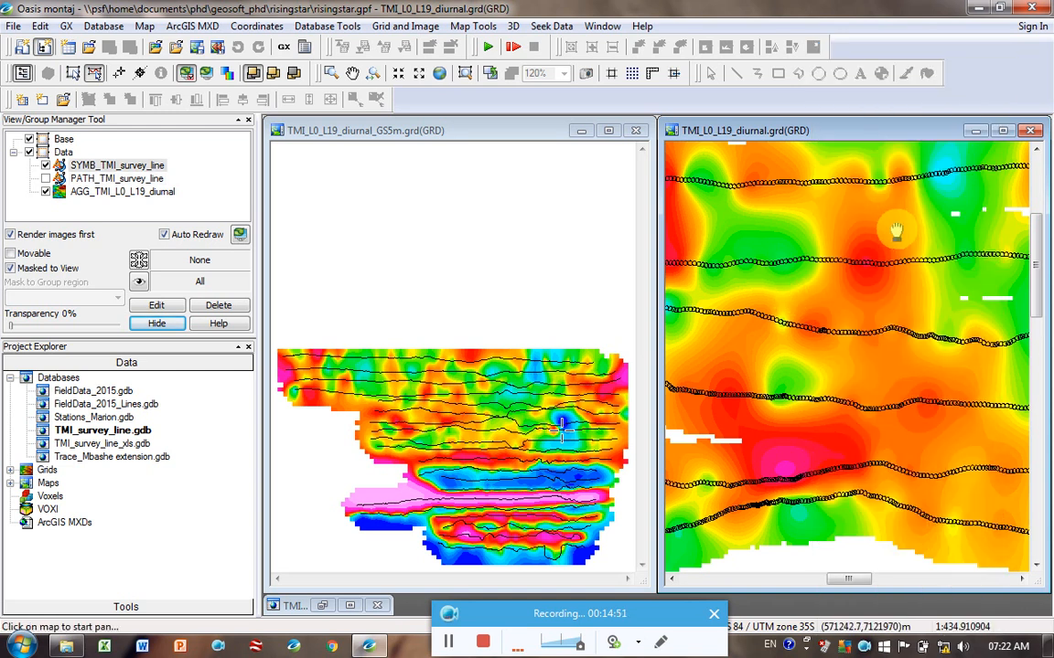
pyautogui.moveTo(896, 228); pyautogui.dragTo(915, 271)
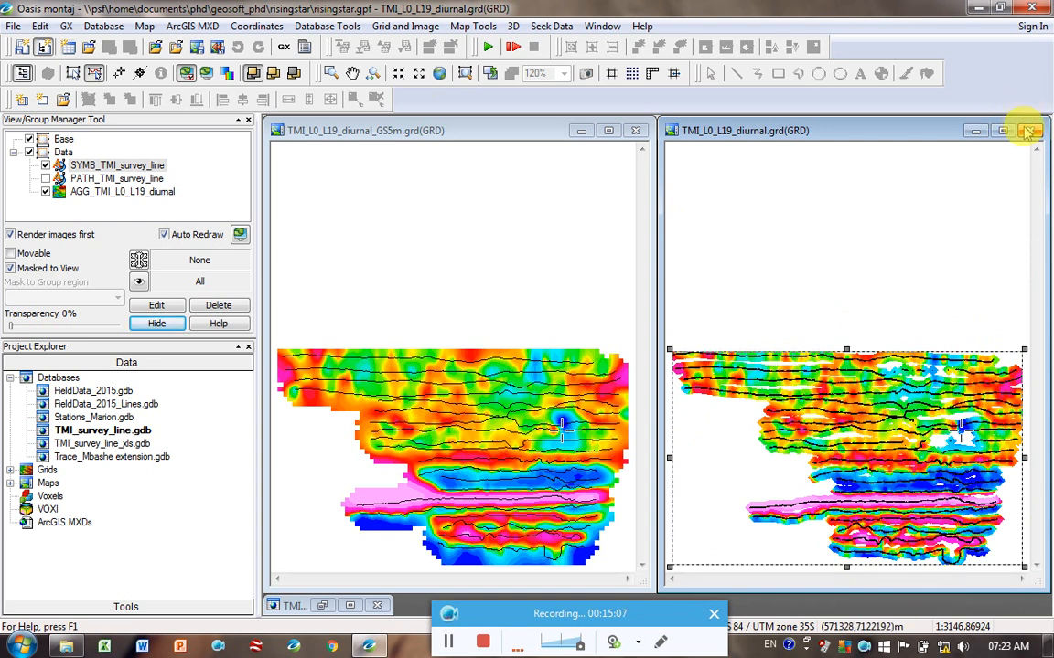
pyautogui.click(1028, 130)
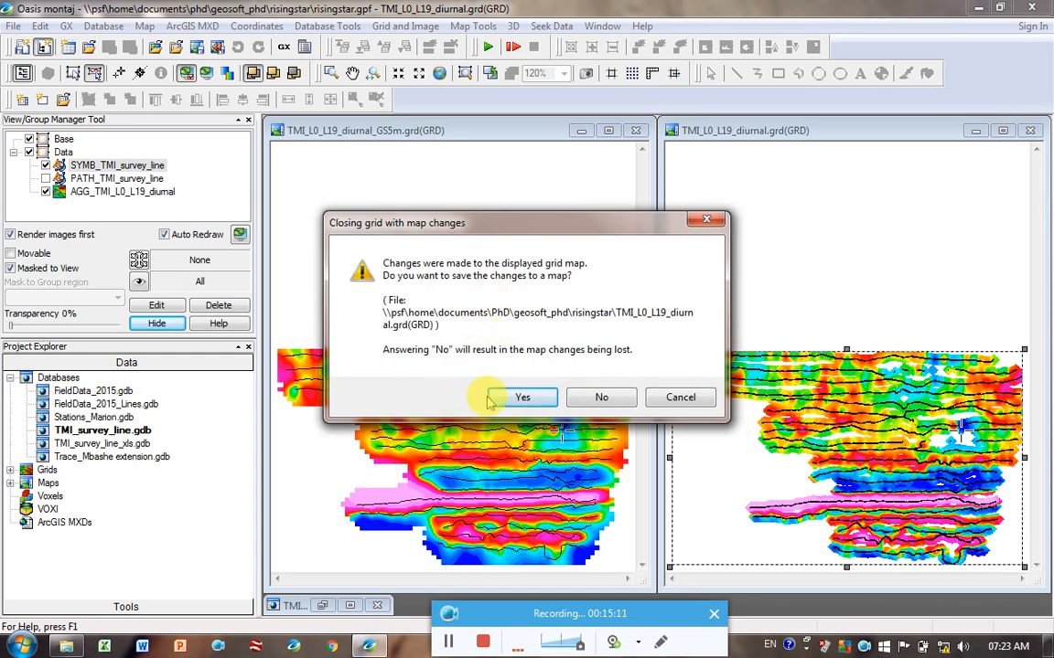
# Answer Yes to saving the map changes, reaching the Save grid map dialog
pyautogui.click(523, 396)
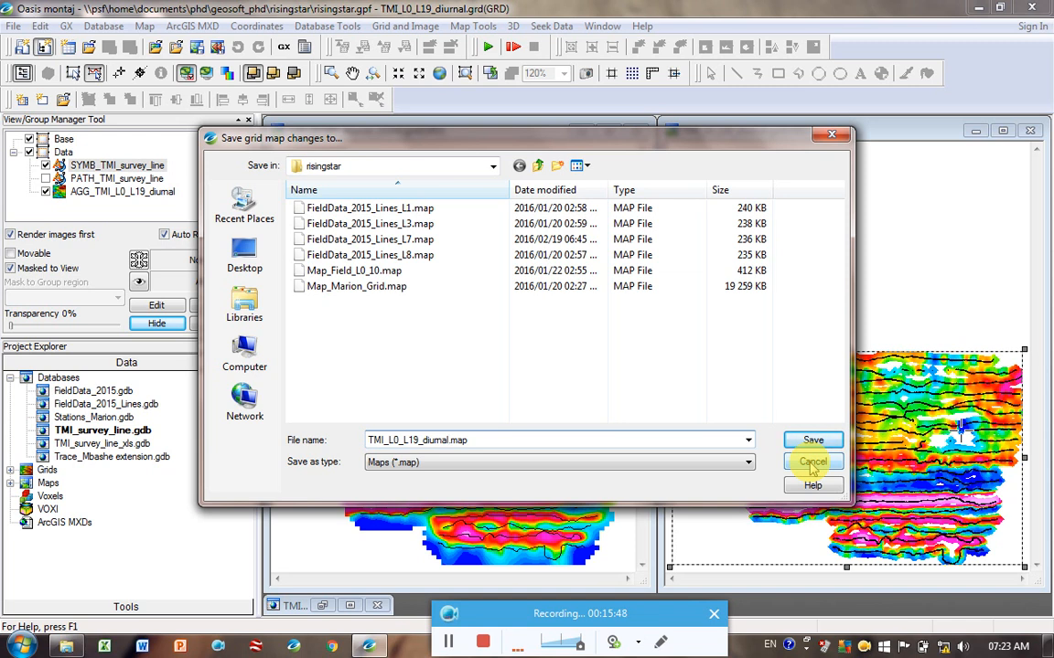
# Cancel the save to keep the diurnal map open and expand the Grids list
pyautogui.click(813, 461)
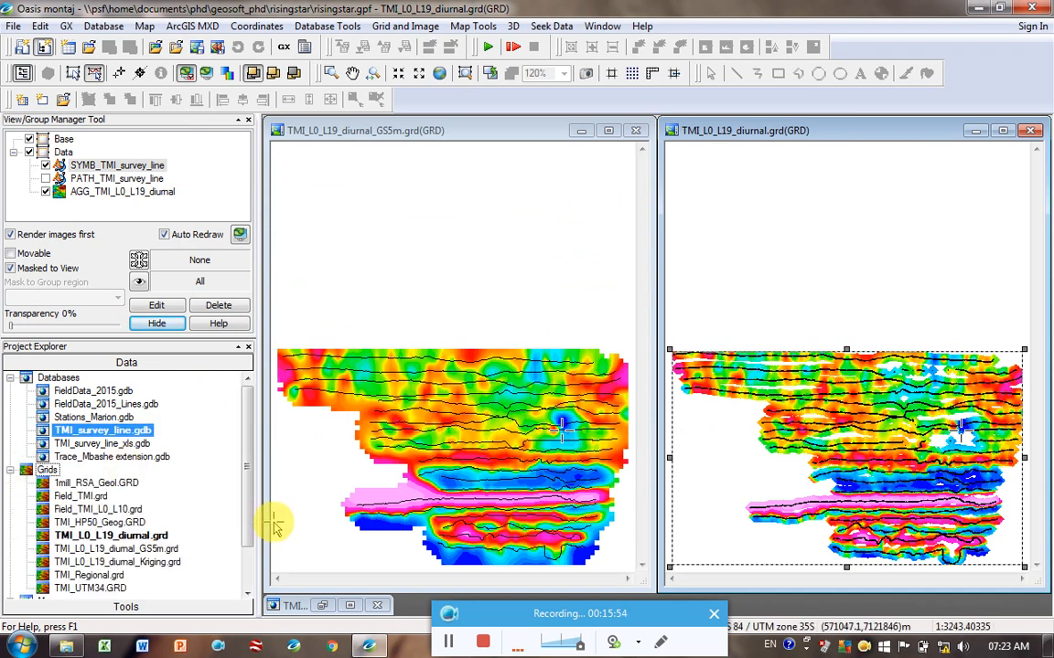
pyautogui.scroll(-3)
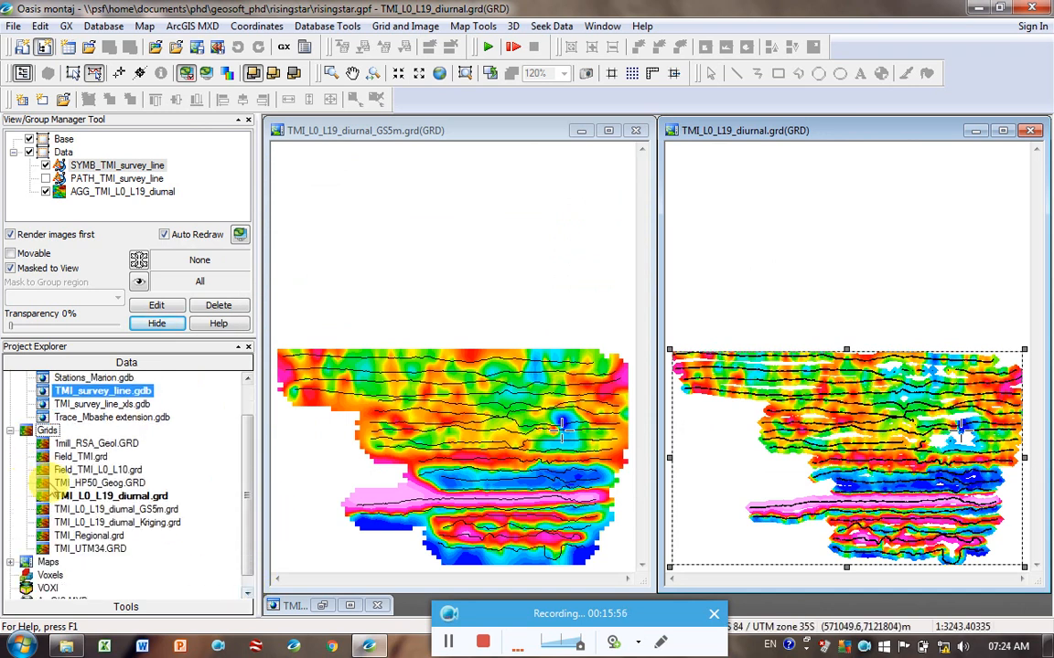